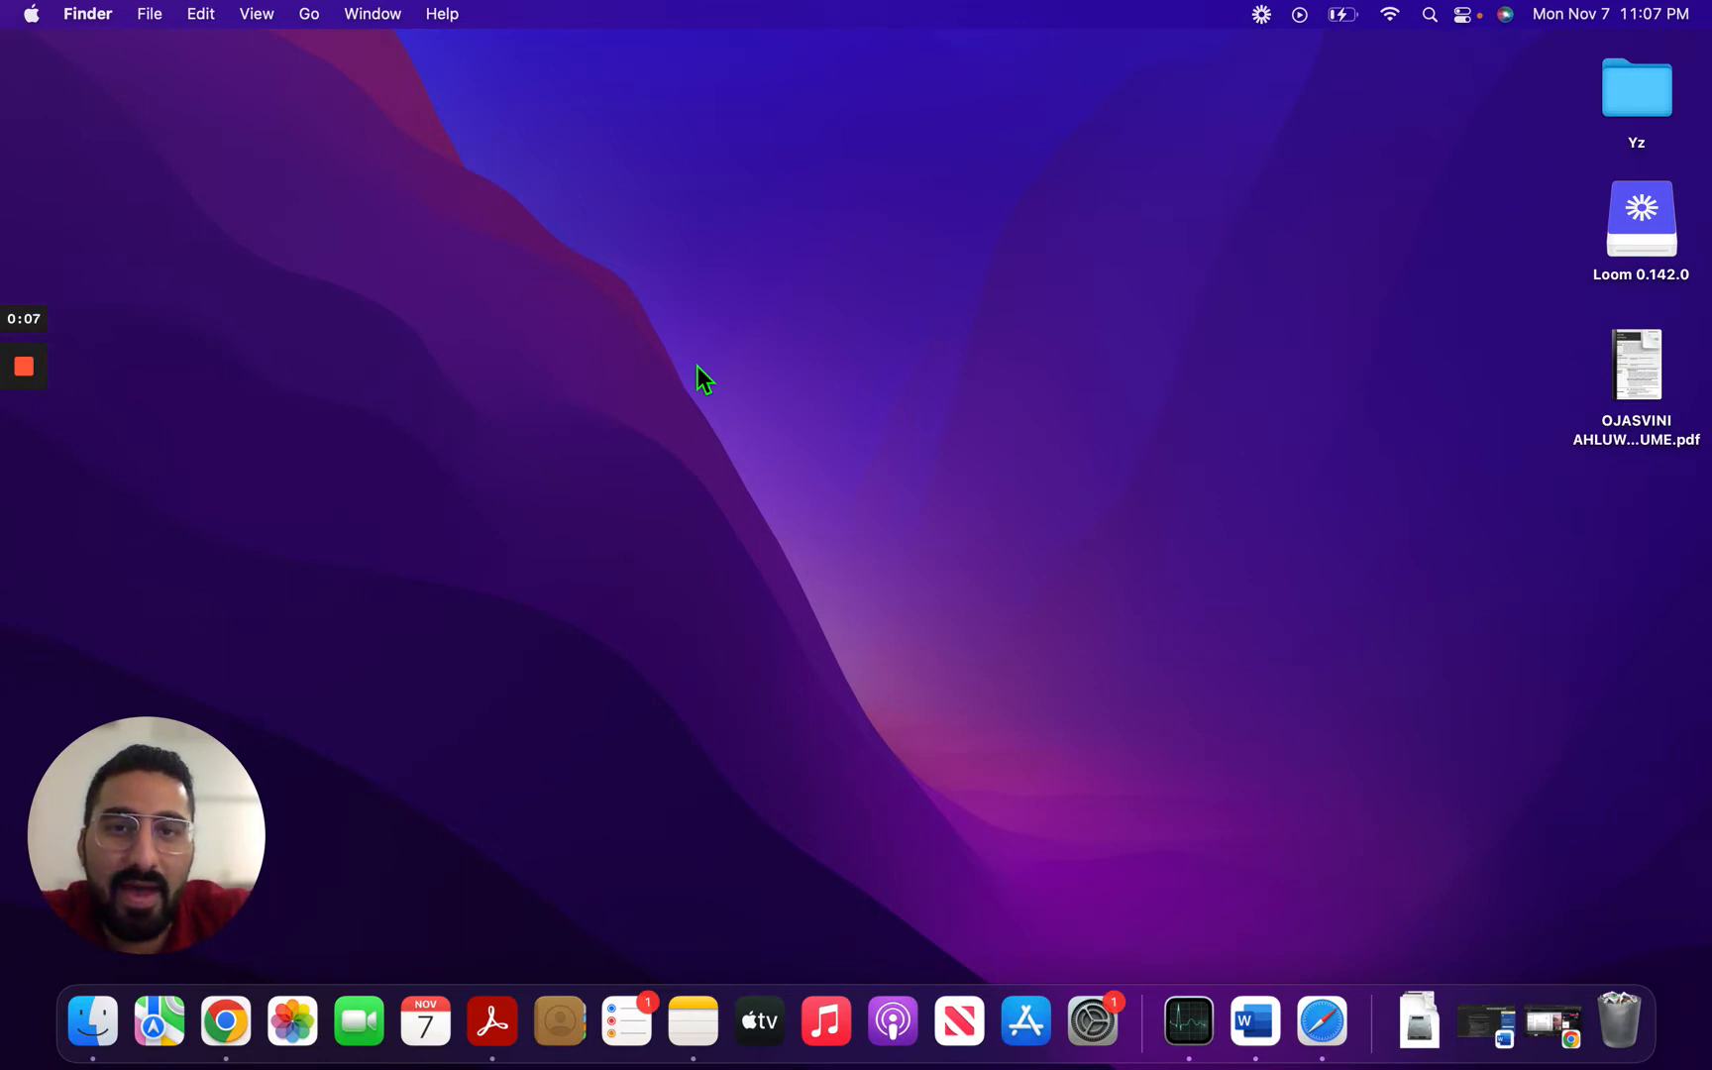
mouse_move(1043, 468)
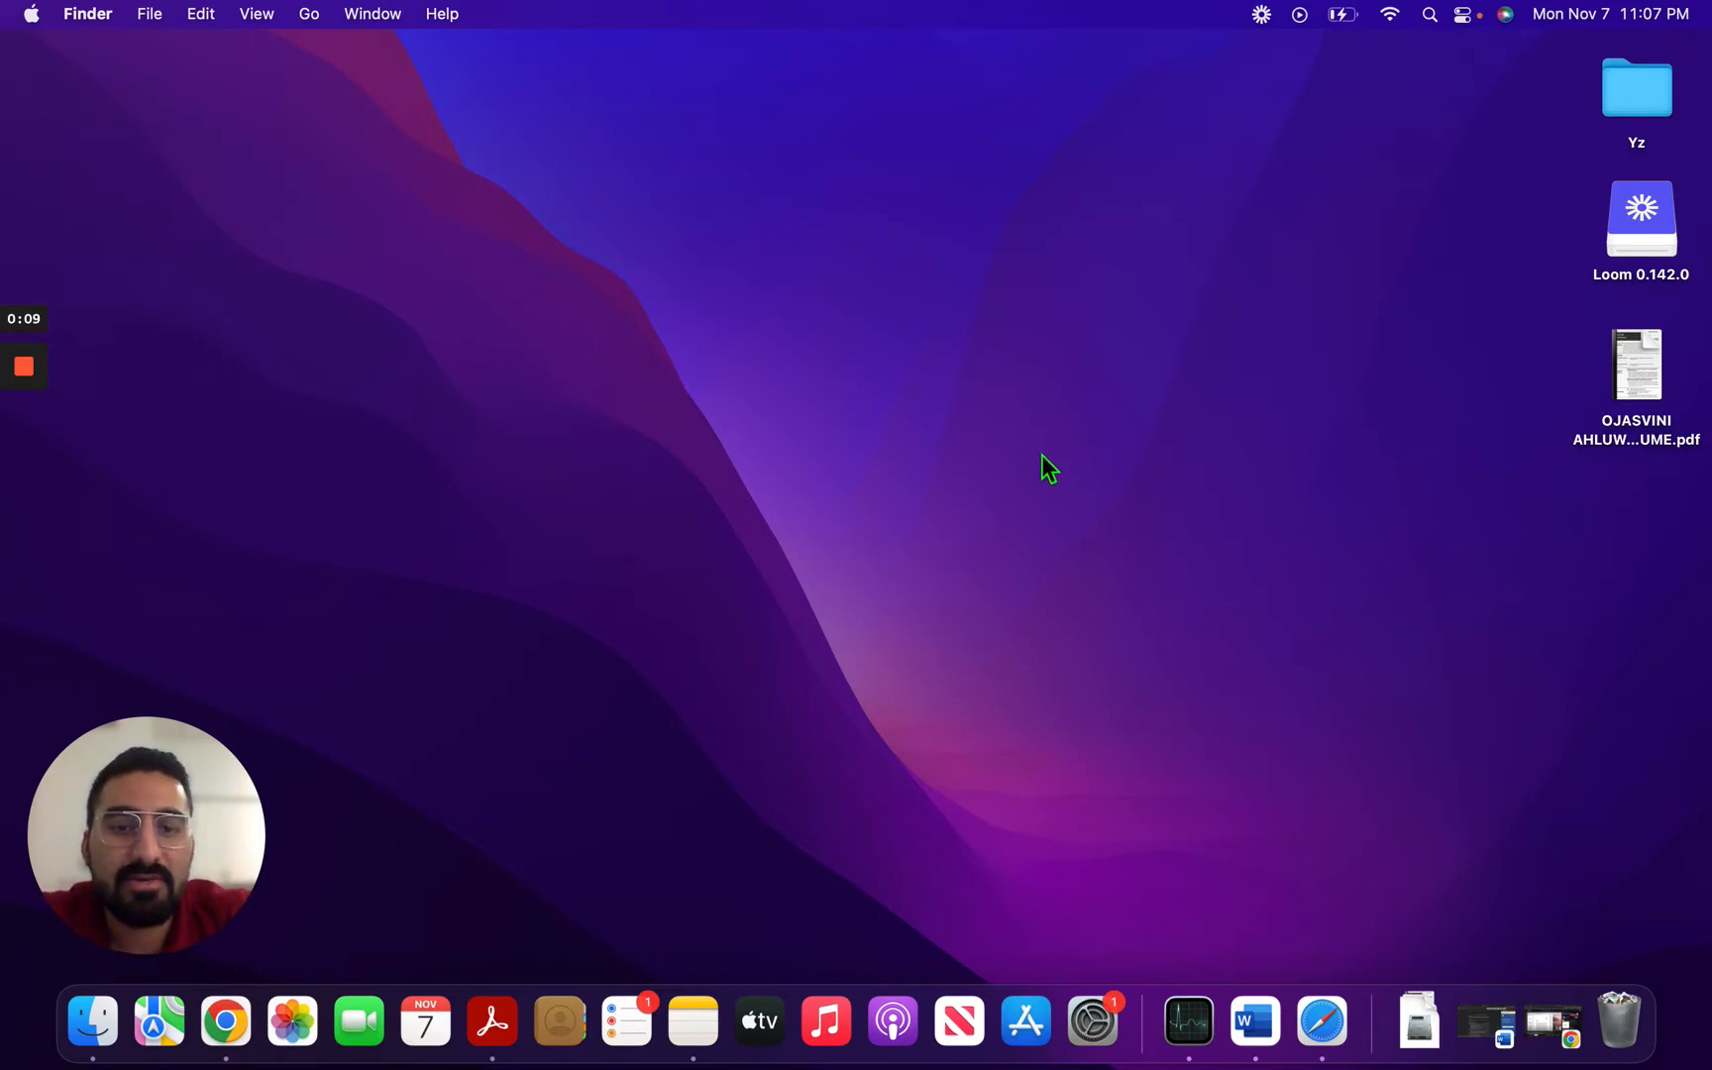
mouse_move(1202, 442)
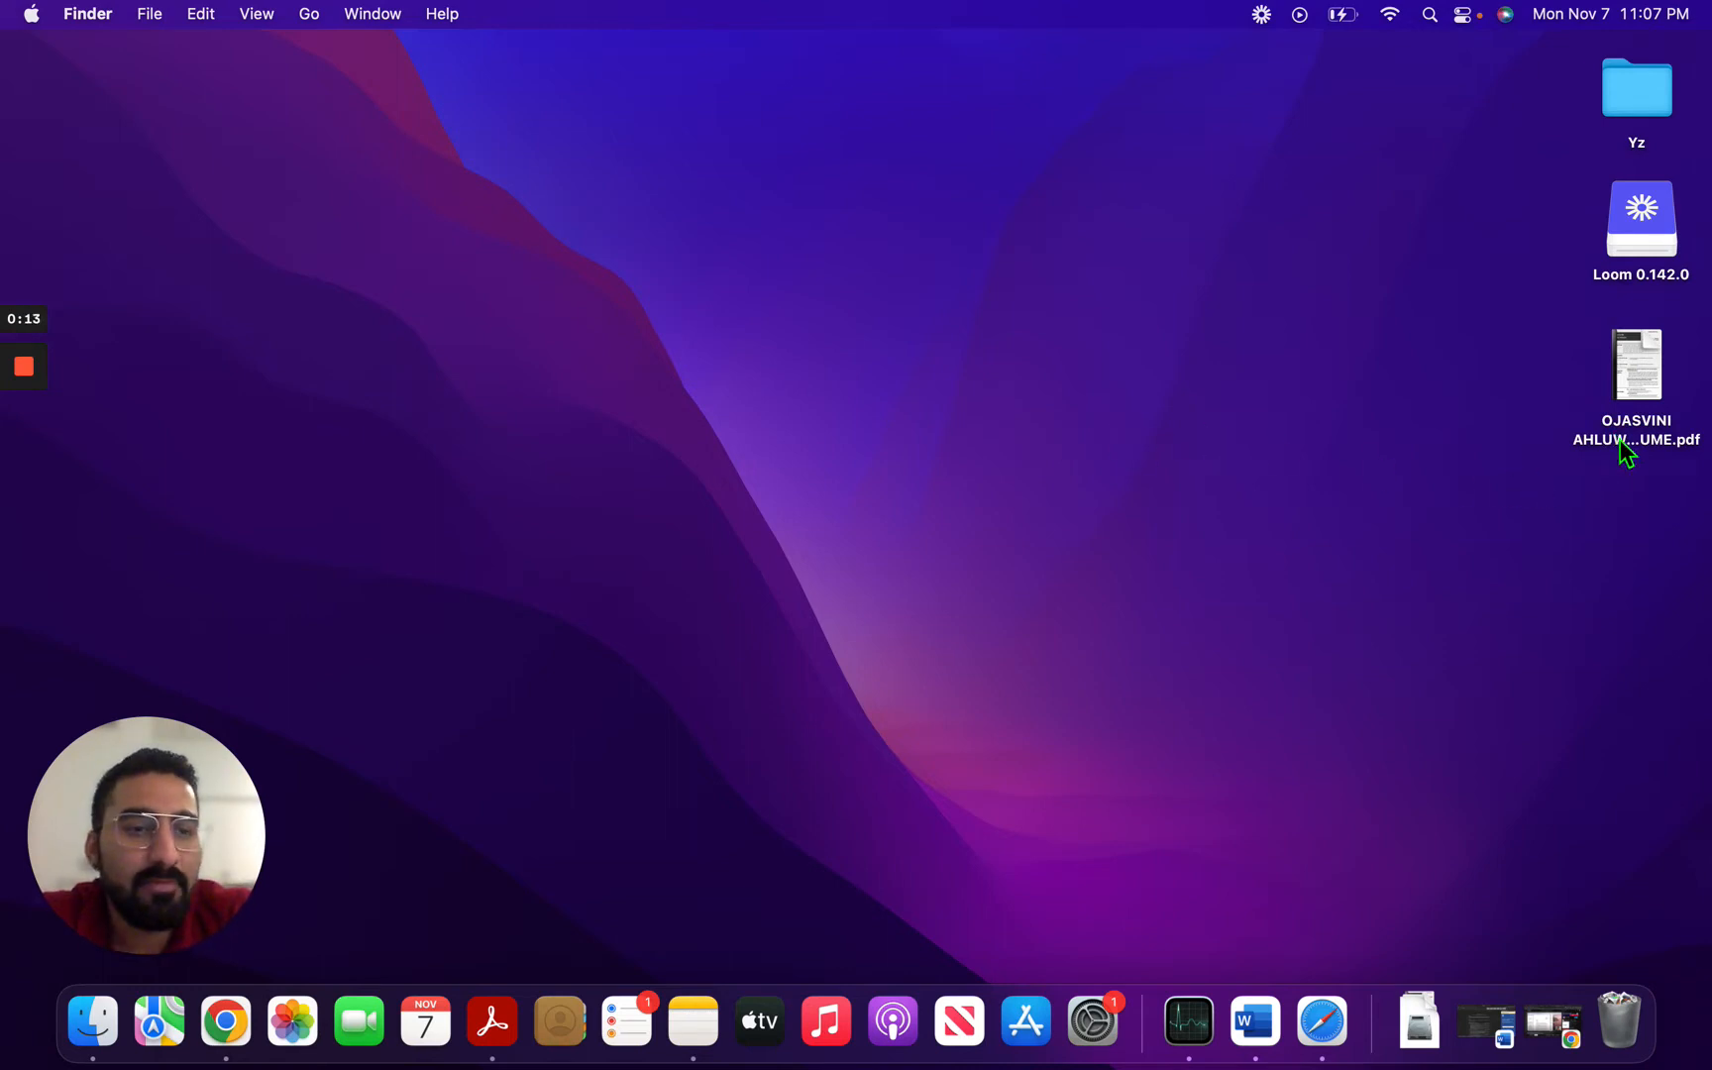
mouse_move(1633, 442)
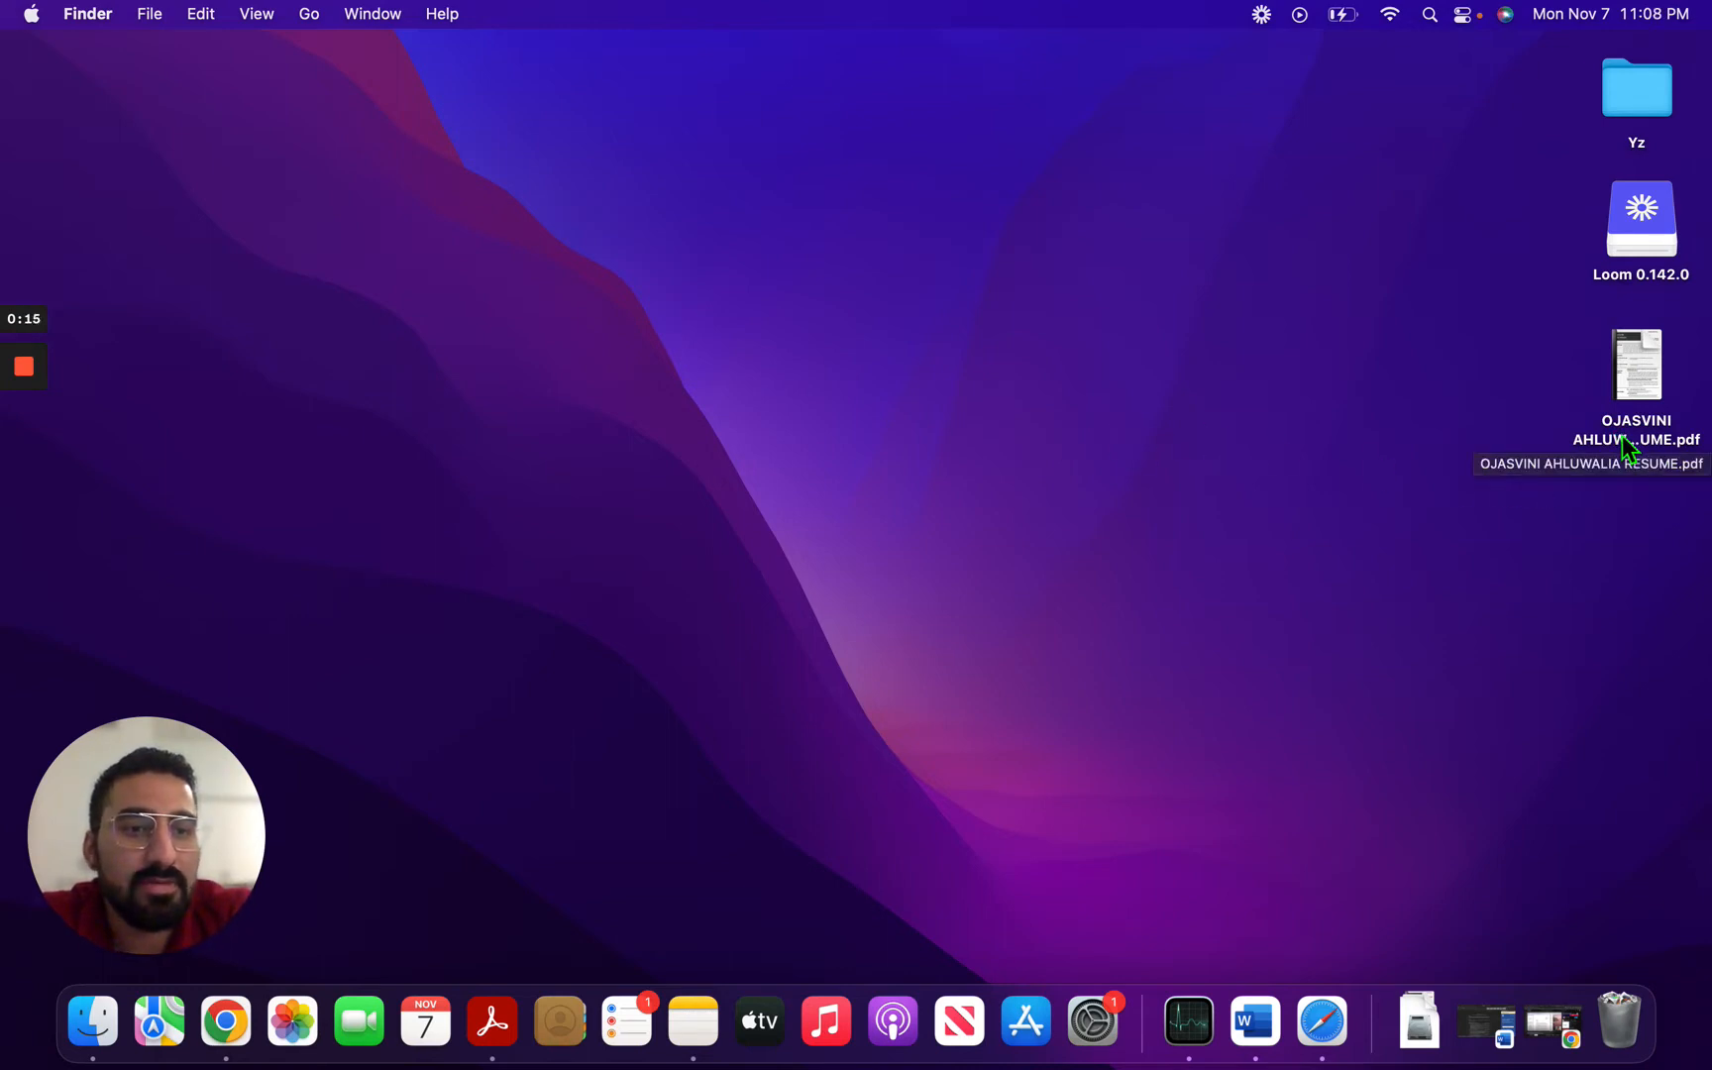
Show the resume PDF's context menu to review its Open With app list
right_click(1636, 367)
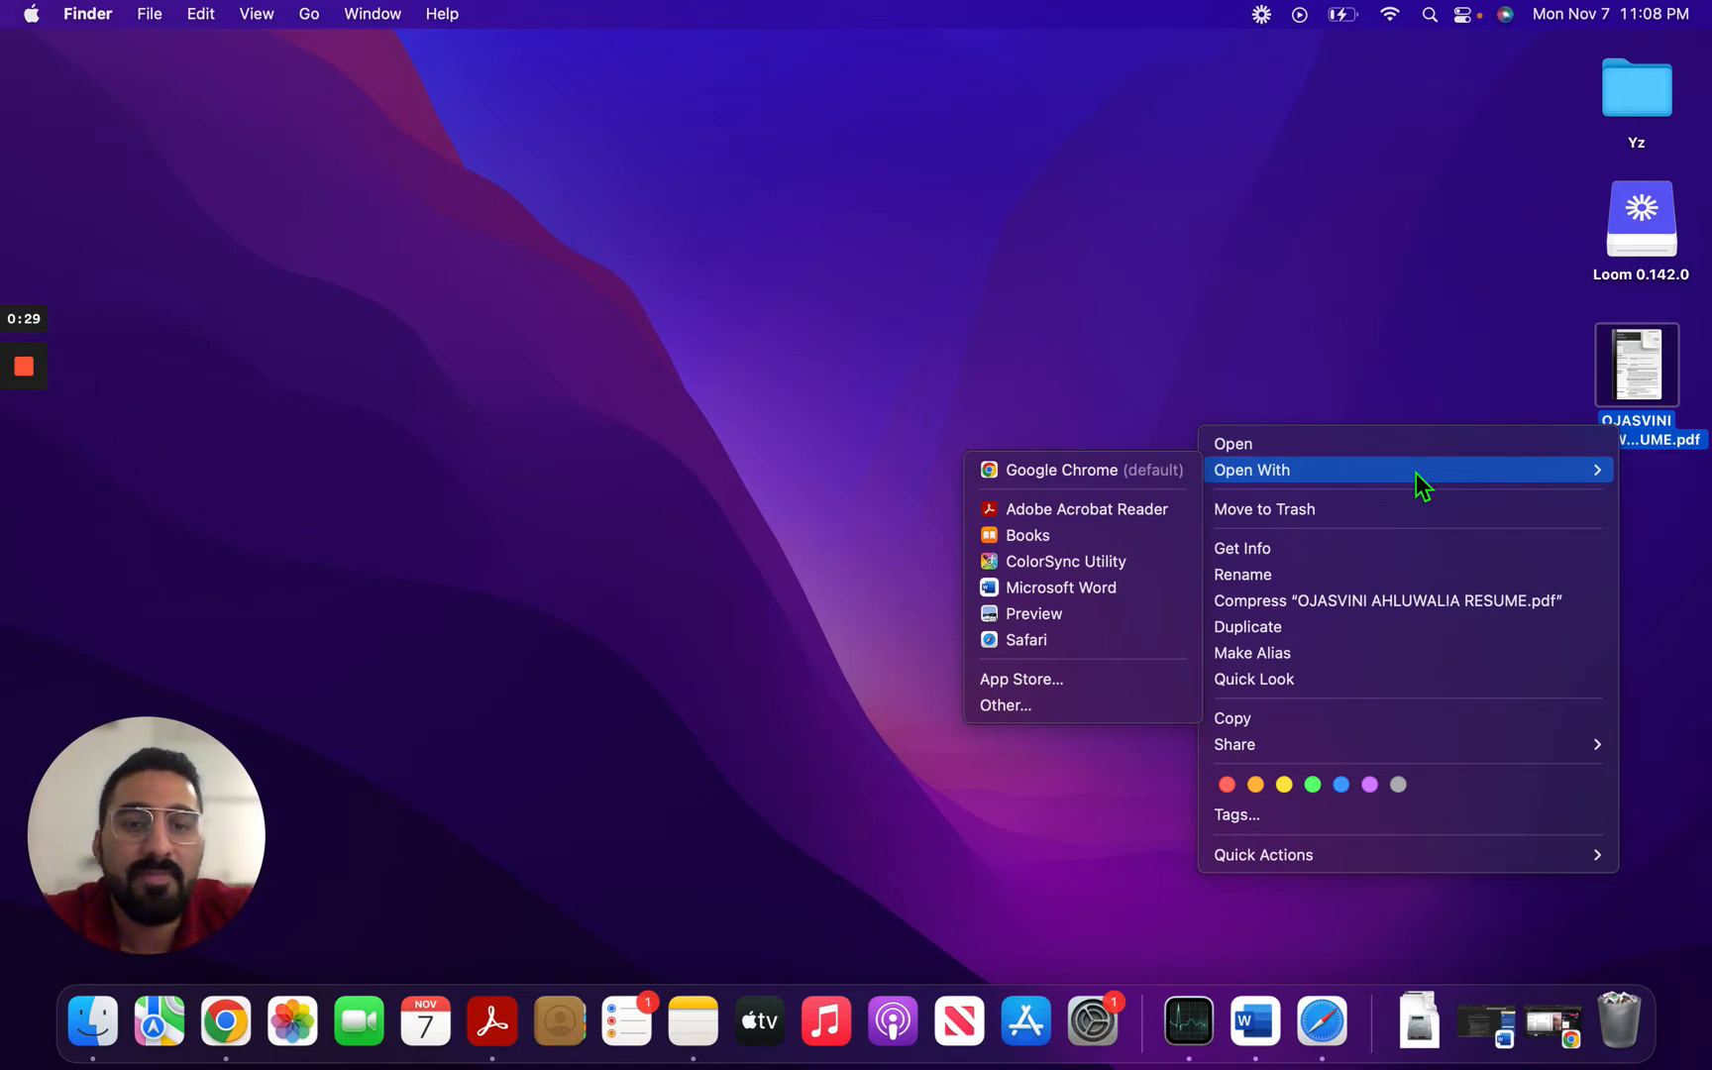
mouse_move(1092, 470)
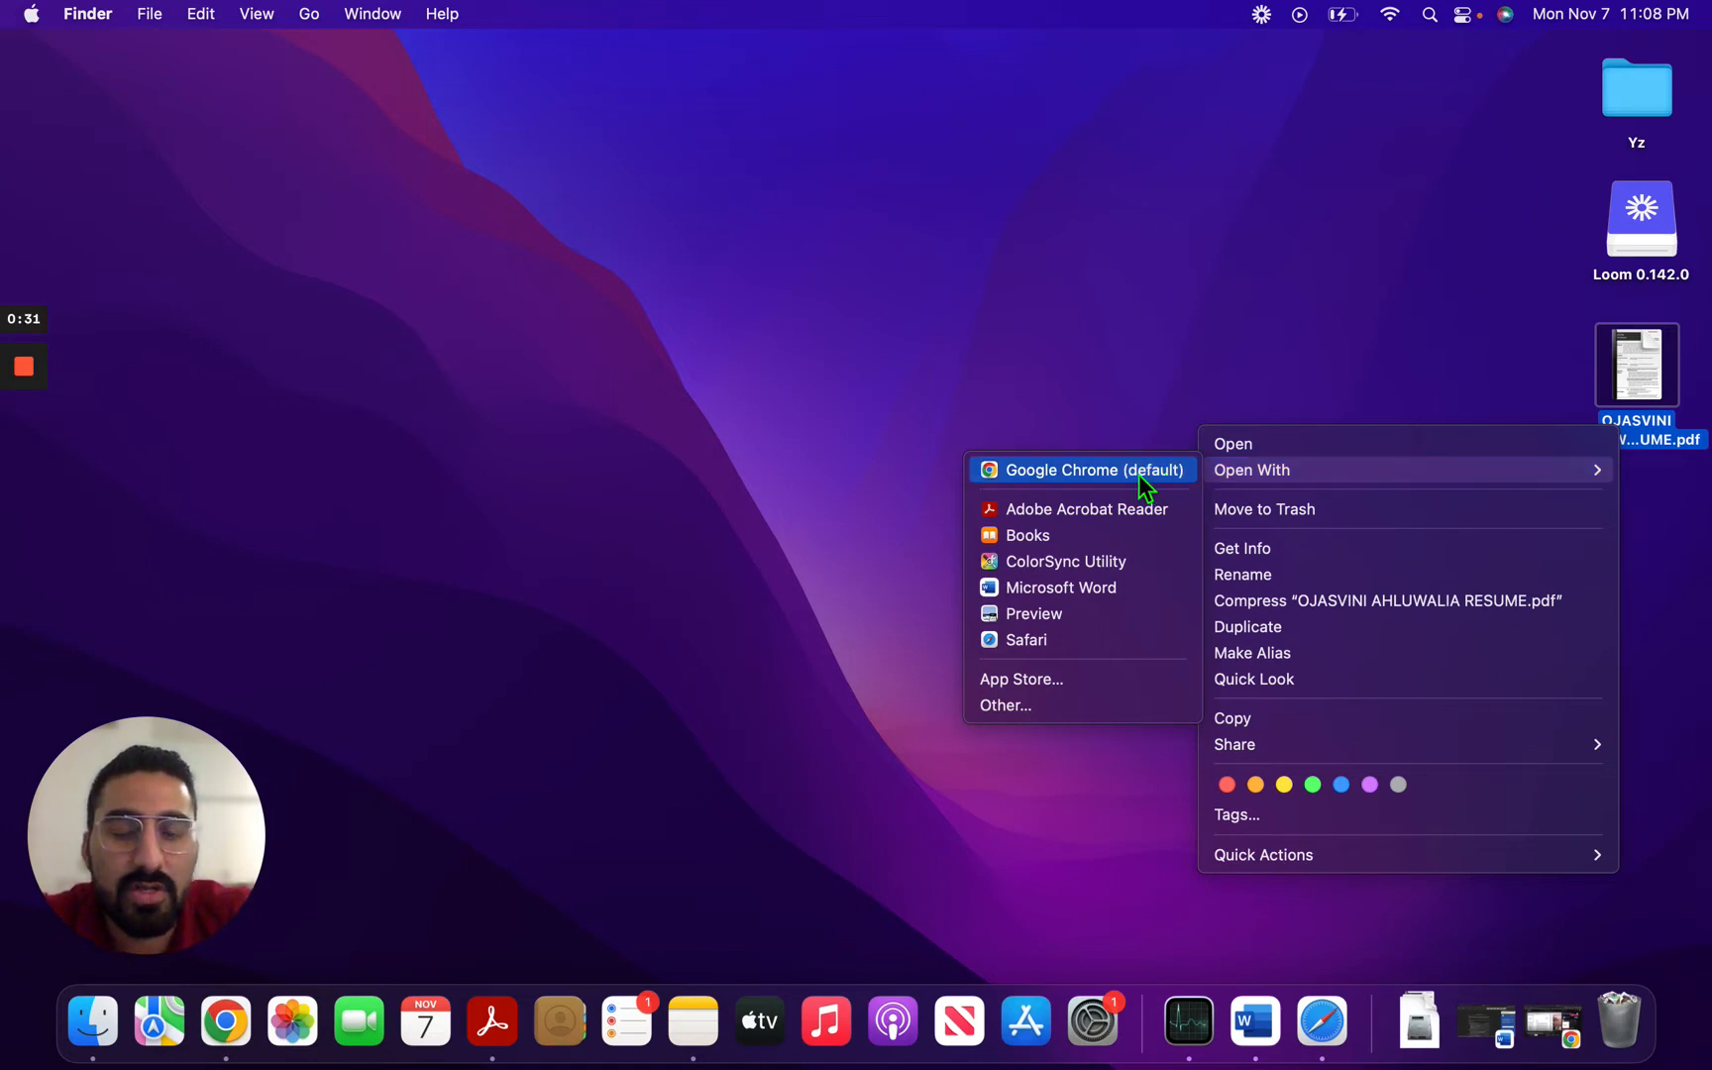
mouse_move(1104, 509)
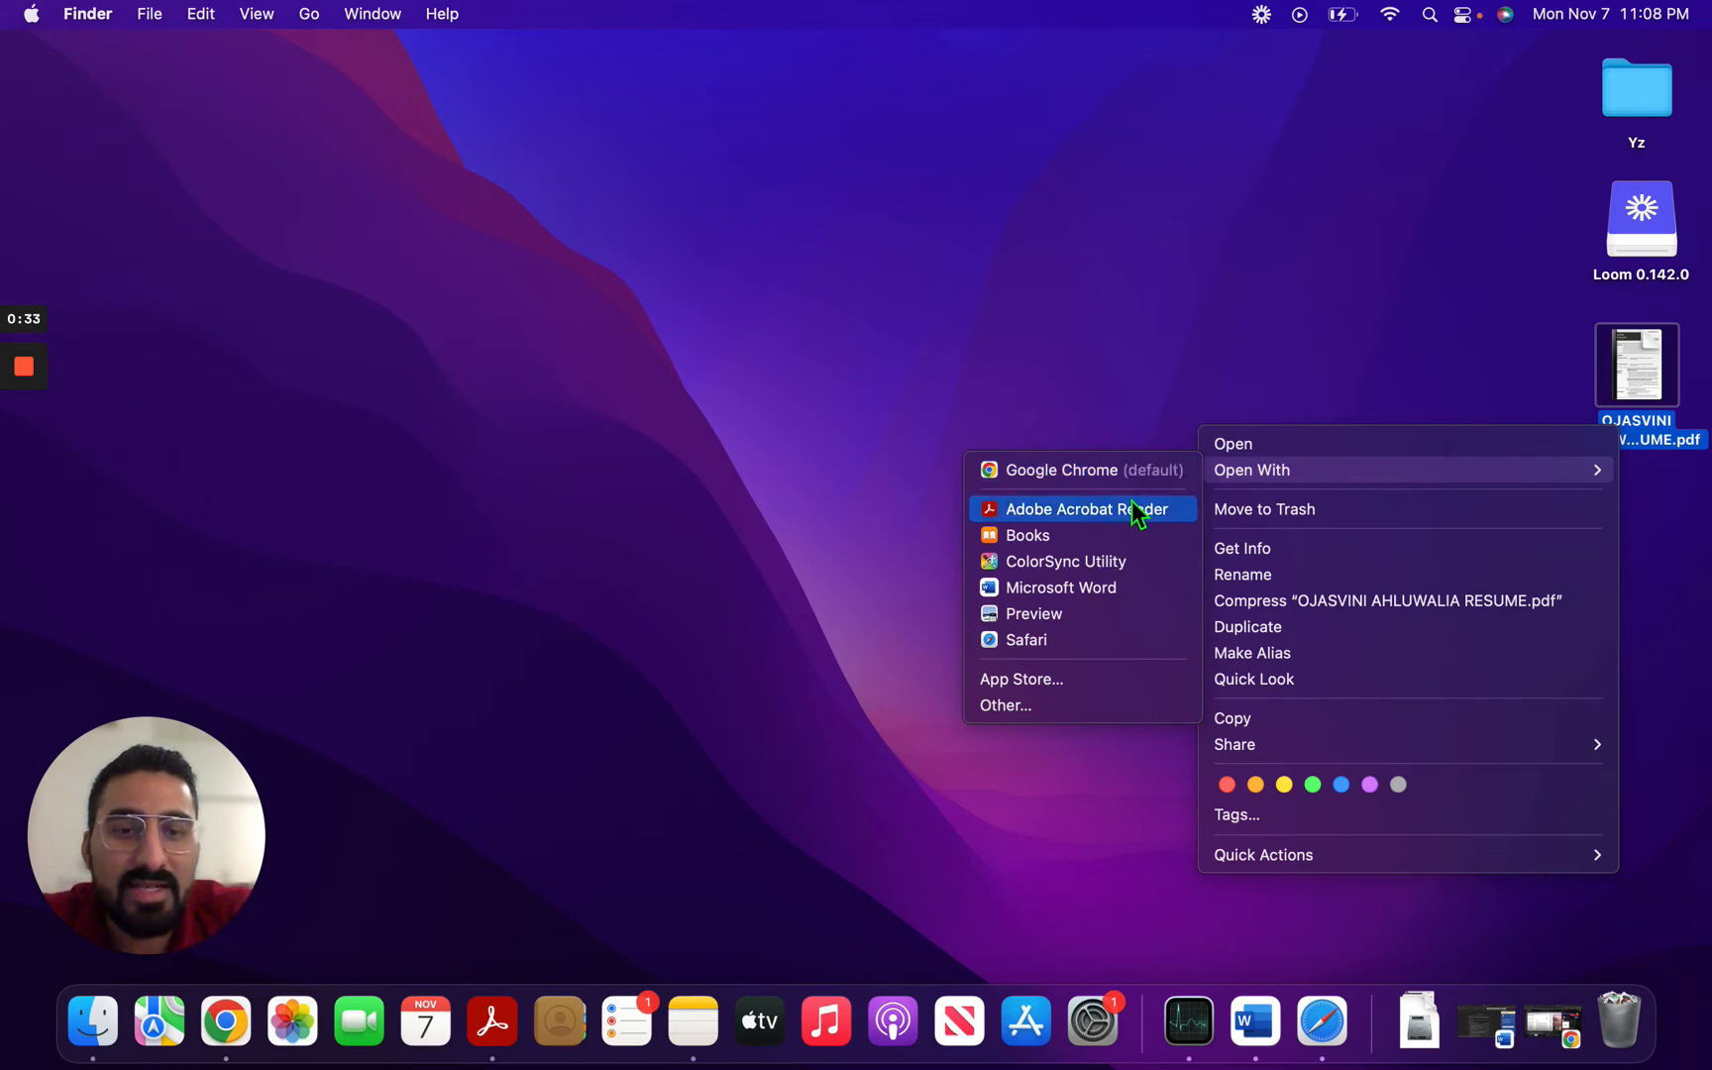
mouse_move(1127, 640)
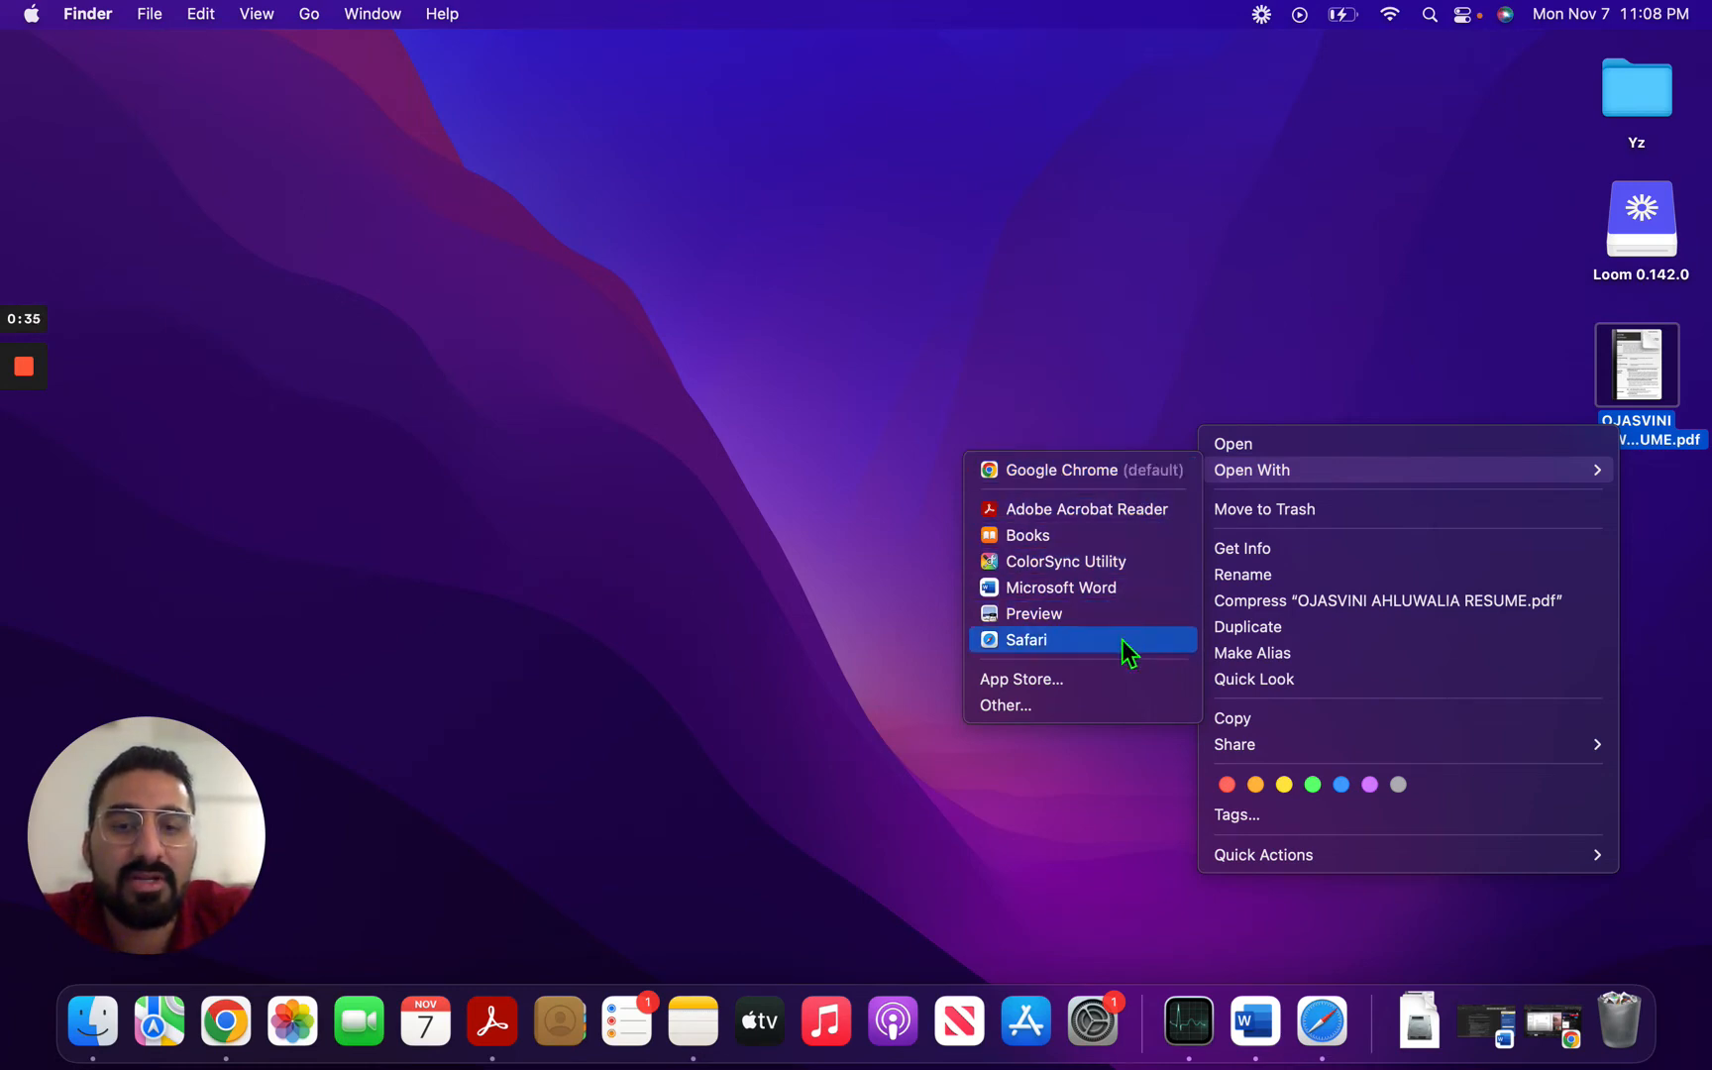
mouse_move(1086, 509)
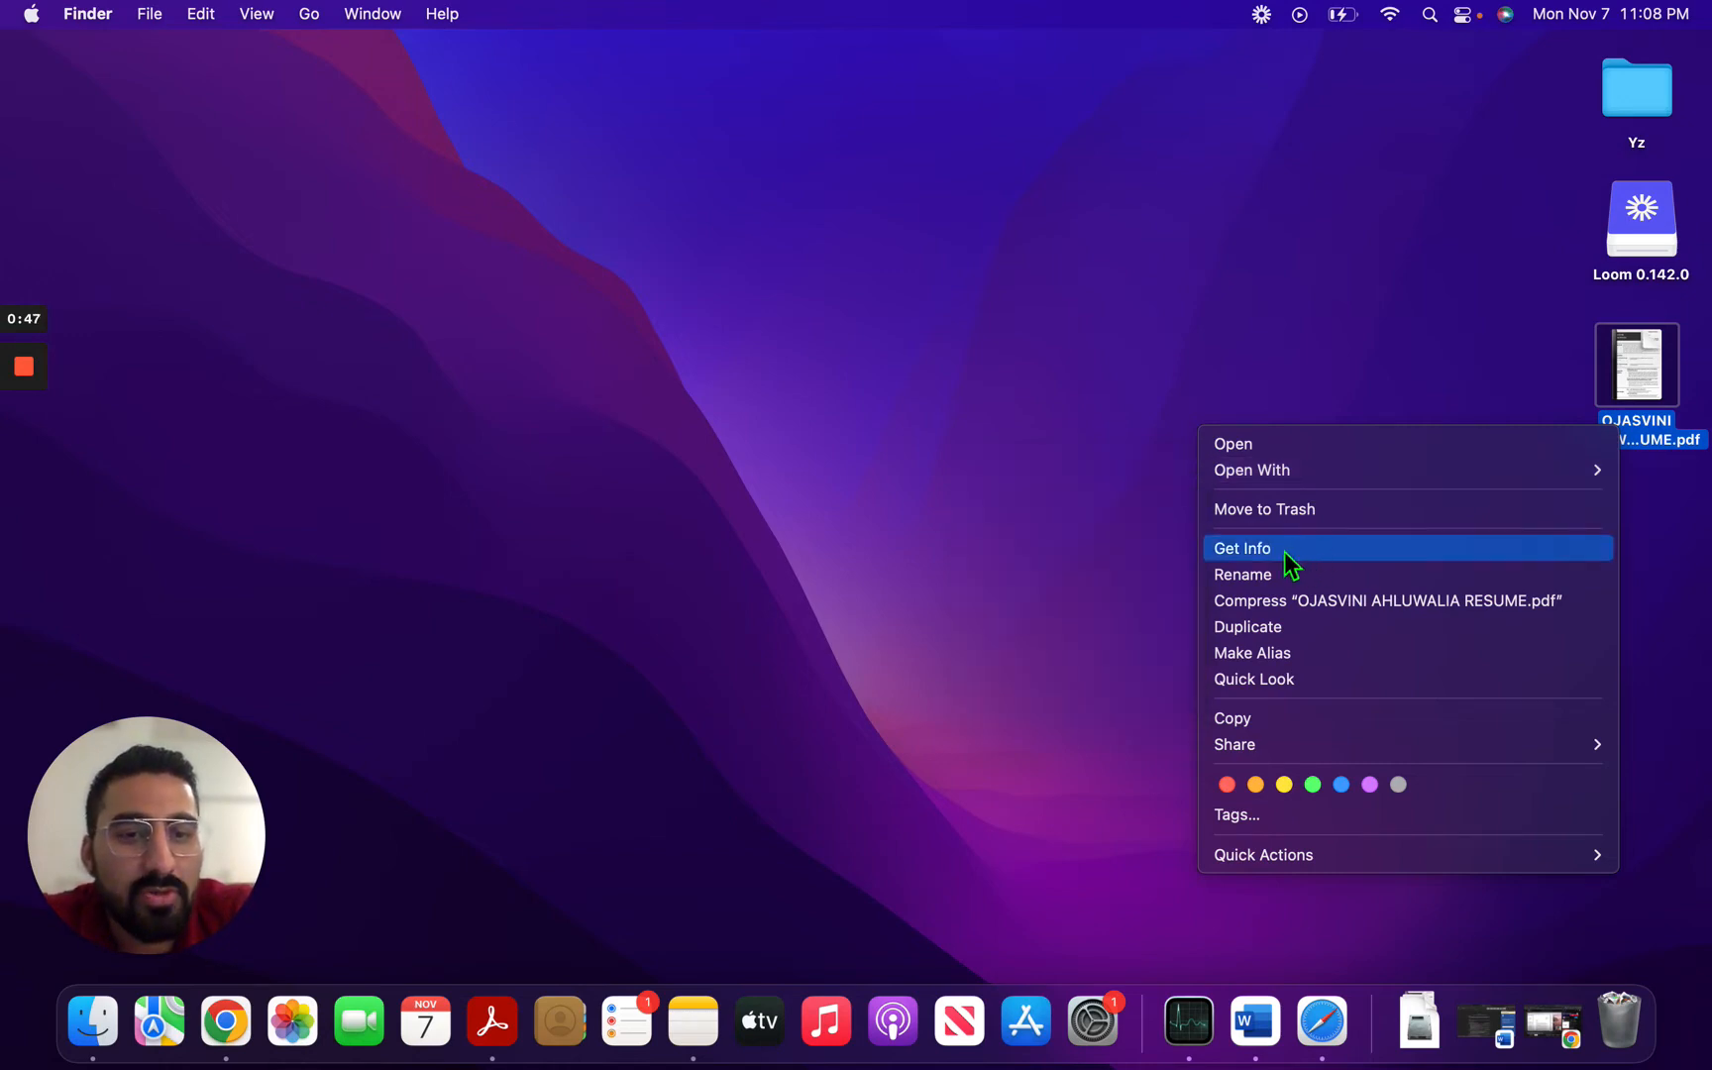
In the resume PDF's Get Info window, choose Adobe Acrobat Reader under Open with
click(1243, 549)
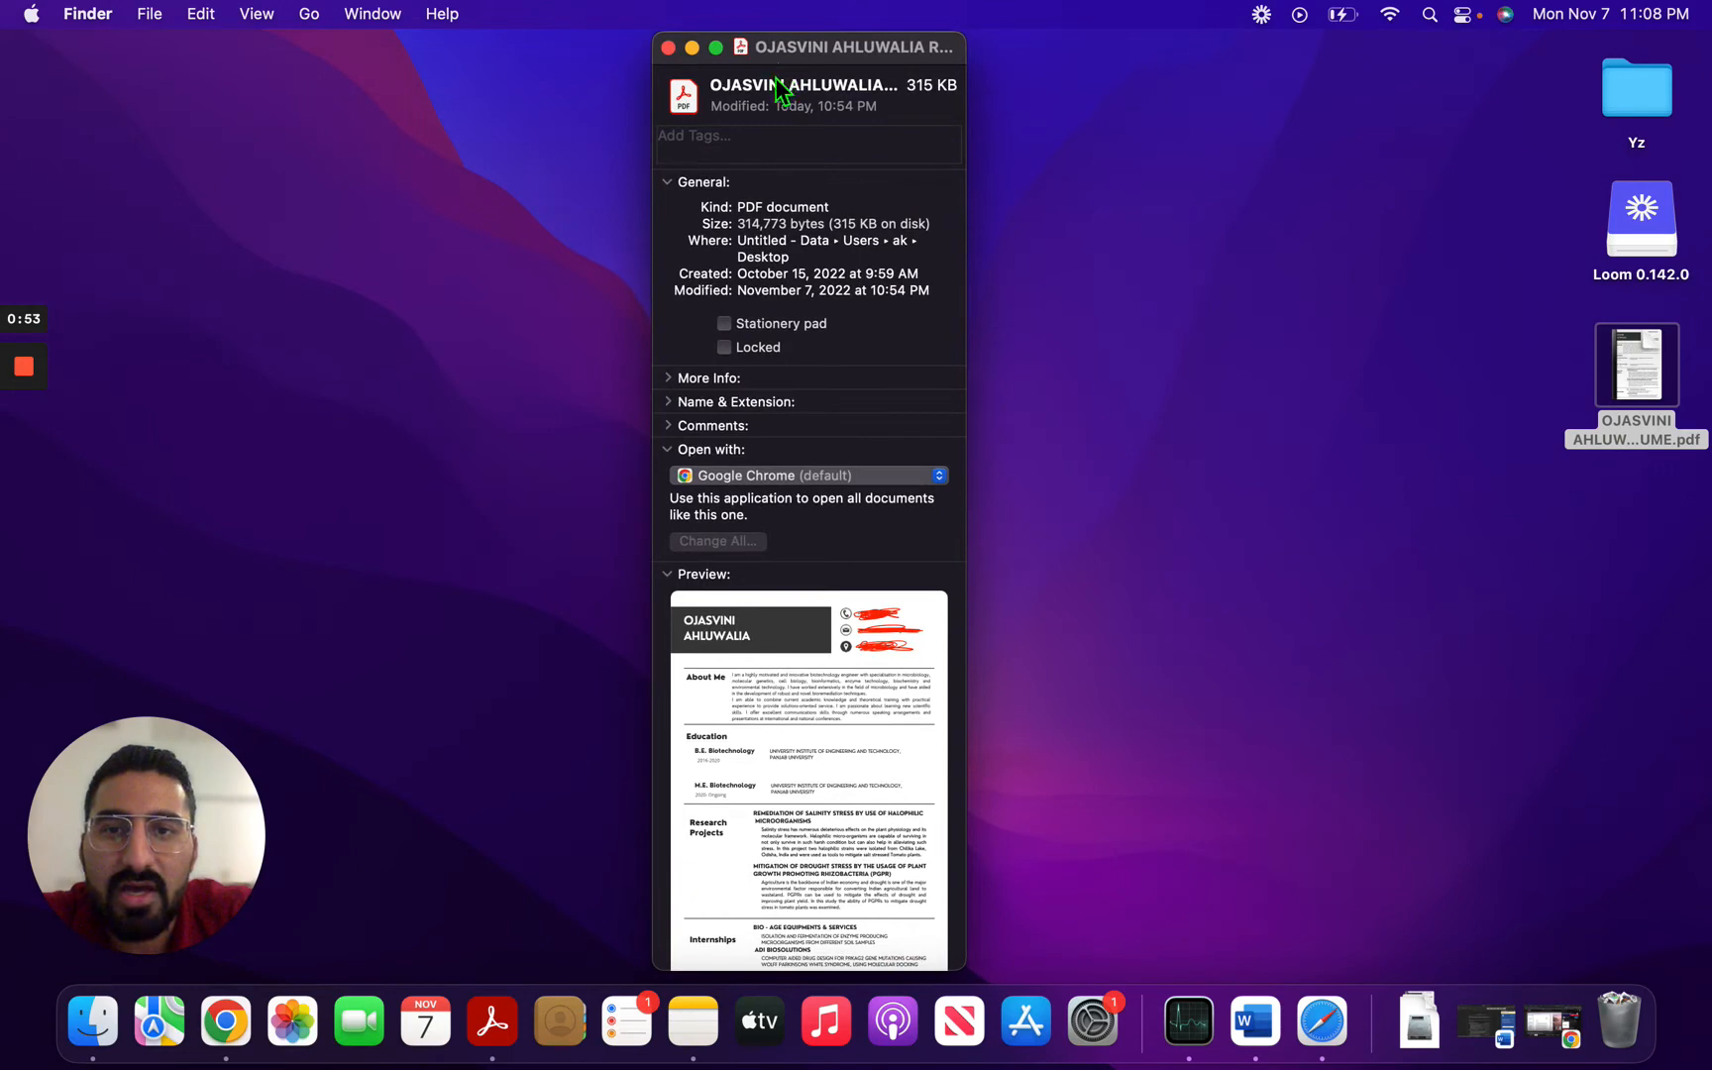
mouse_move(688, 475)
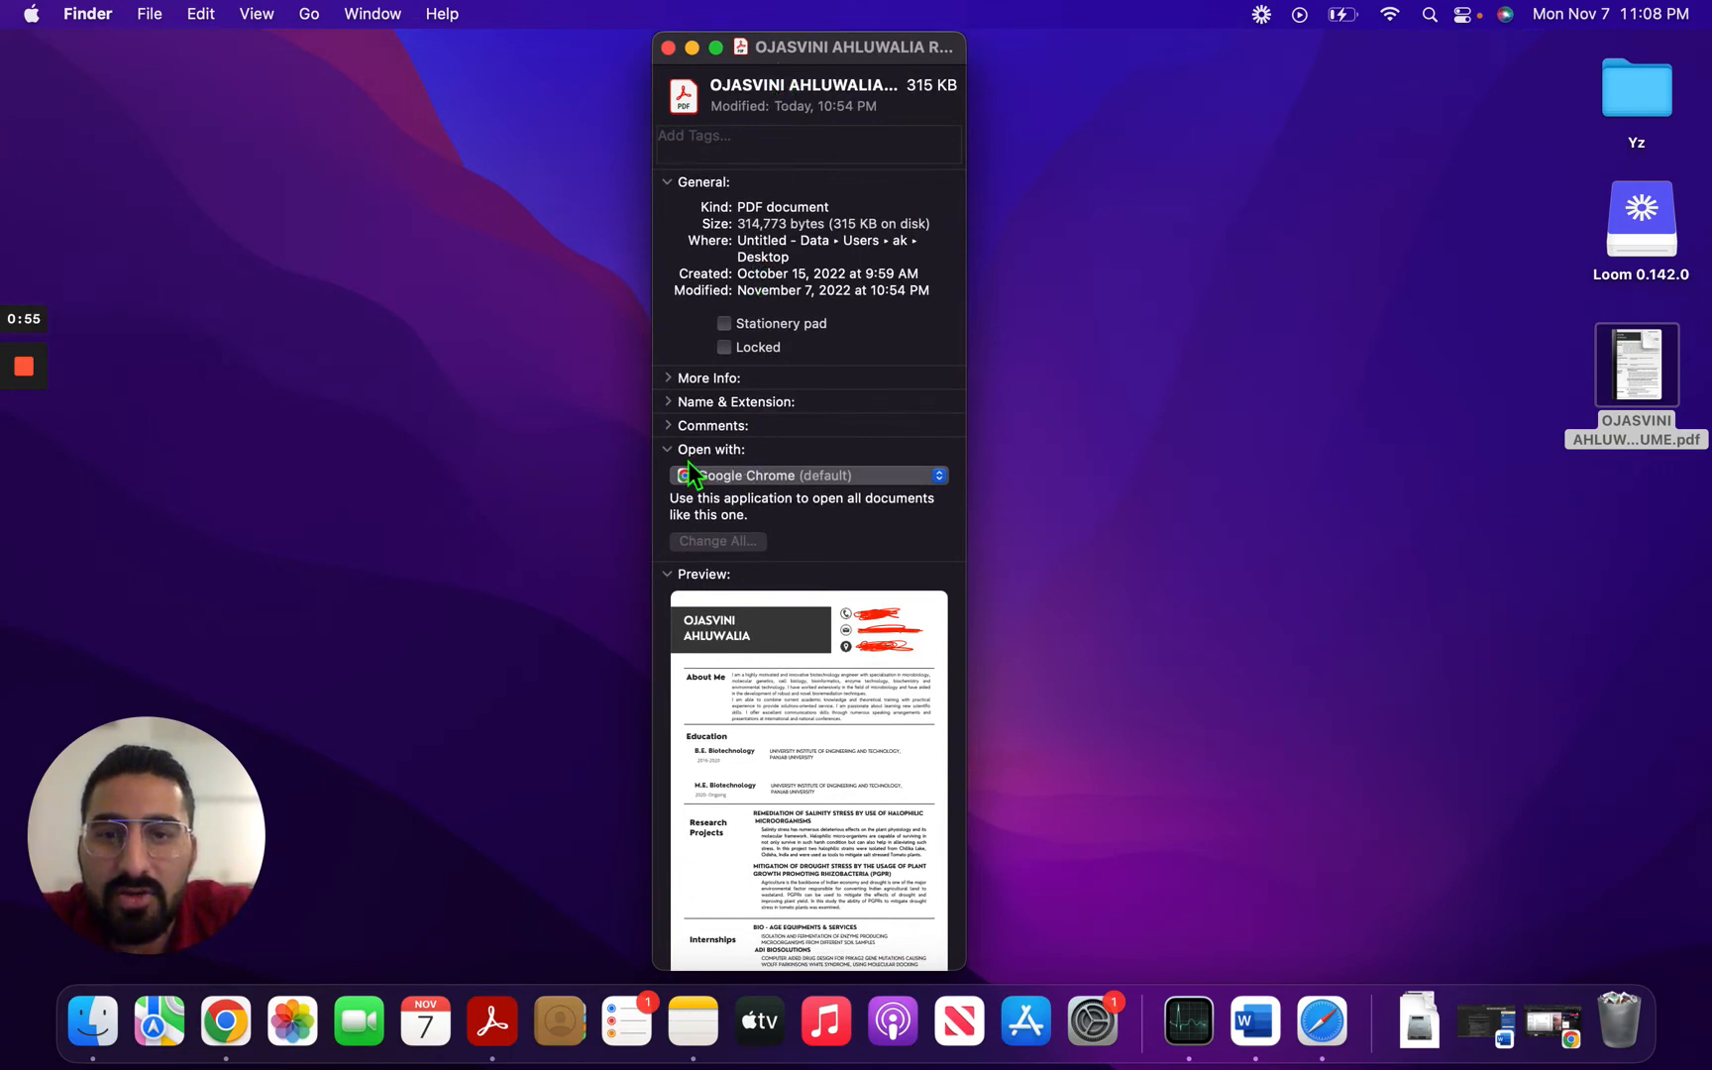
mouse_move(867, 495)
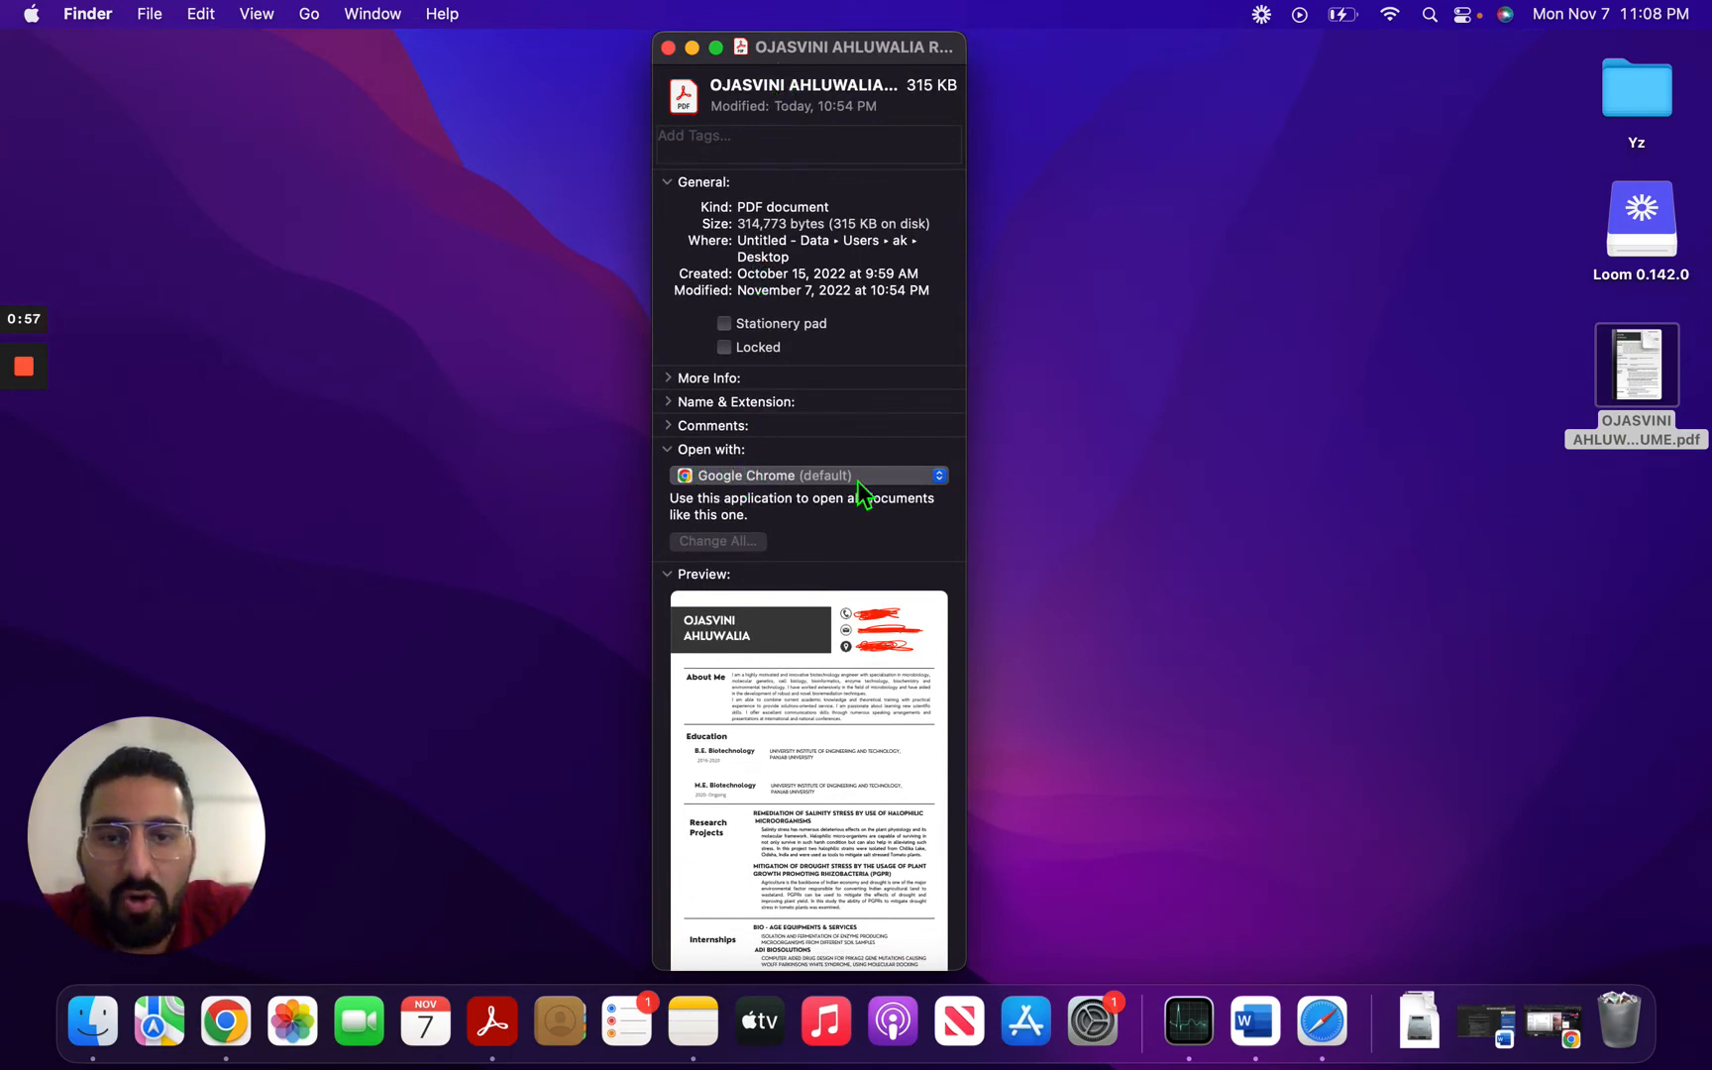
mouse_move(928, 498)
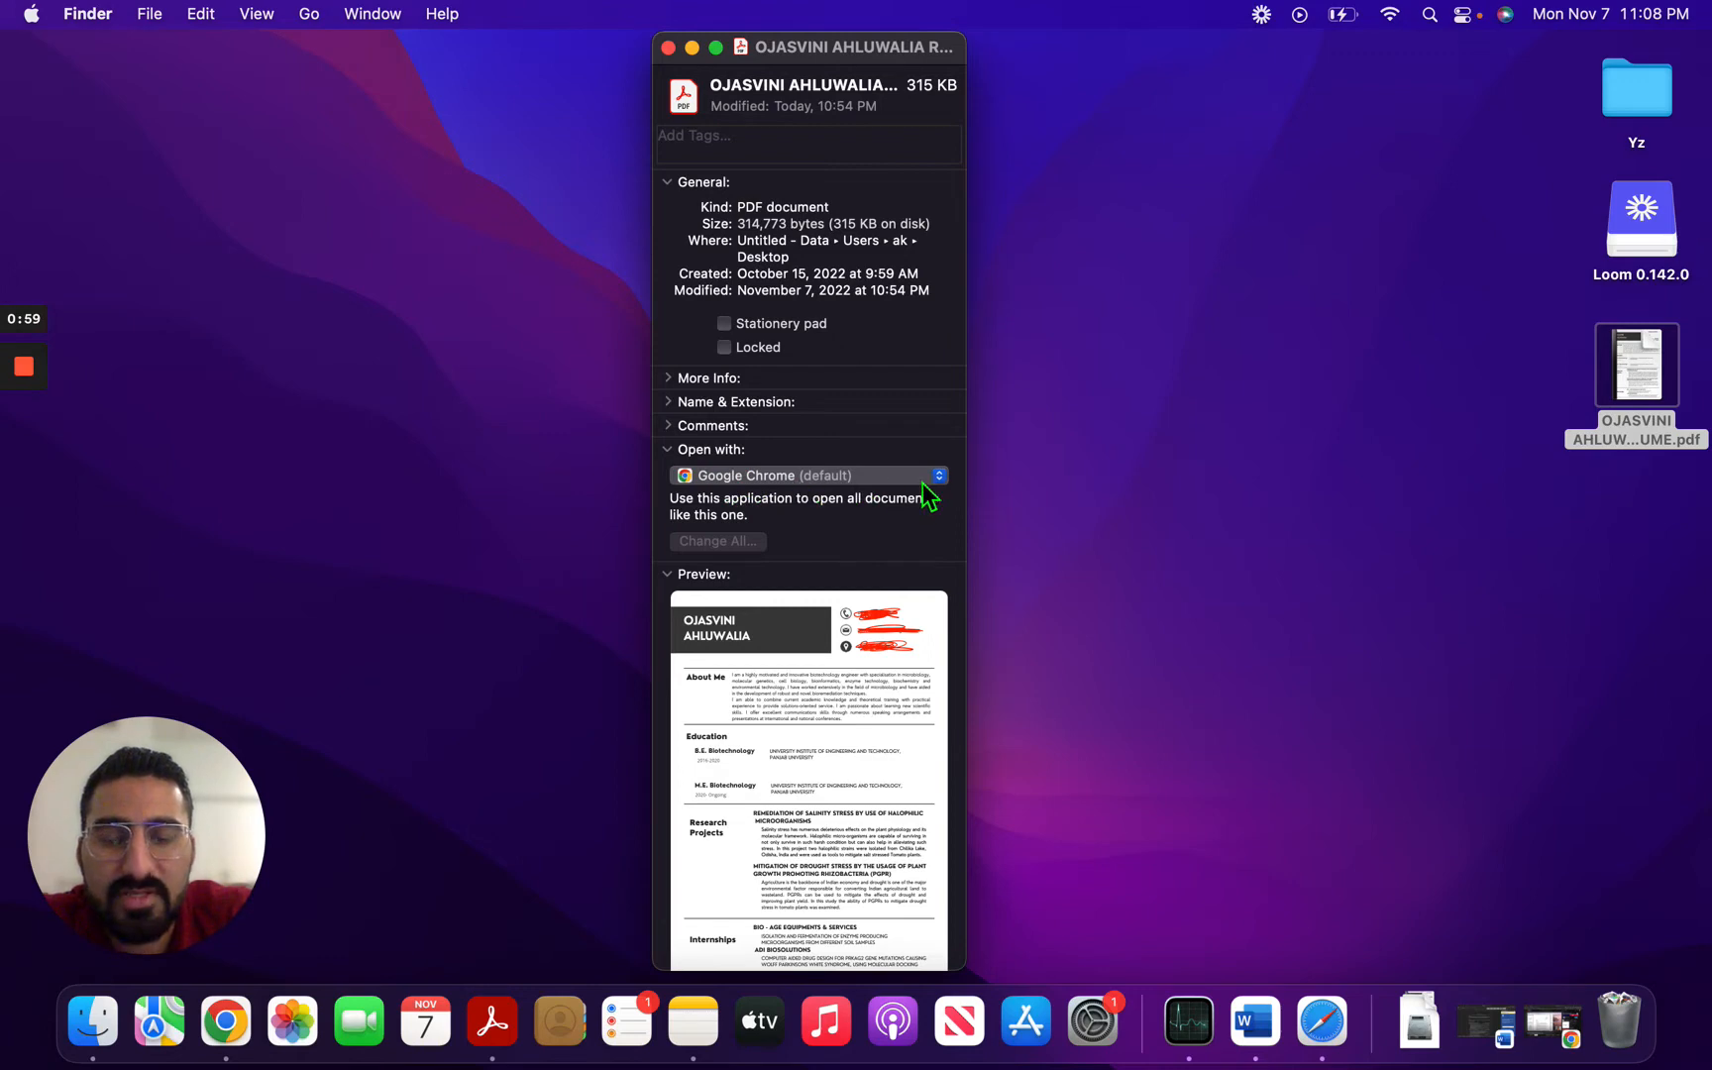
click(809, 476)
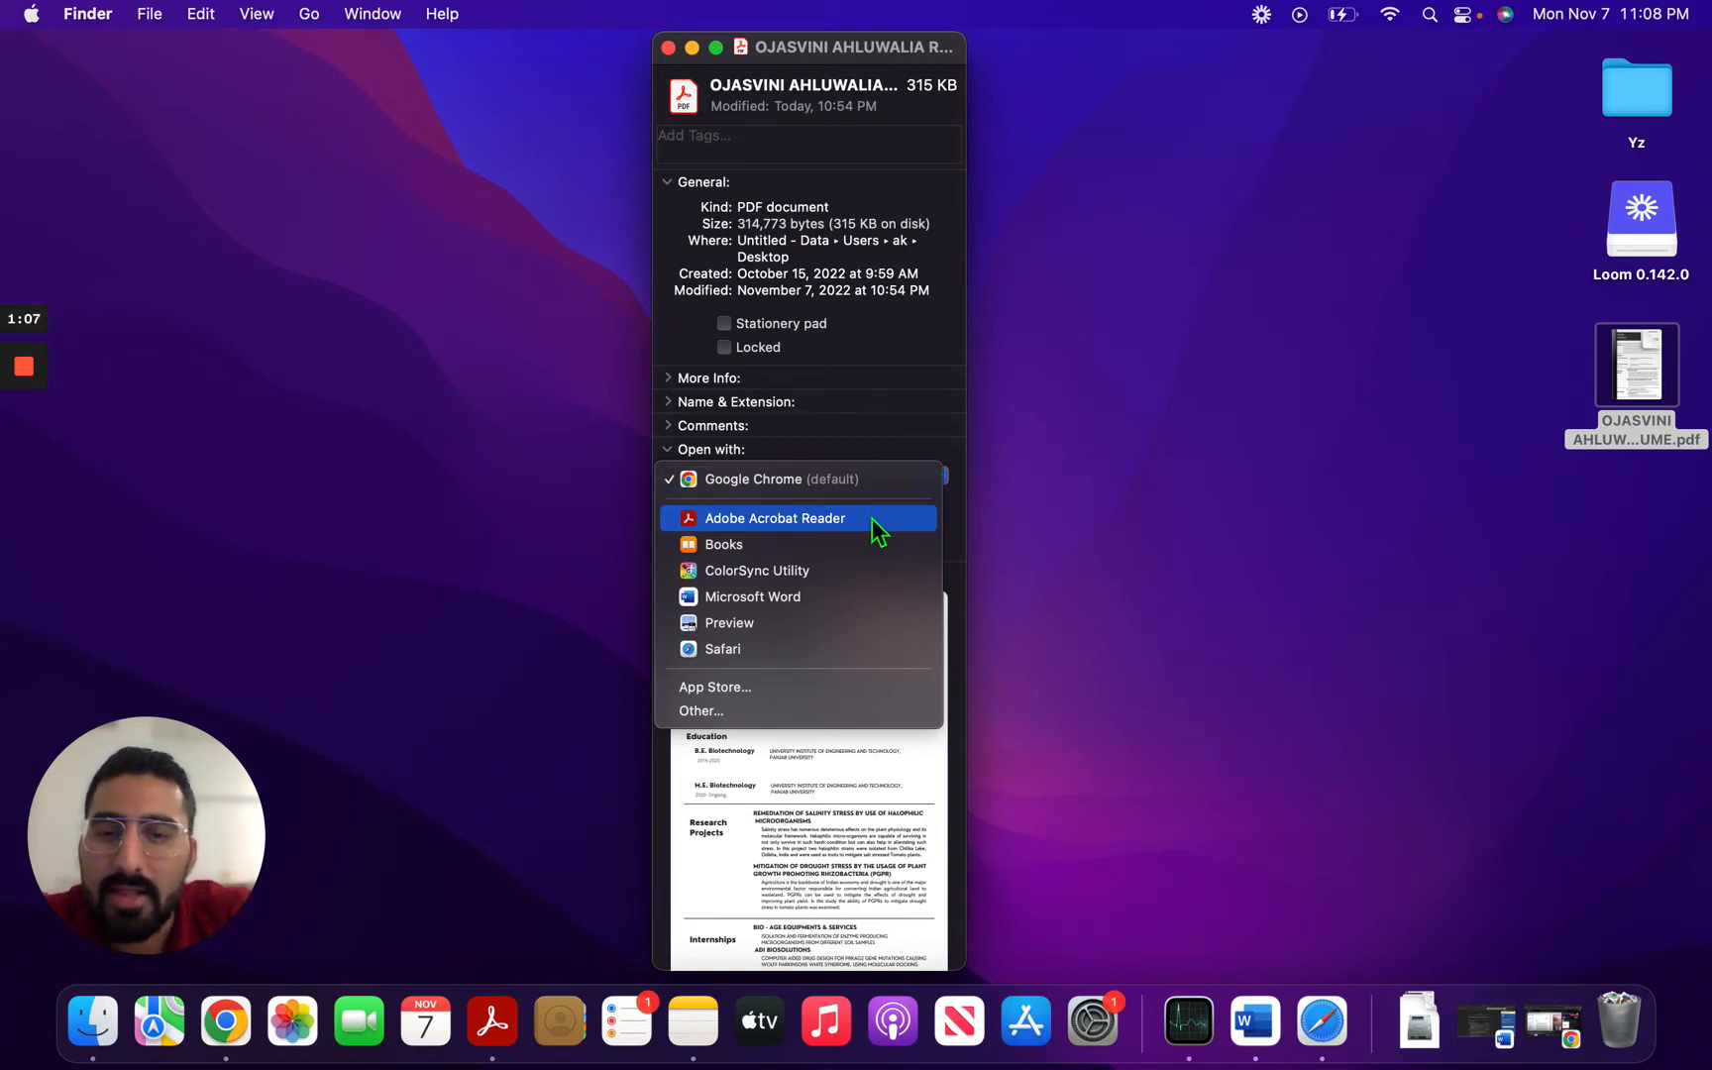
click(775, 518)
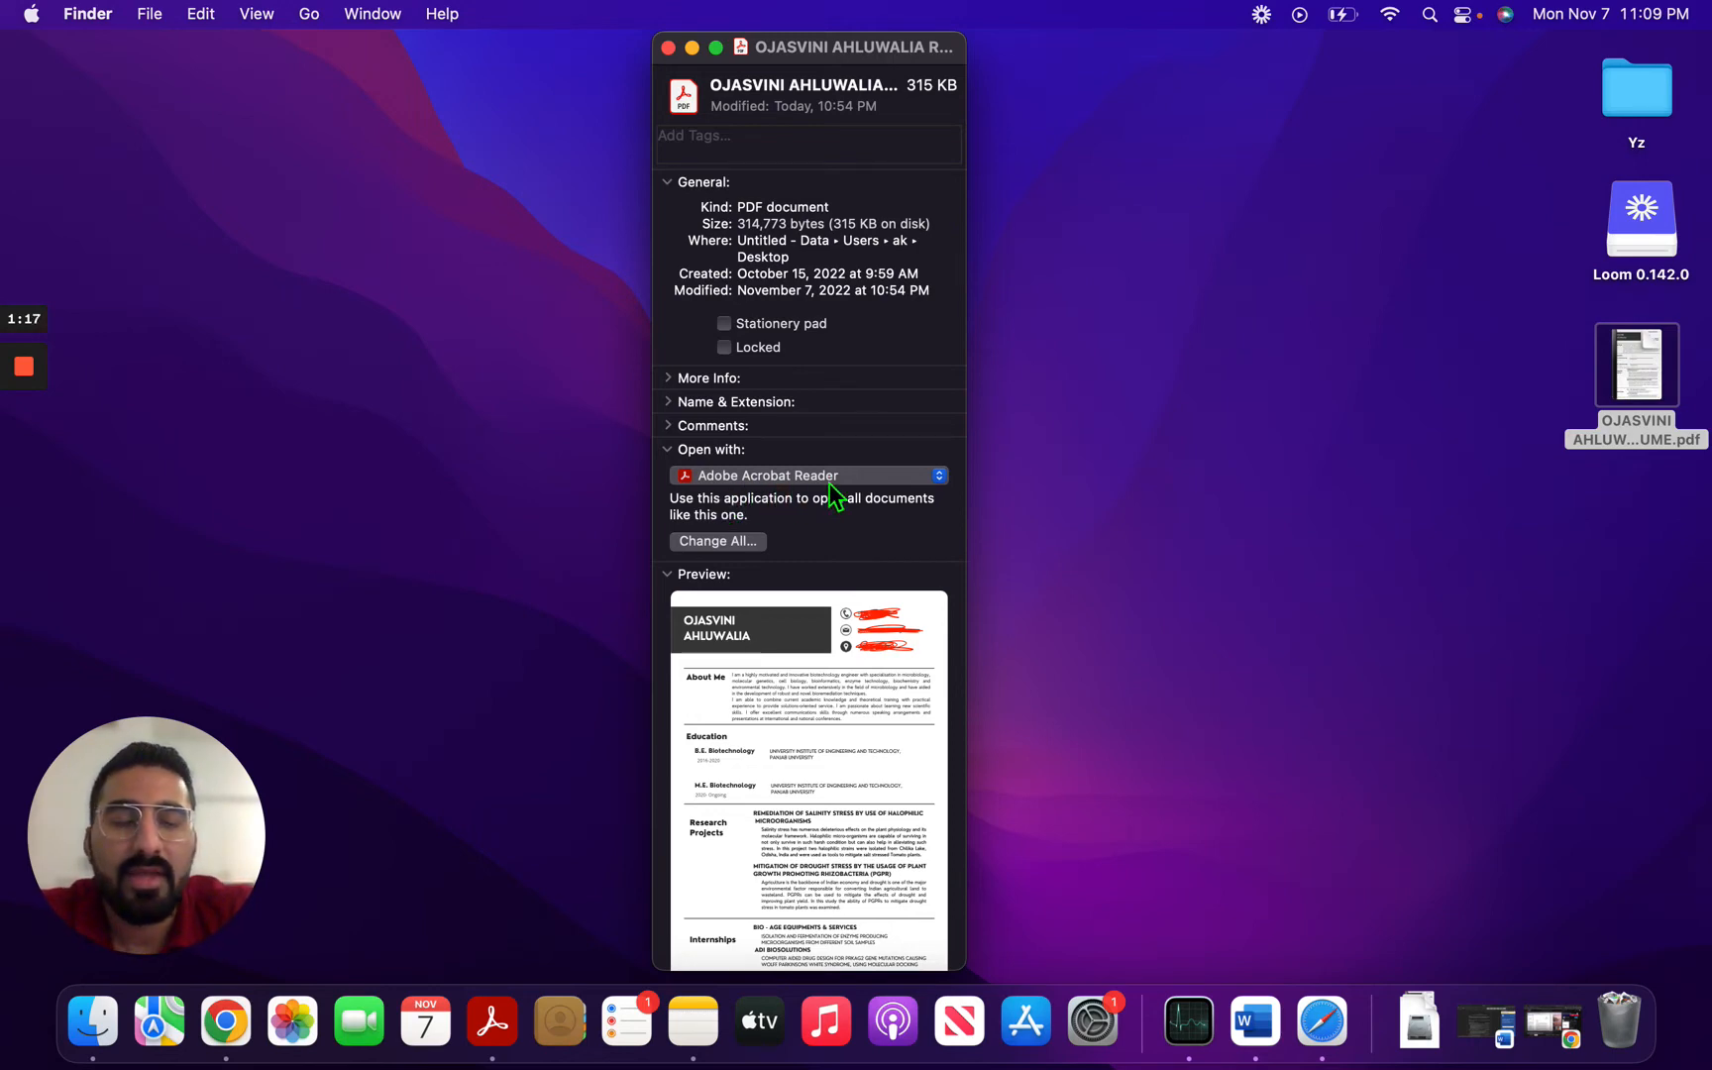
mouse_move(872, 547)
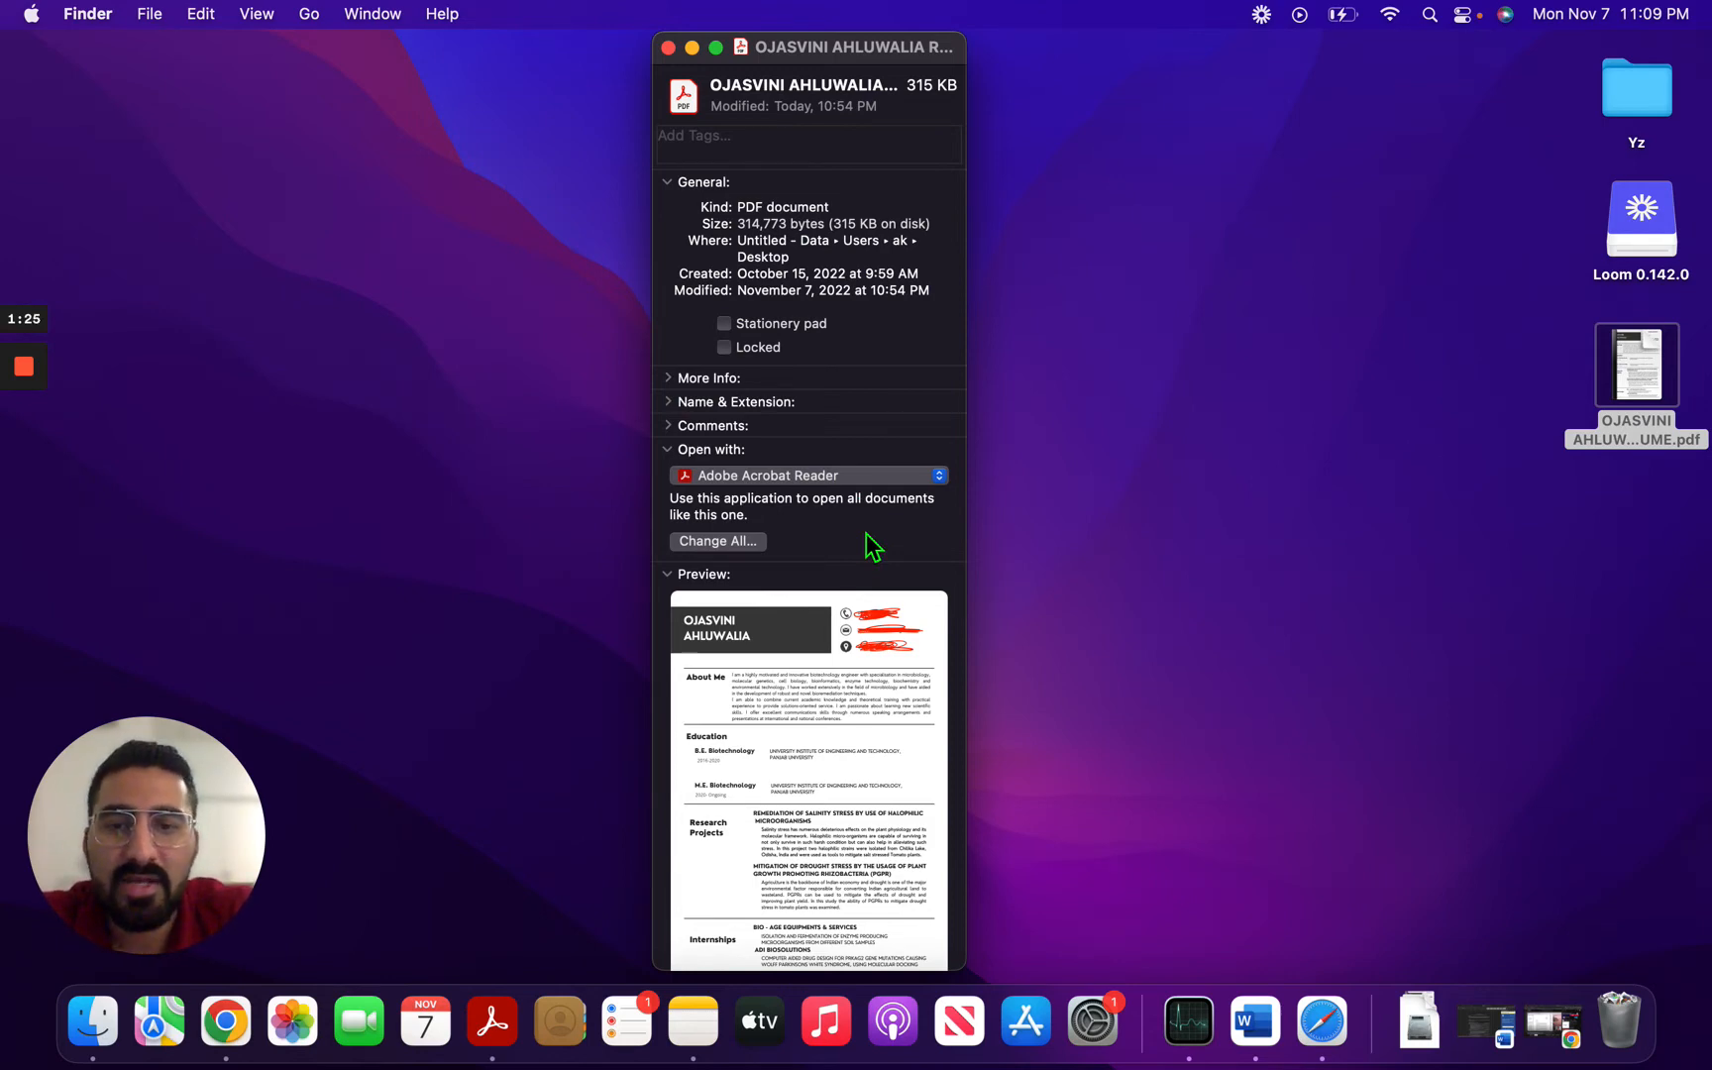
mouse_move(738, 530)
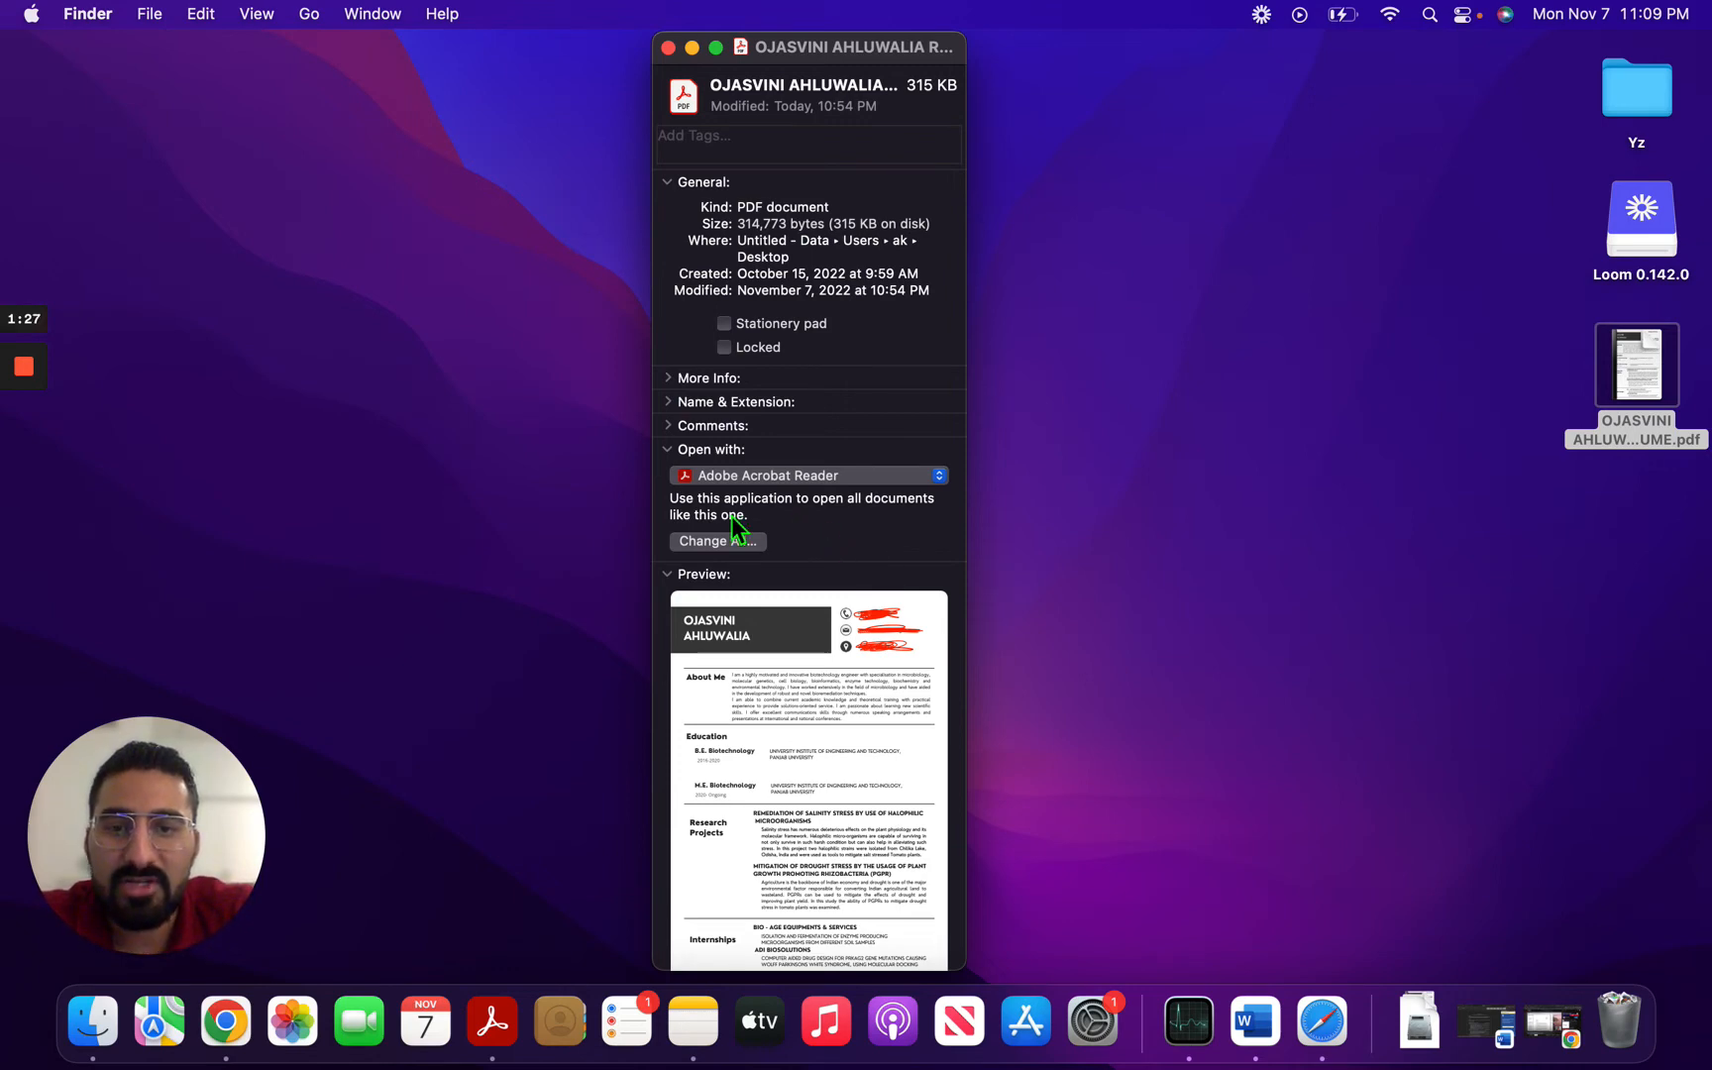
mouse_move(731, 557)
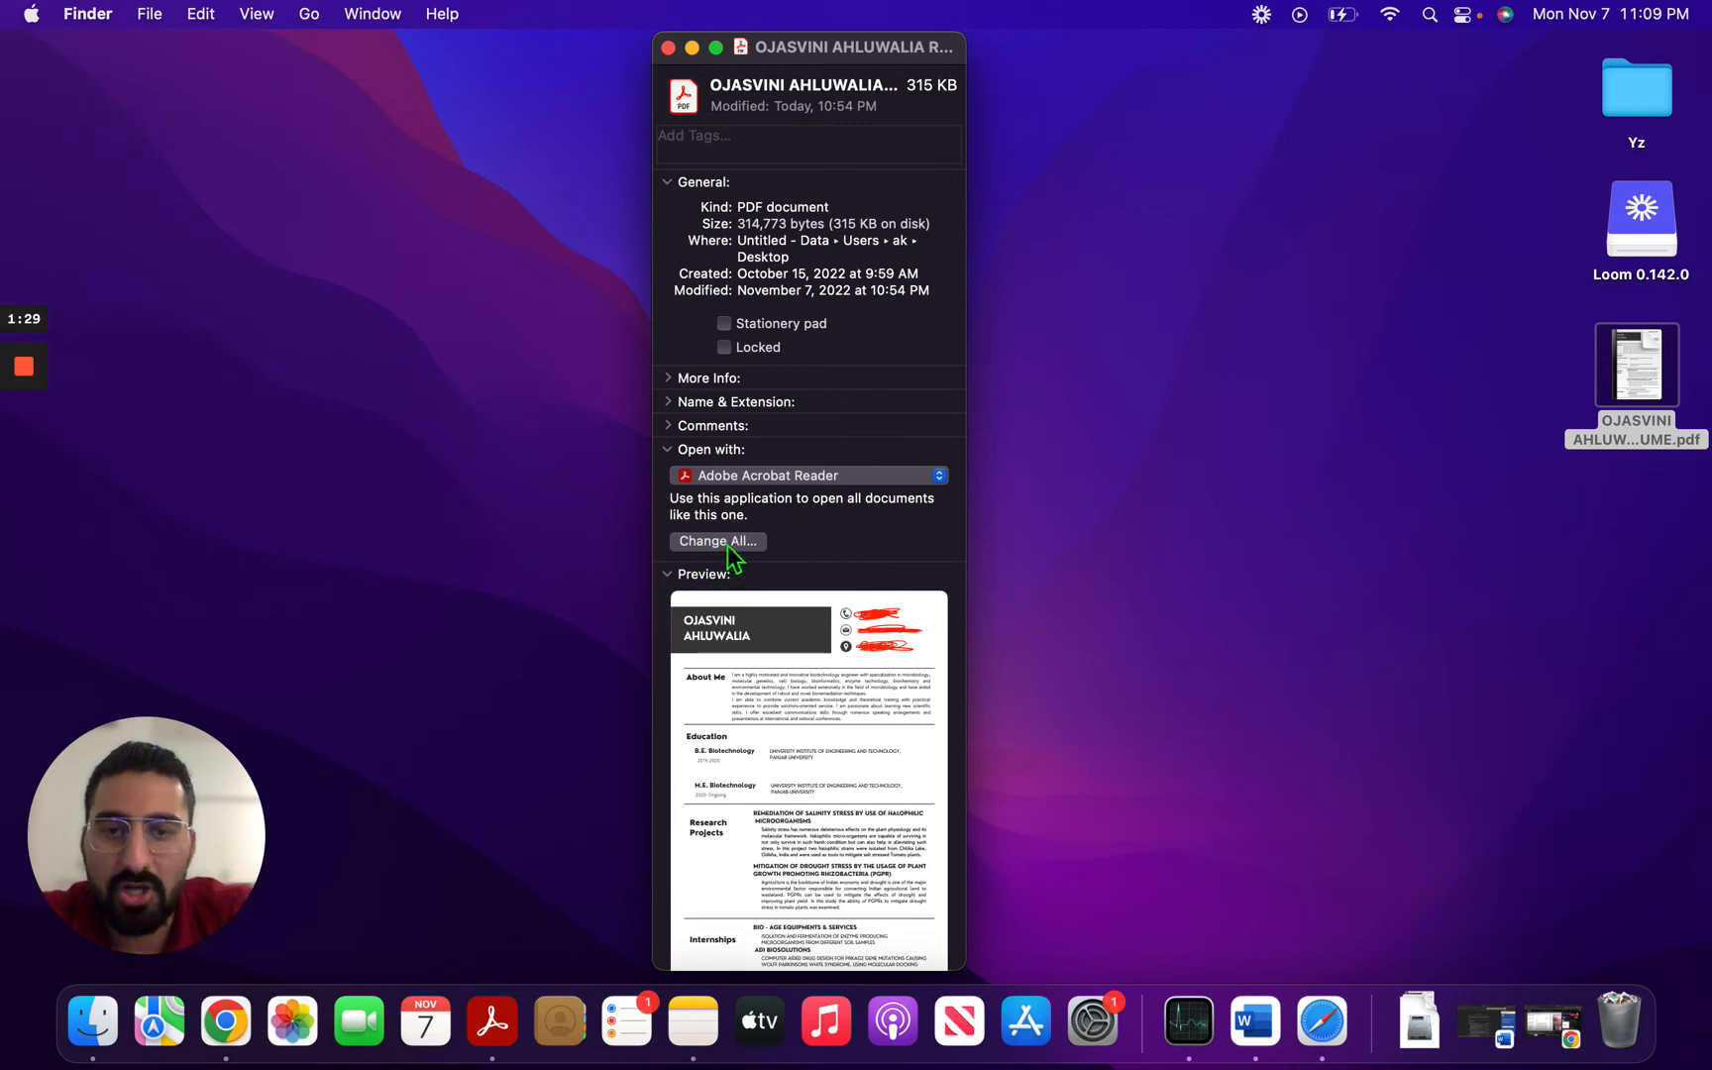
Apply Adobe Acrobat Reader to all PDF documents via Change All and confirm
click(715, 542)
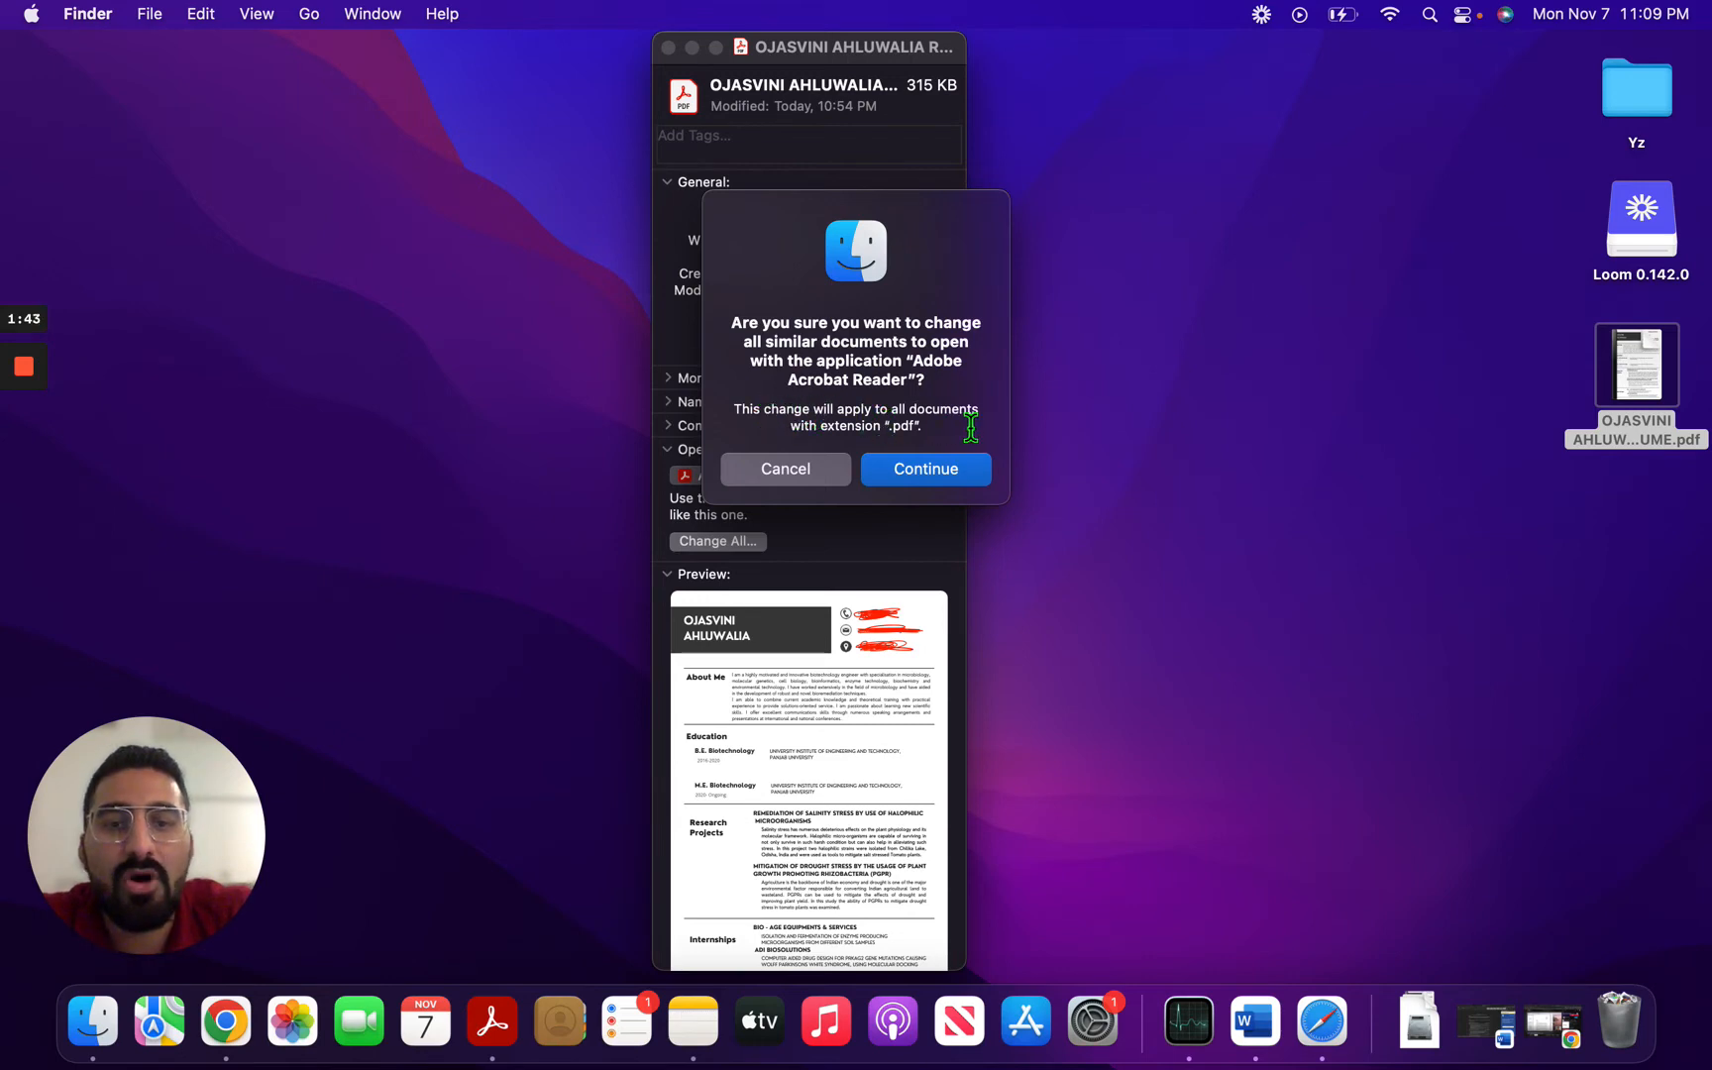
mouse_move(884, 436)
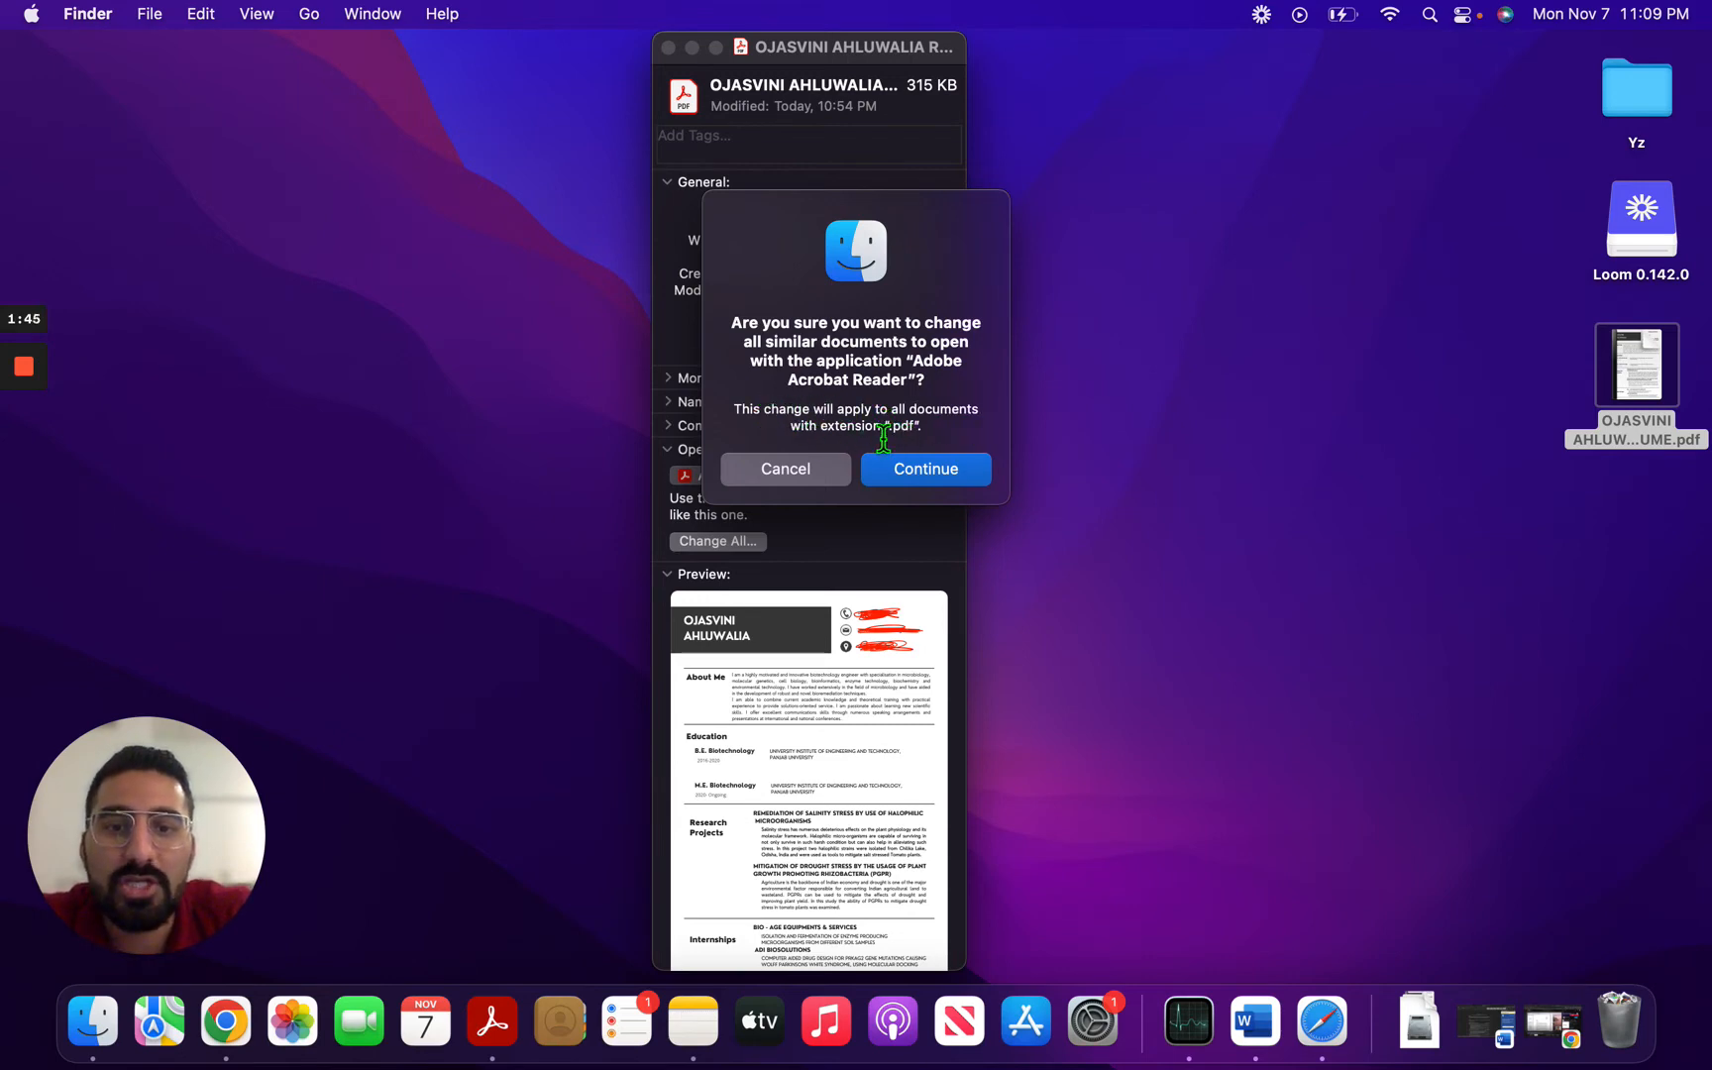
mouse_move(923, 436)
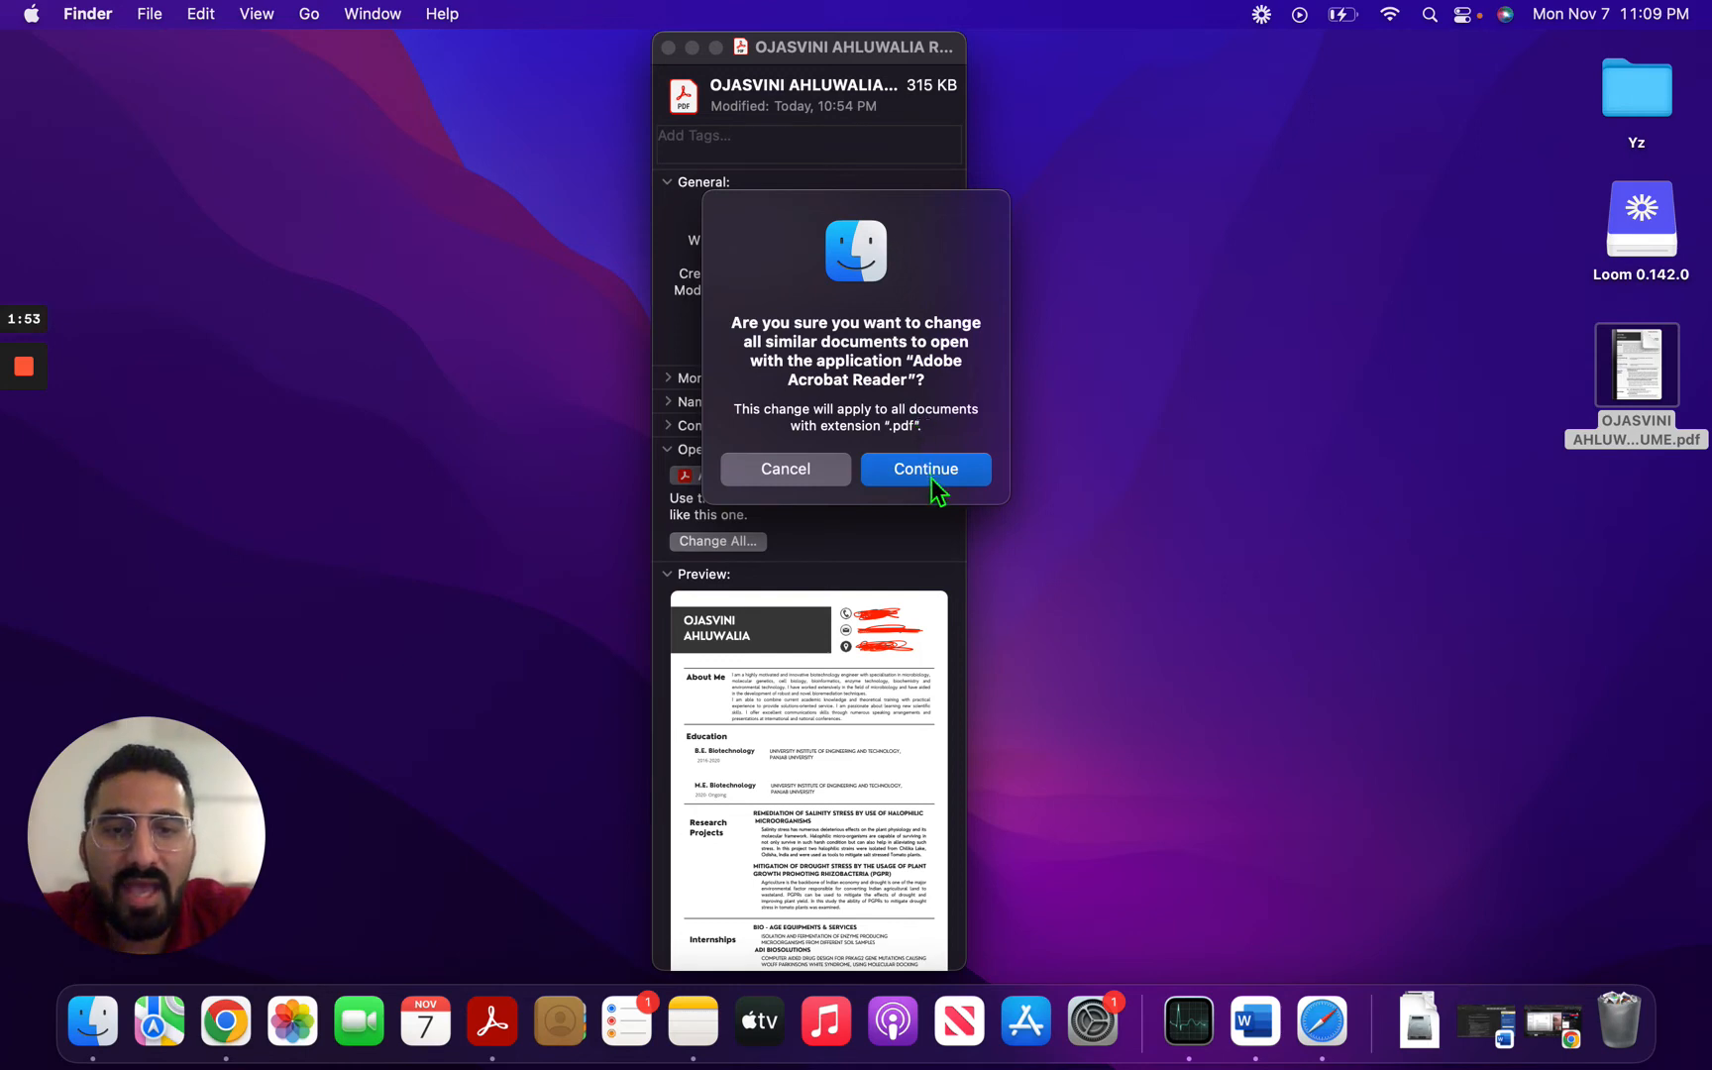
click(926, 468)
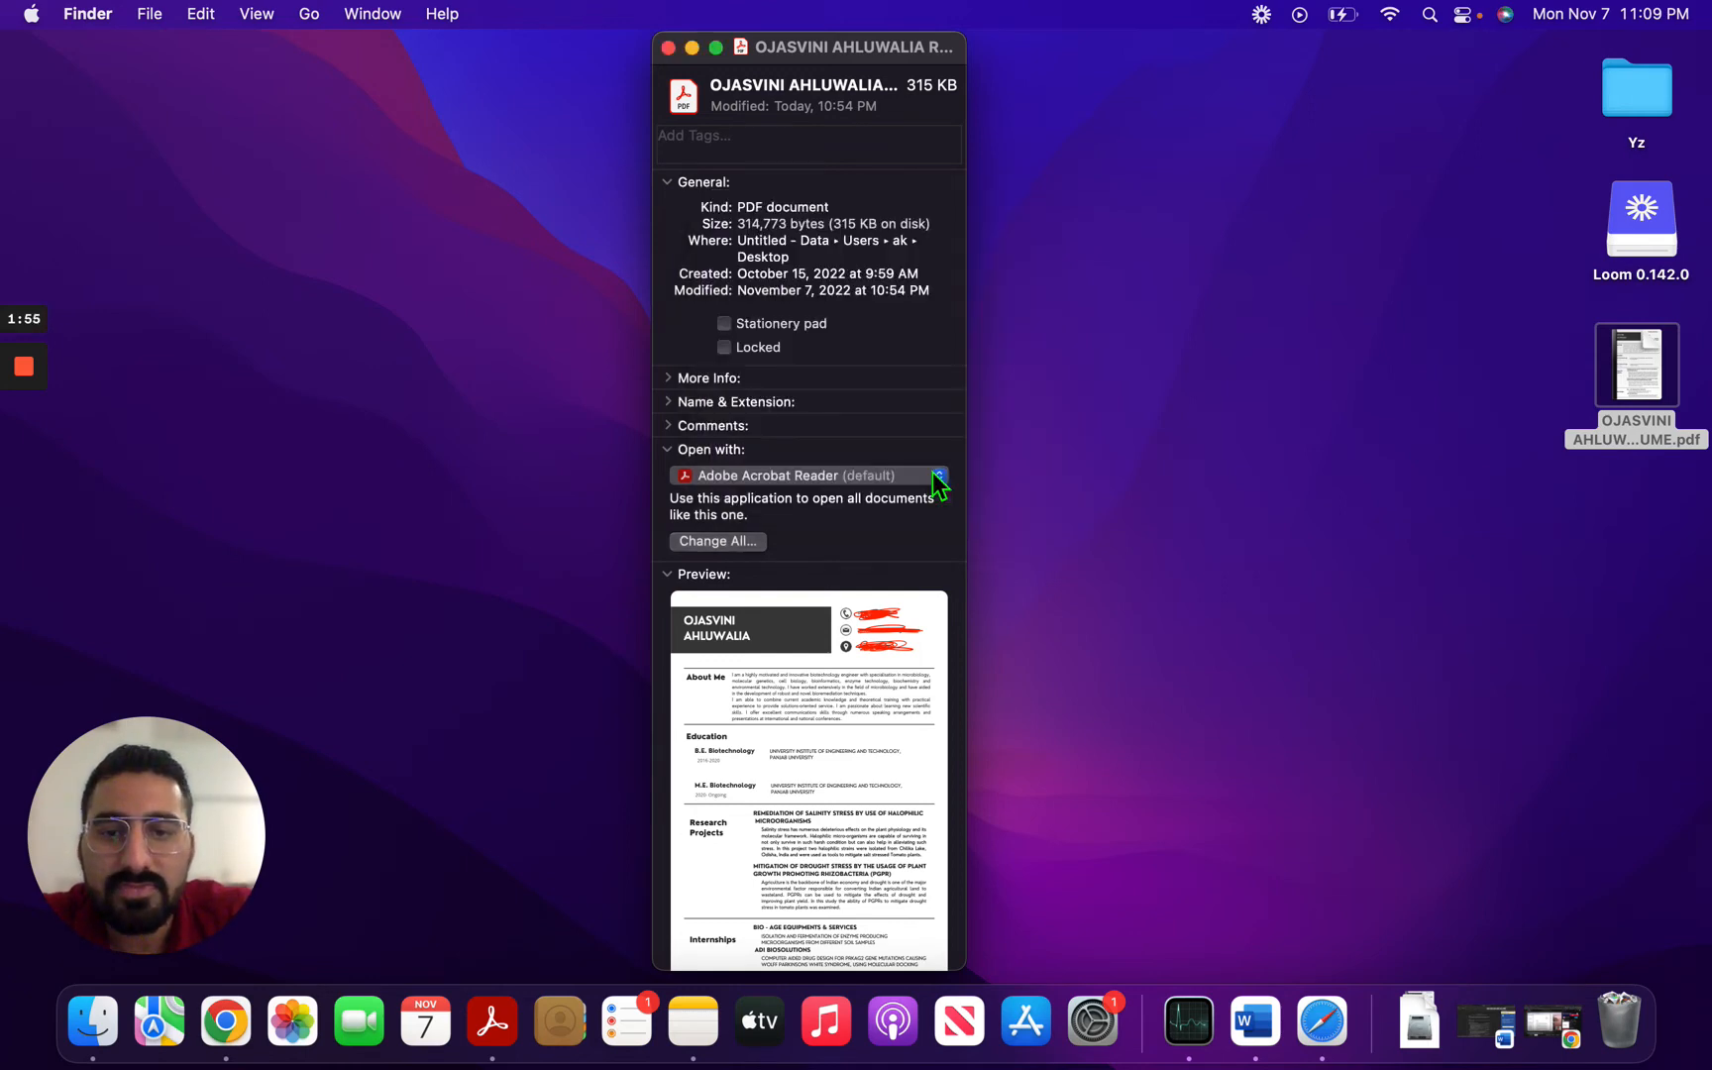
mouse_move(840, 516)
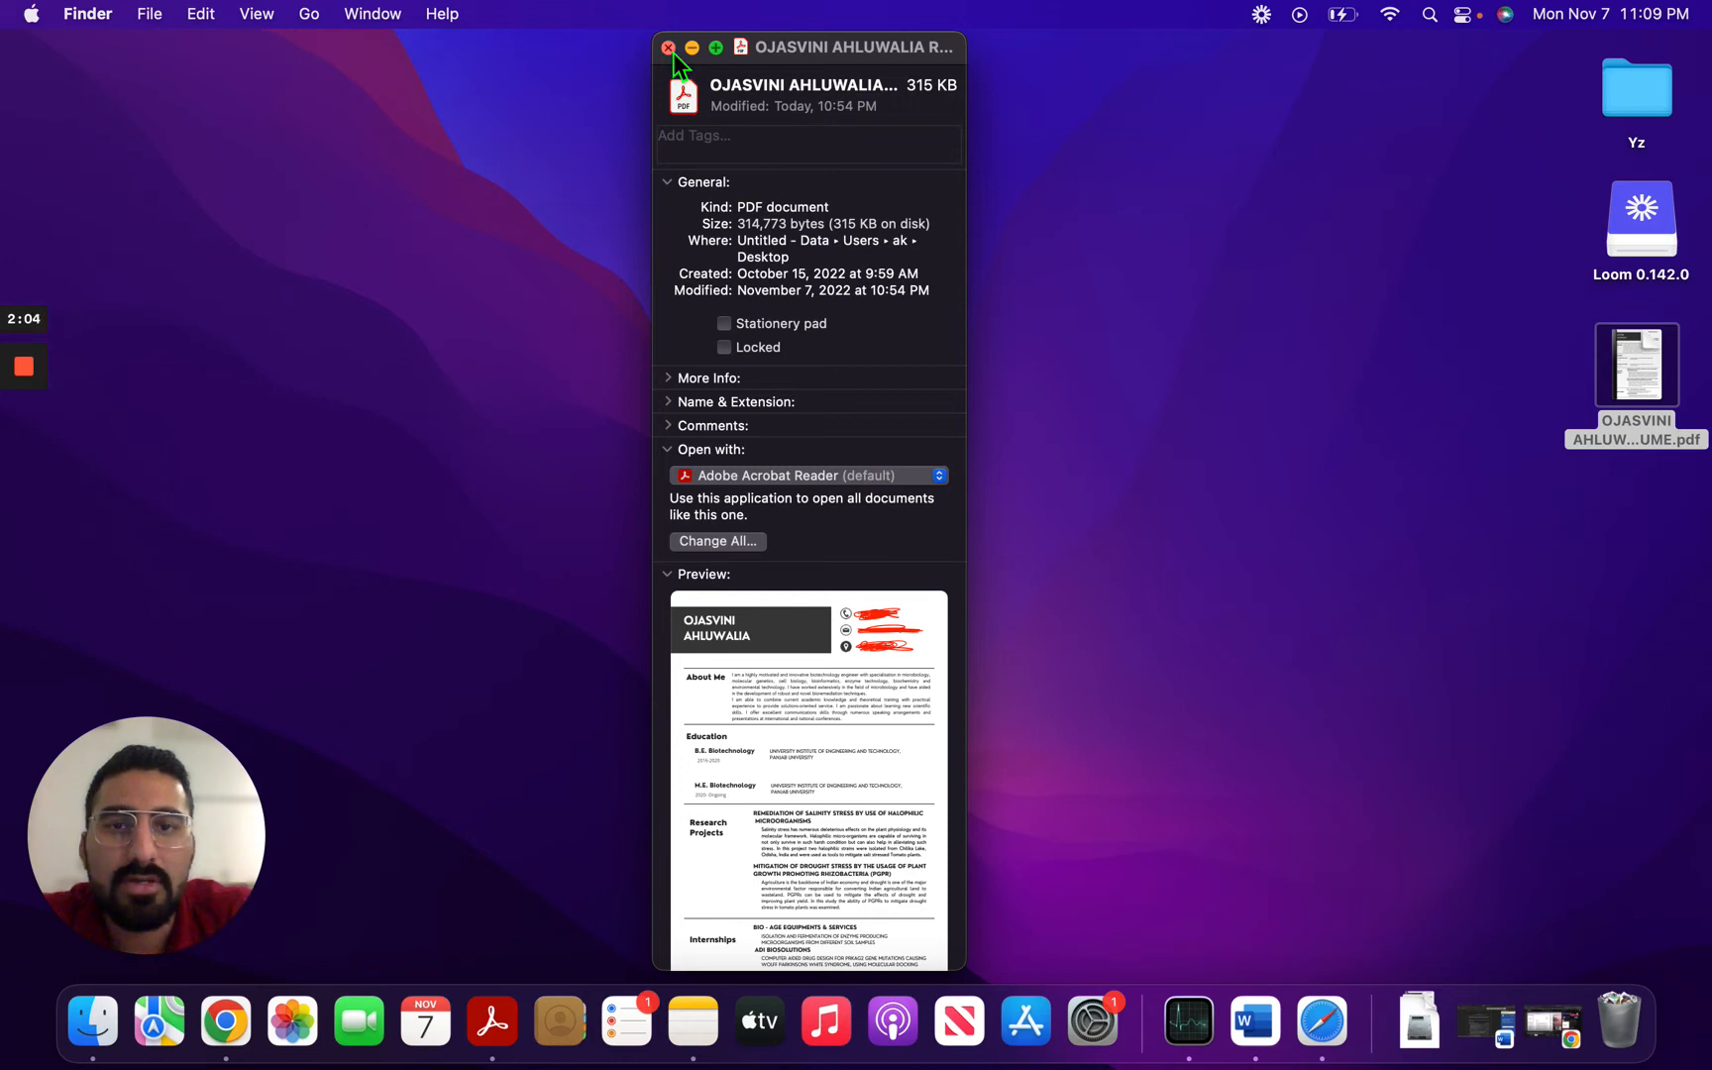
Close the info window and check the resume PDF now lists Acrobat Reader as default
click(668, 47)
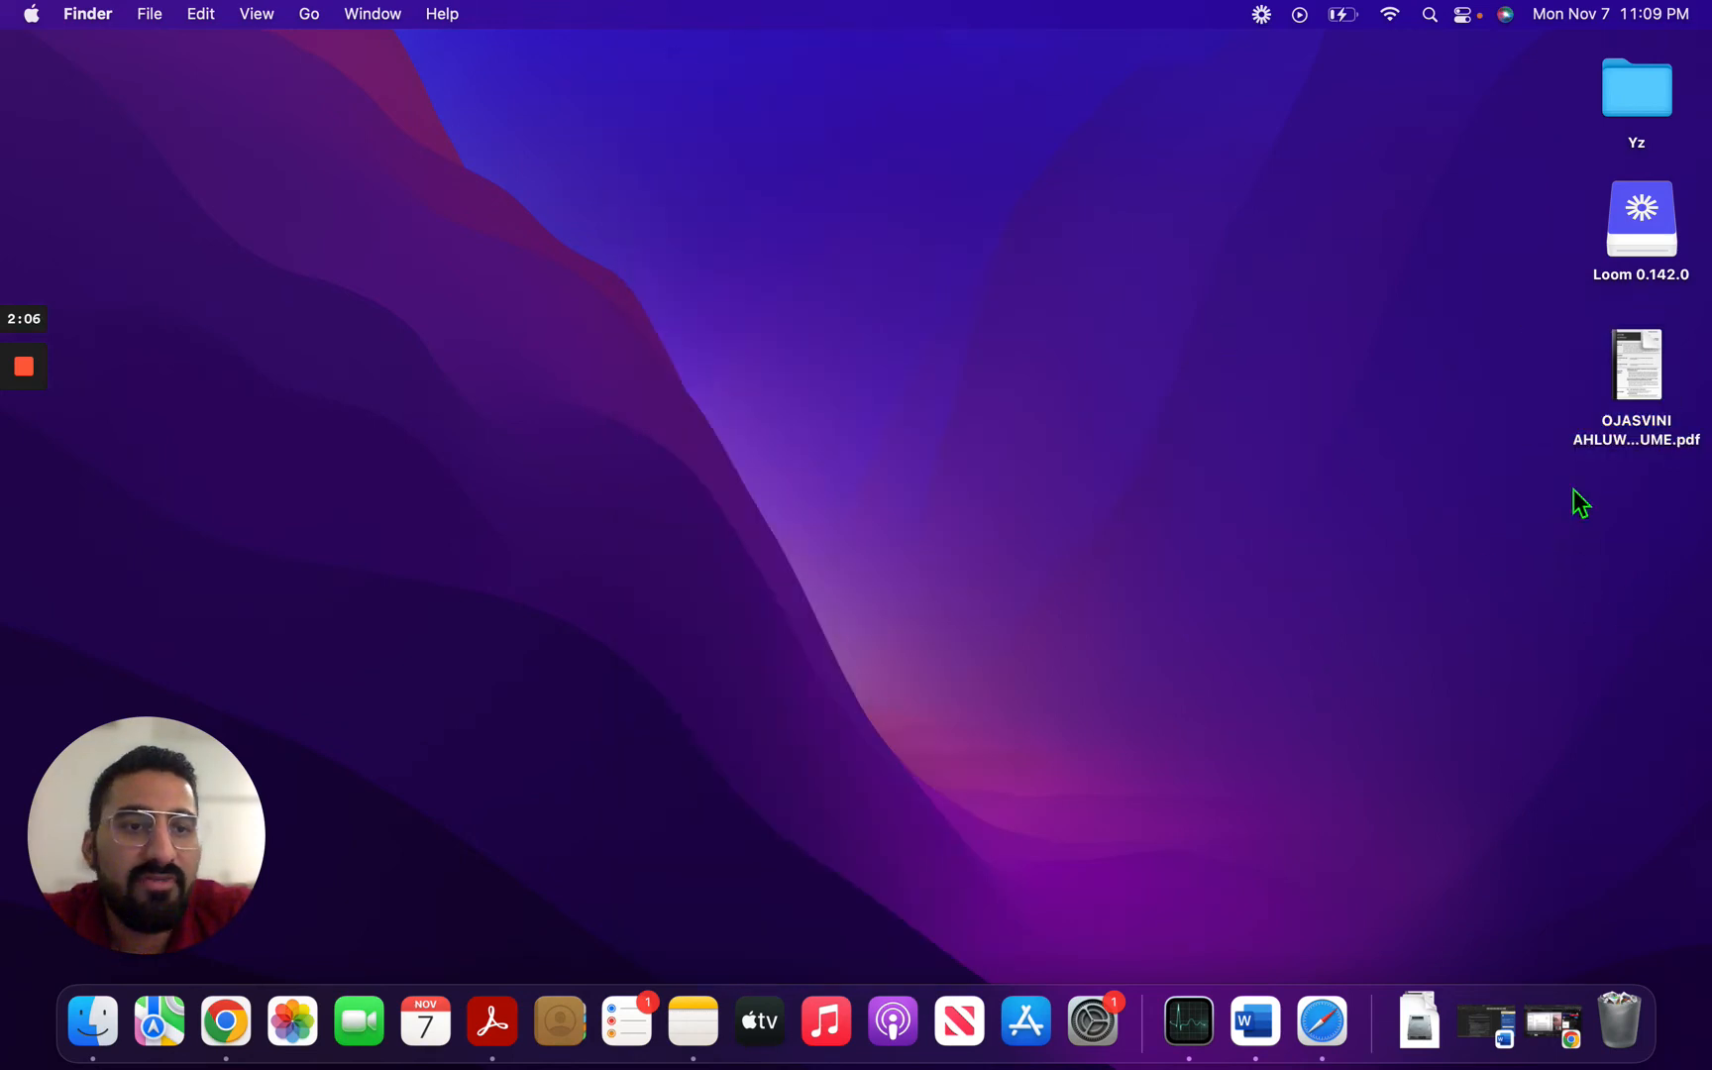
right_click(1636, 365)
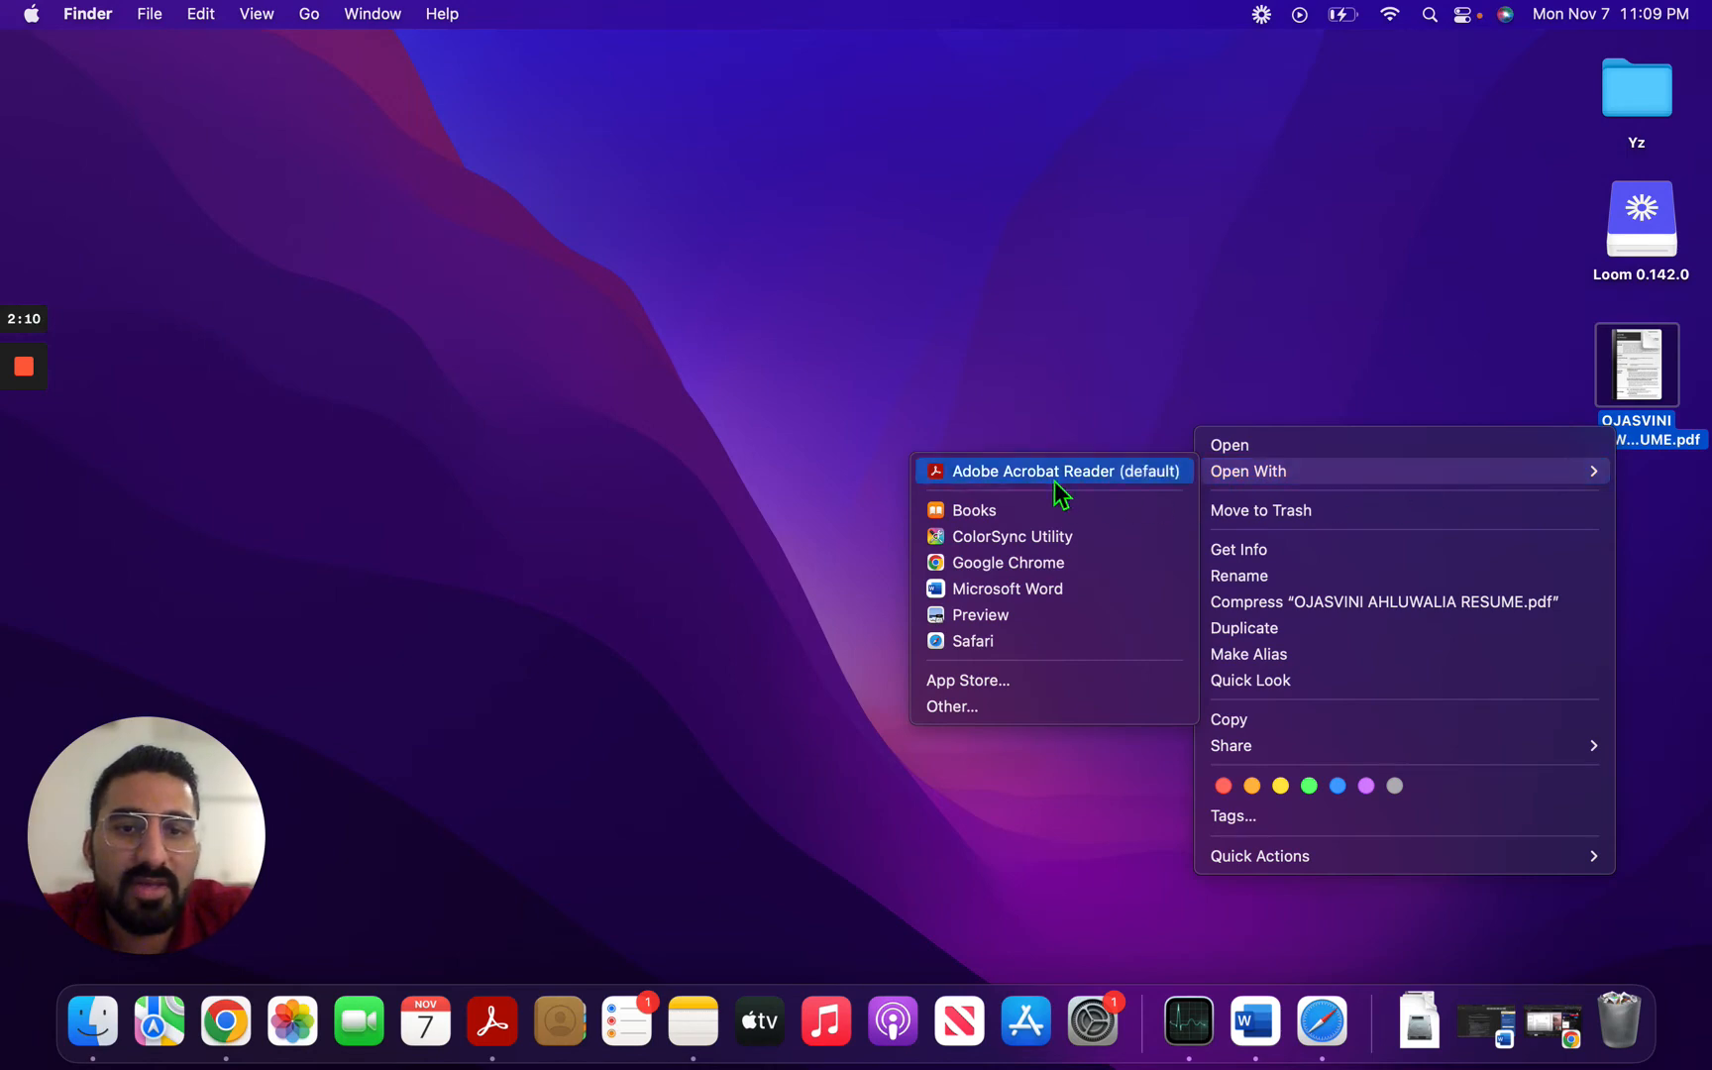
mouse_move(1139, 293)
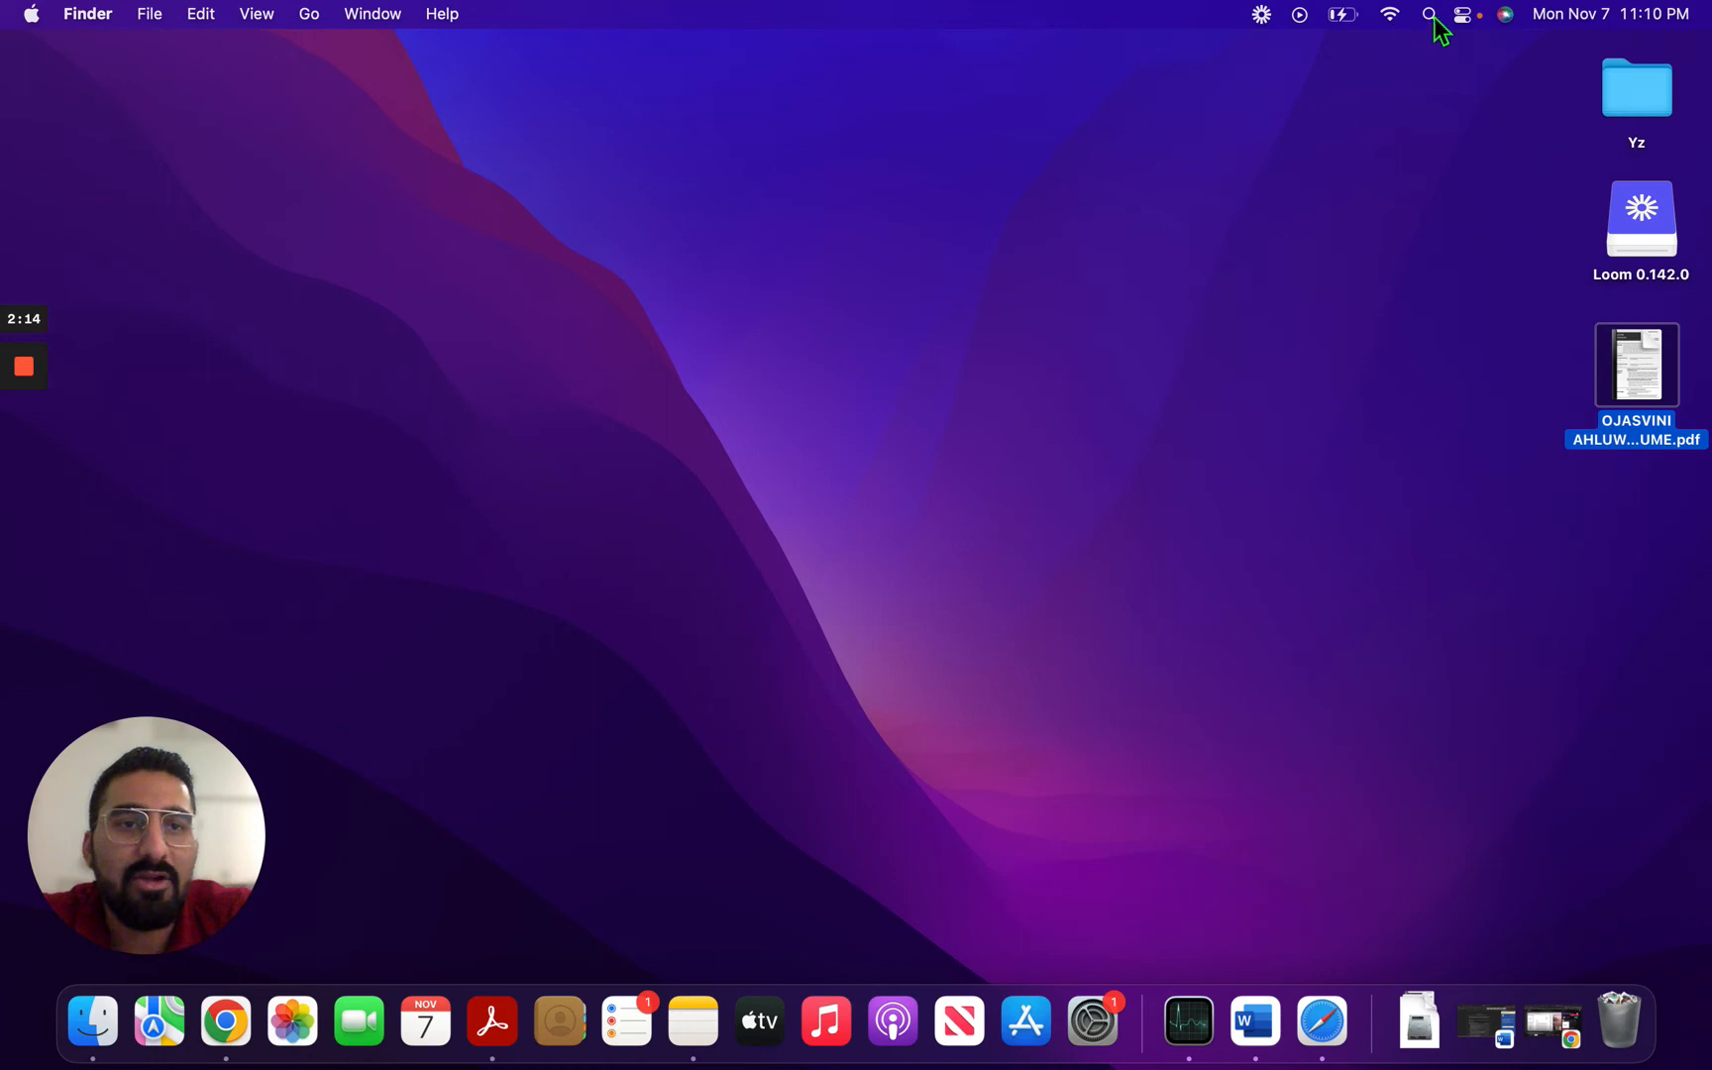
Search Spotlight for '.pdf' to find PDF files on the Mac
click(1427, 14)
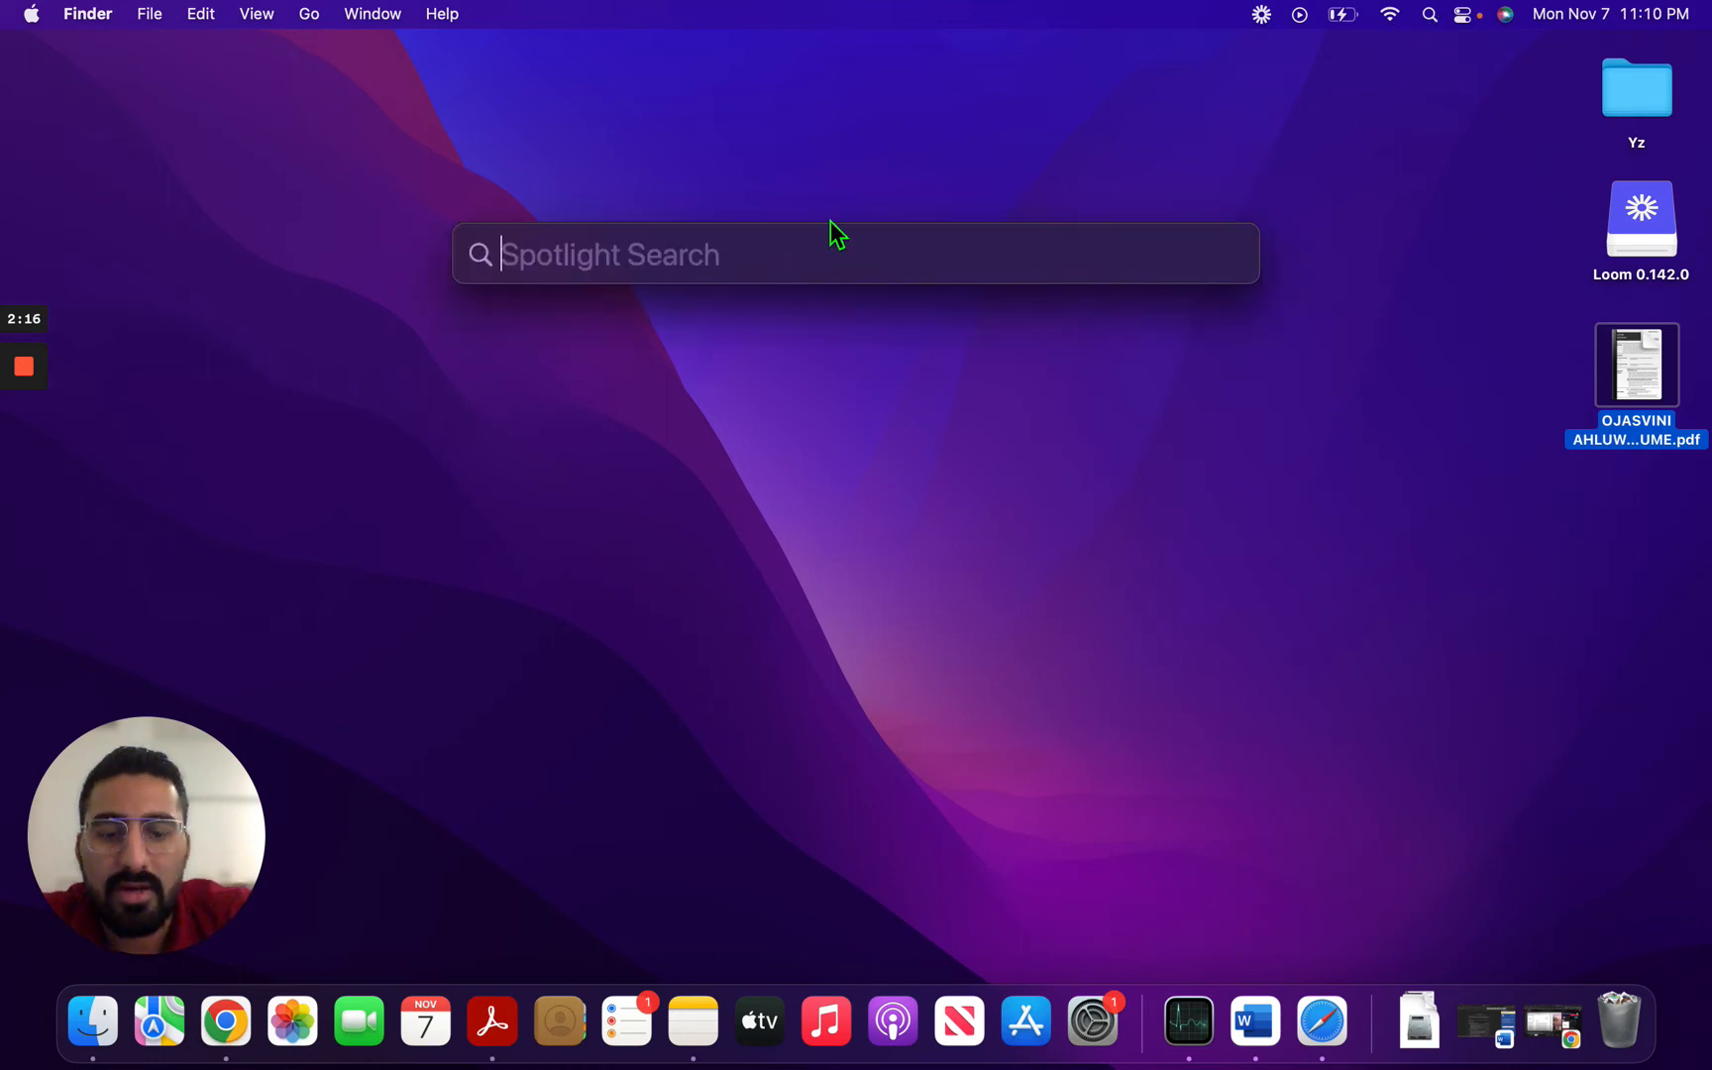
text(.pdf)
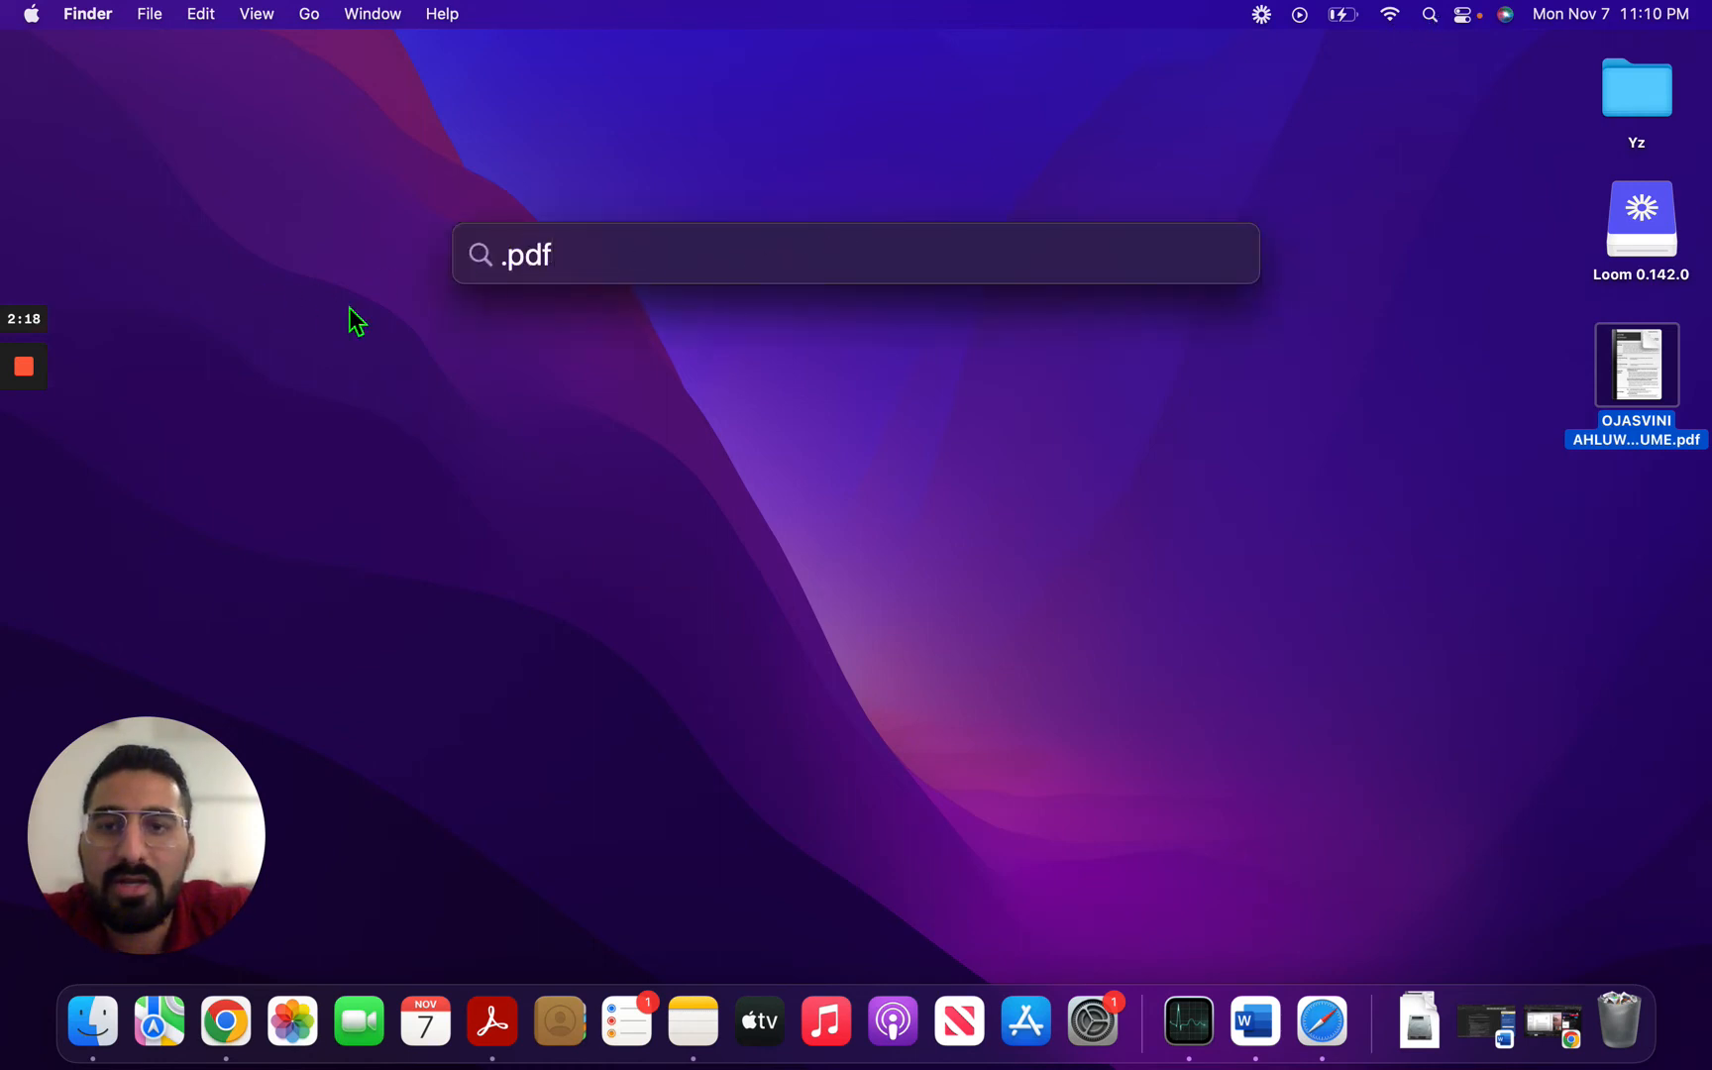
text(.pdf)
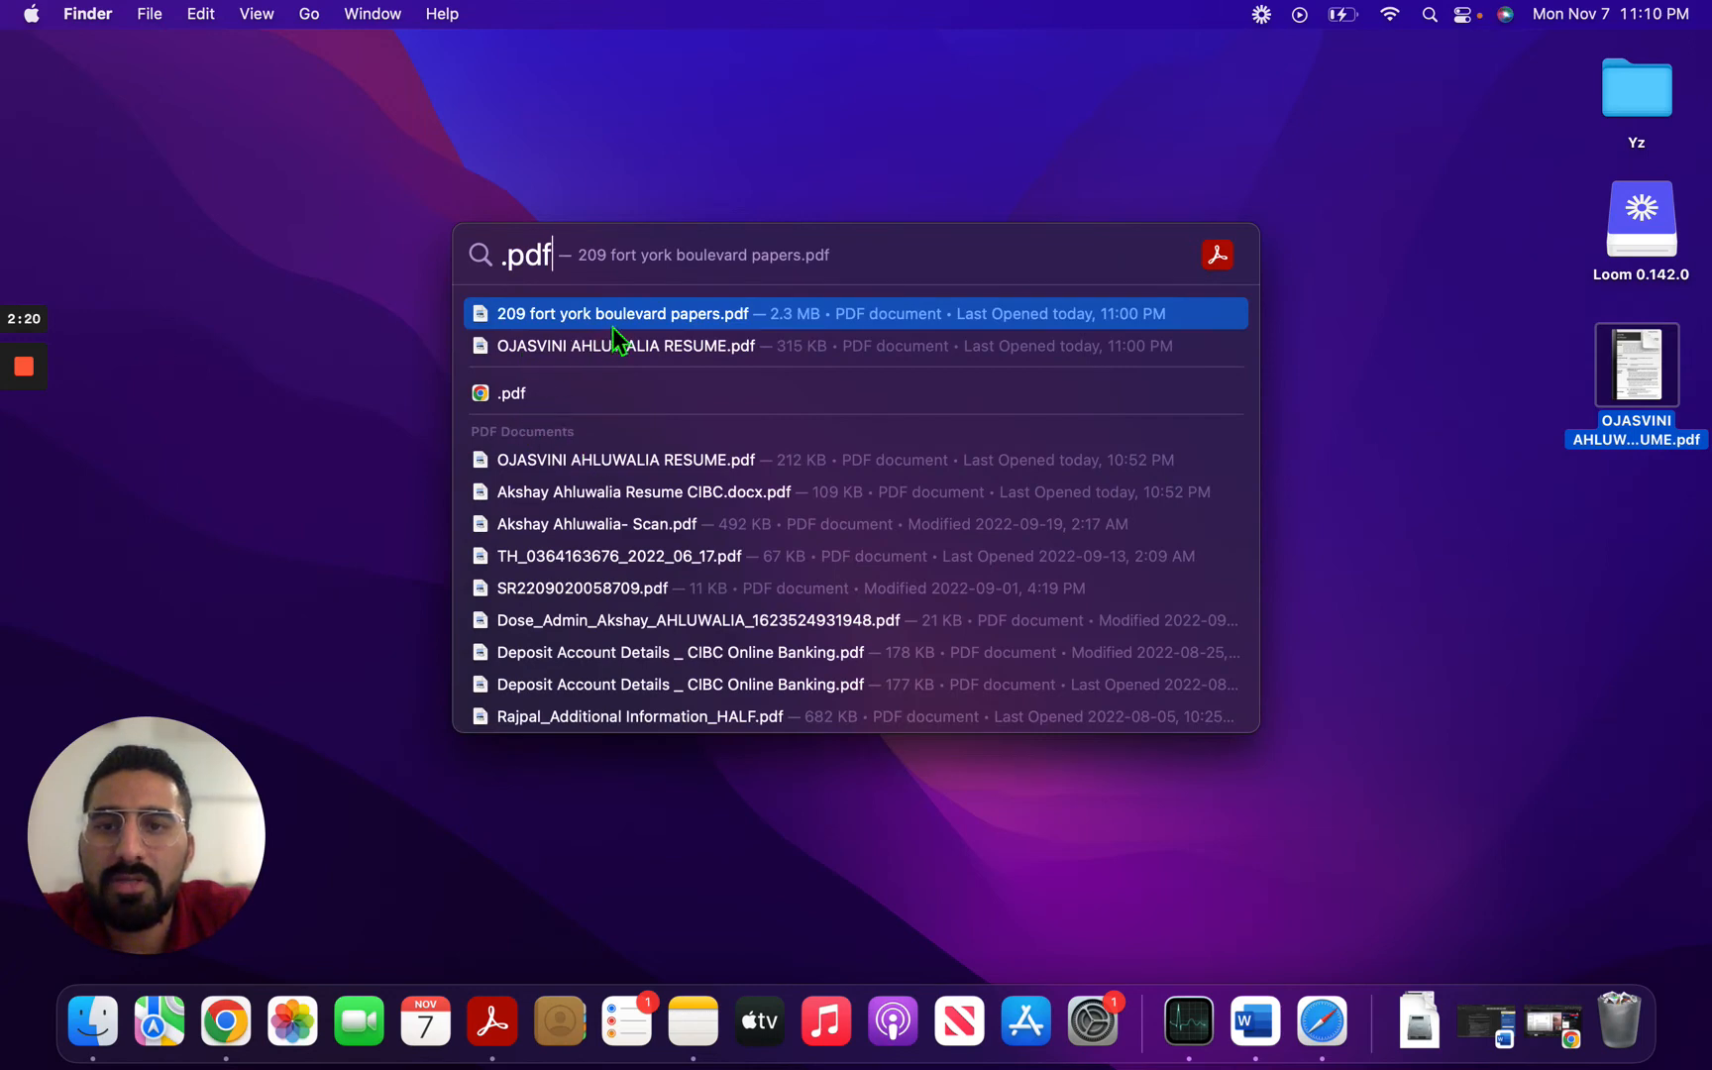
mouse_move(301, 262)
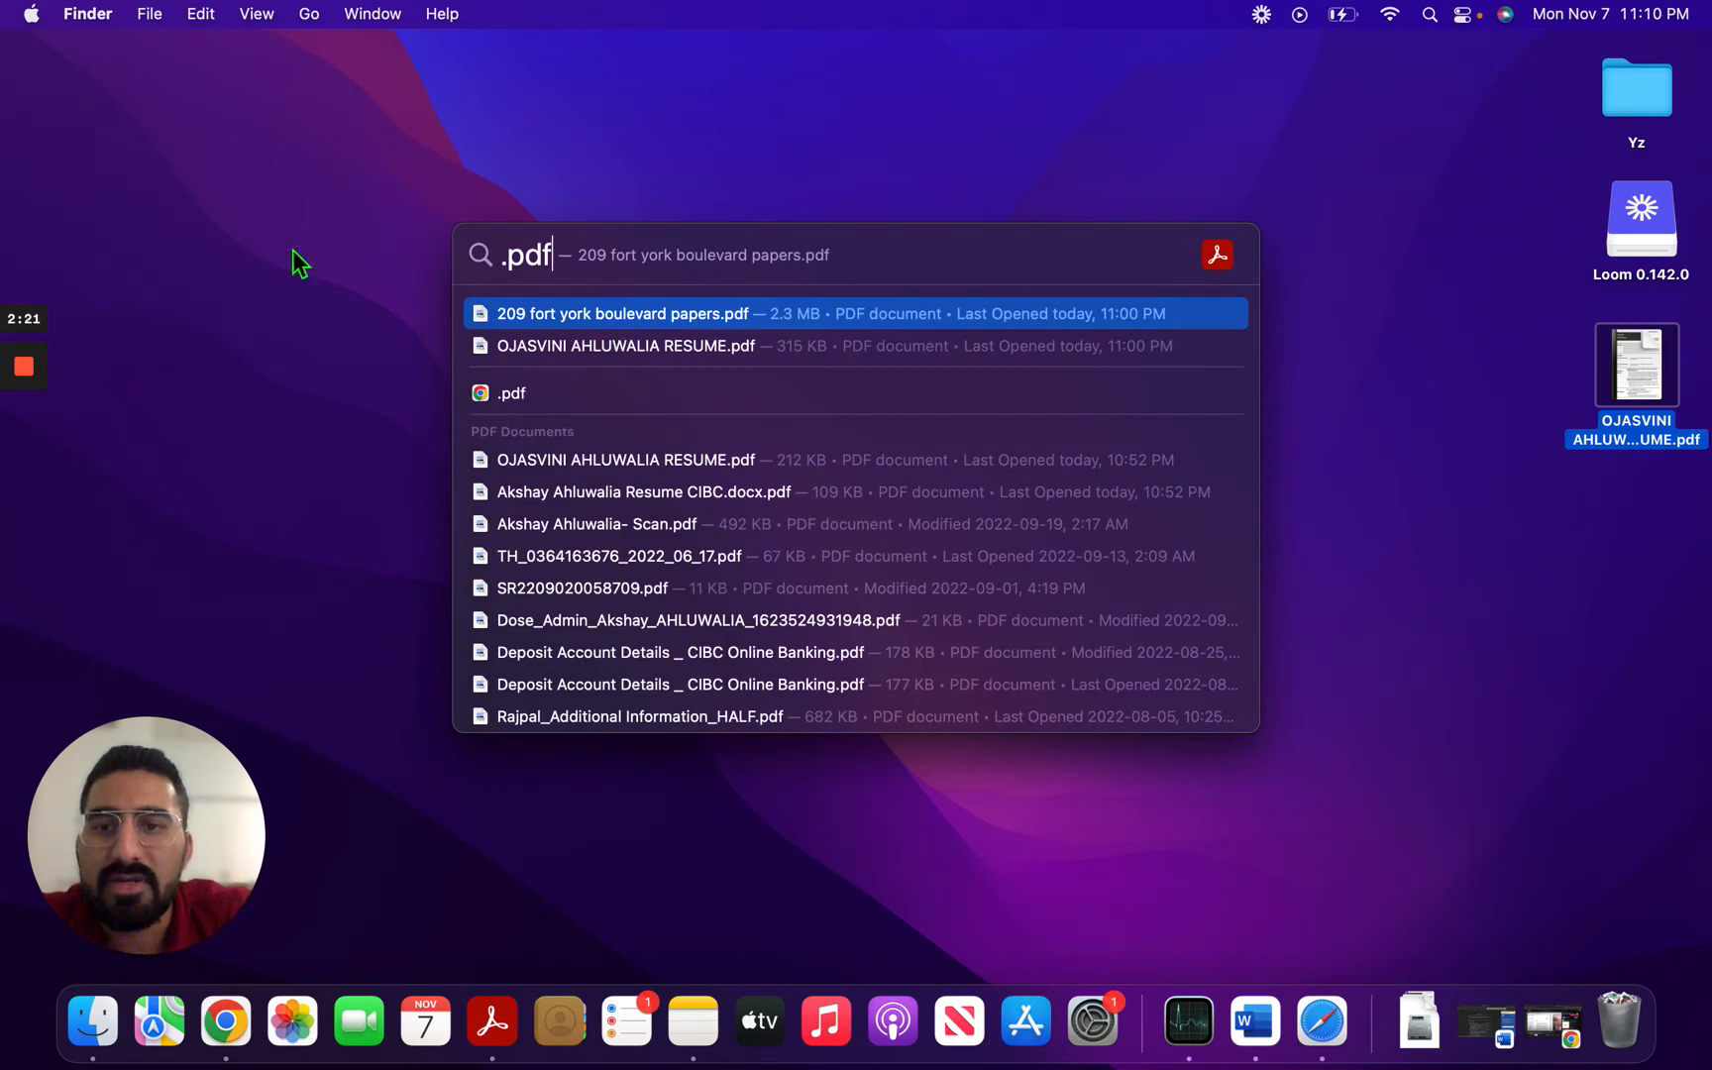
mouse_move(725, 165)
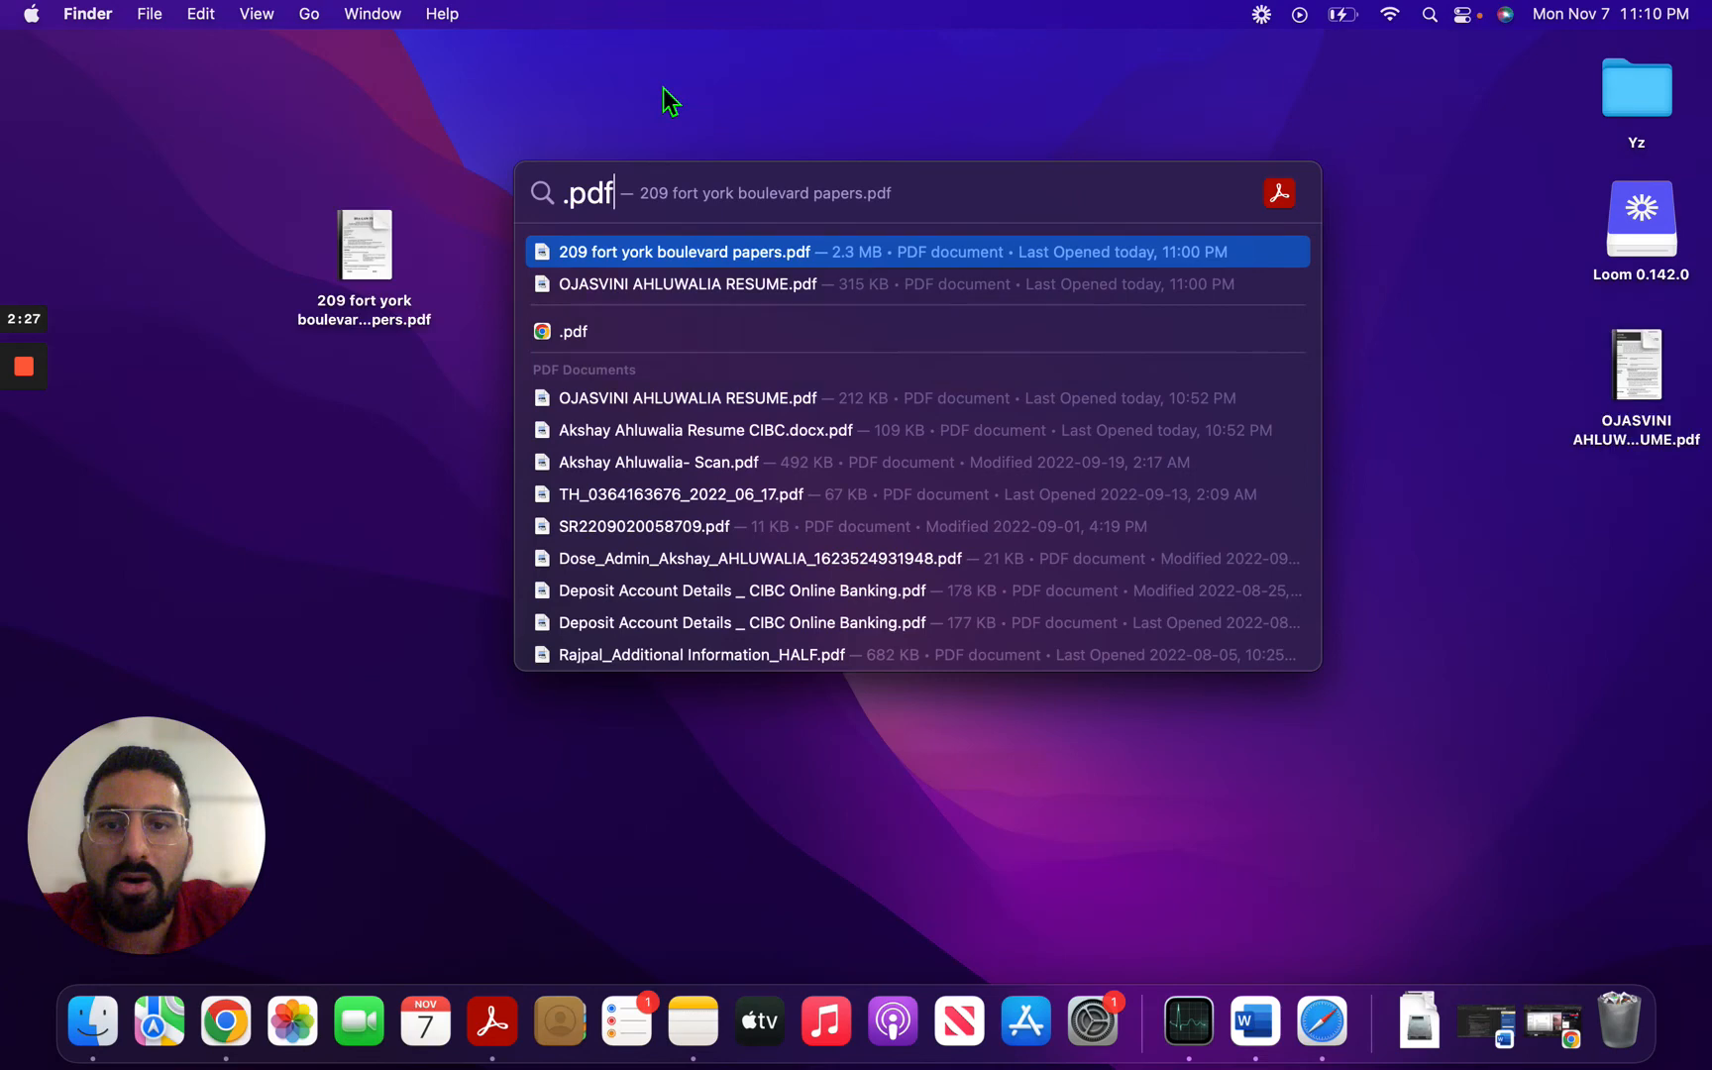
Check the fort york boulevard PDF's Open With list, then show its Get Info window
right_click(365, 244)
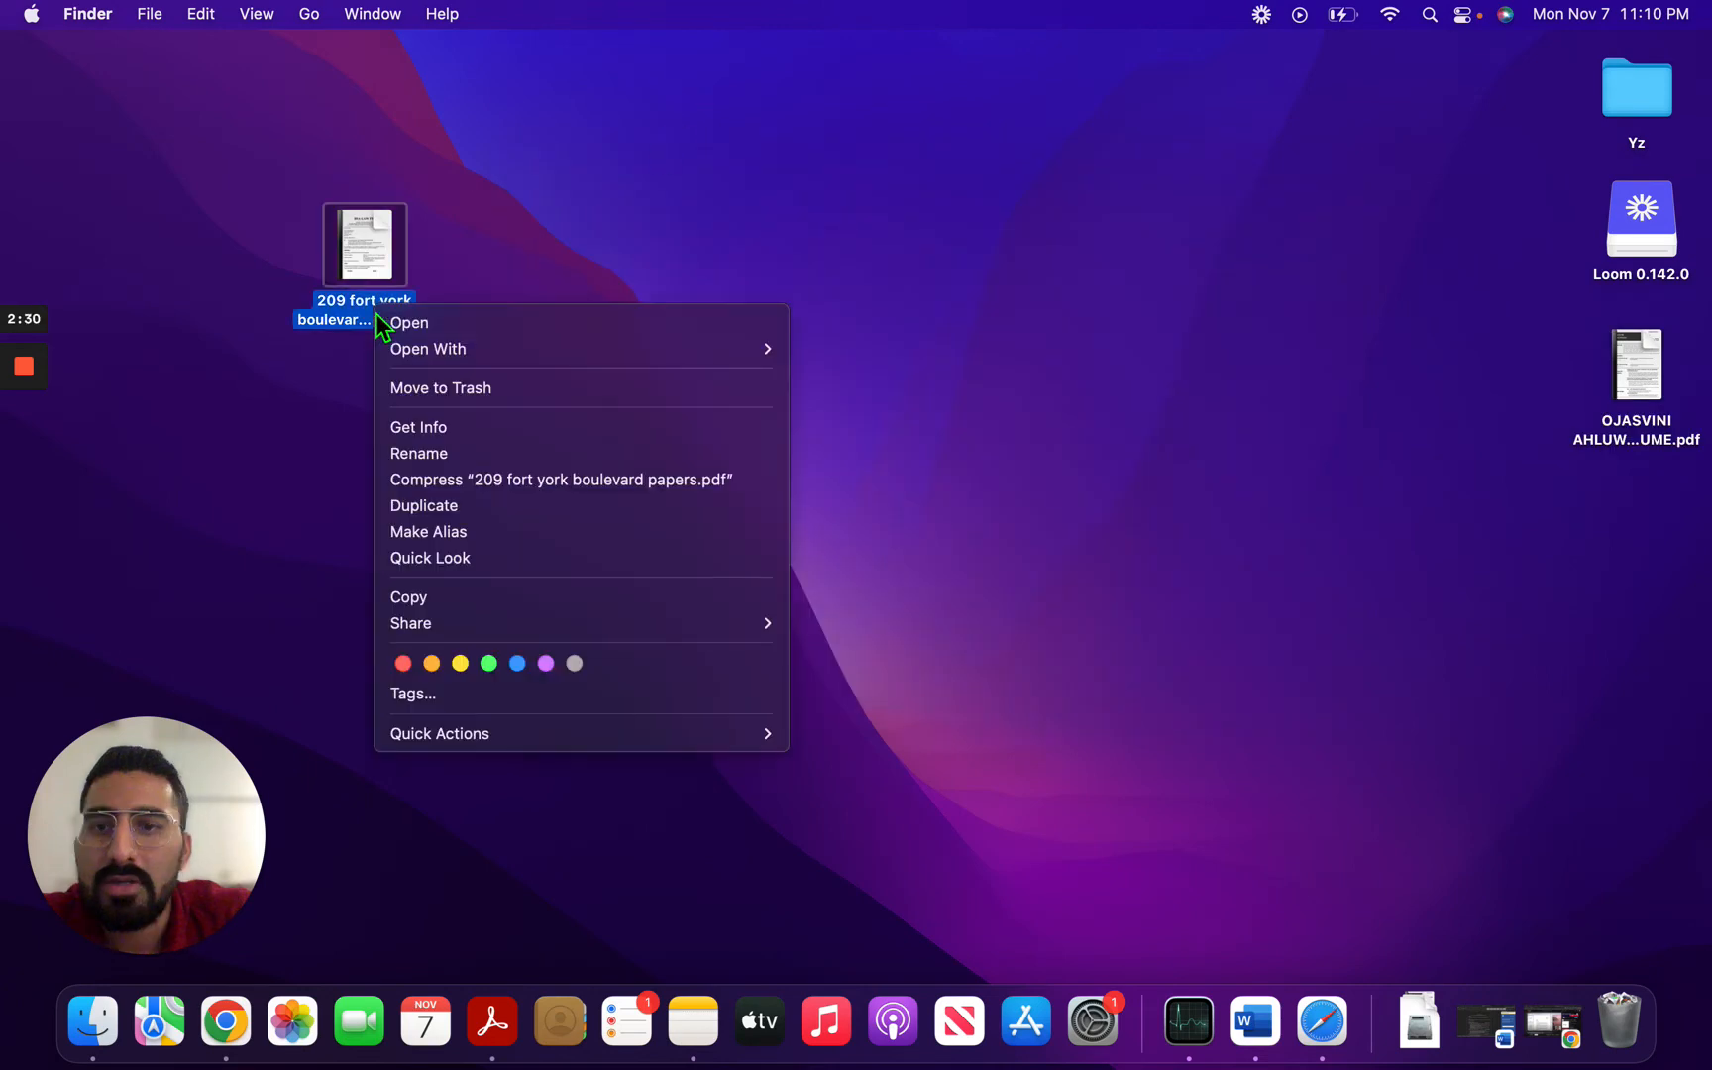
click(428, 349)
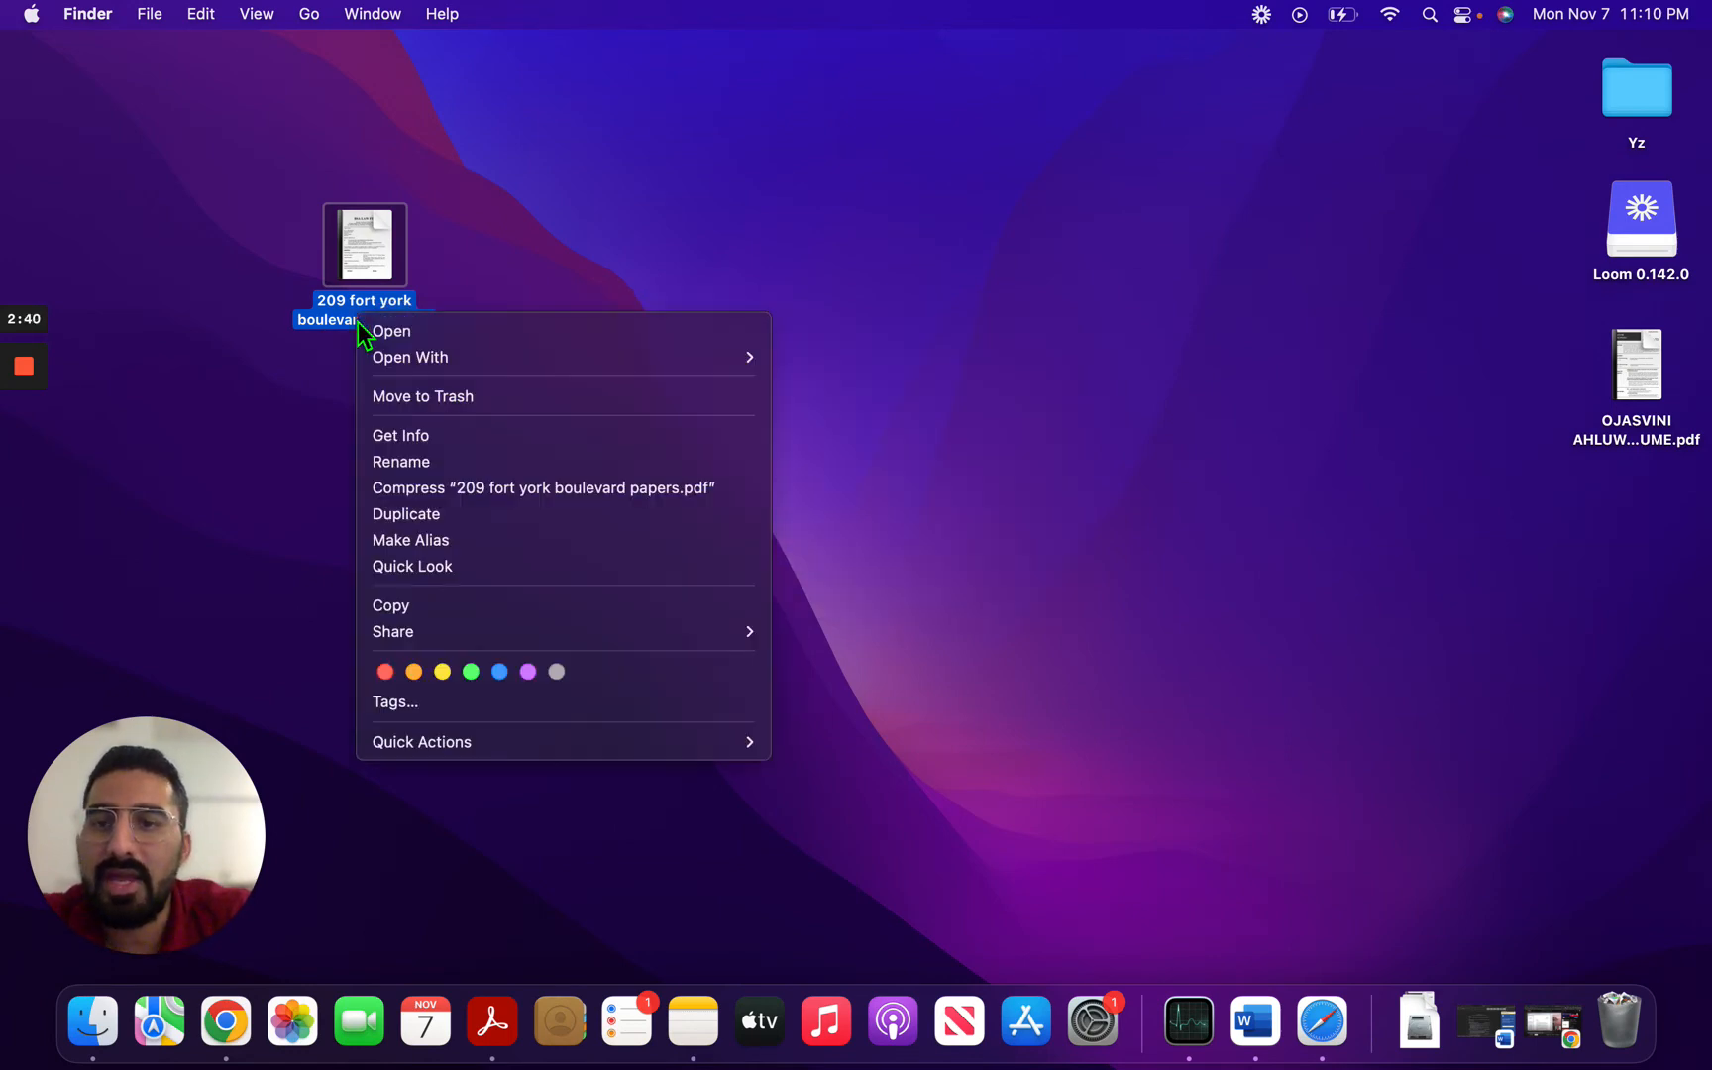
click(410, 357)
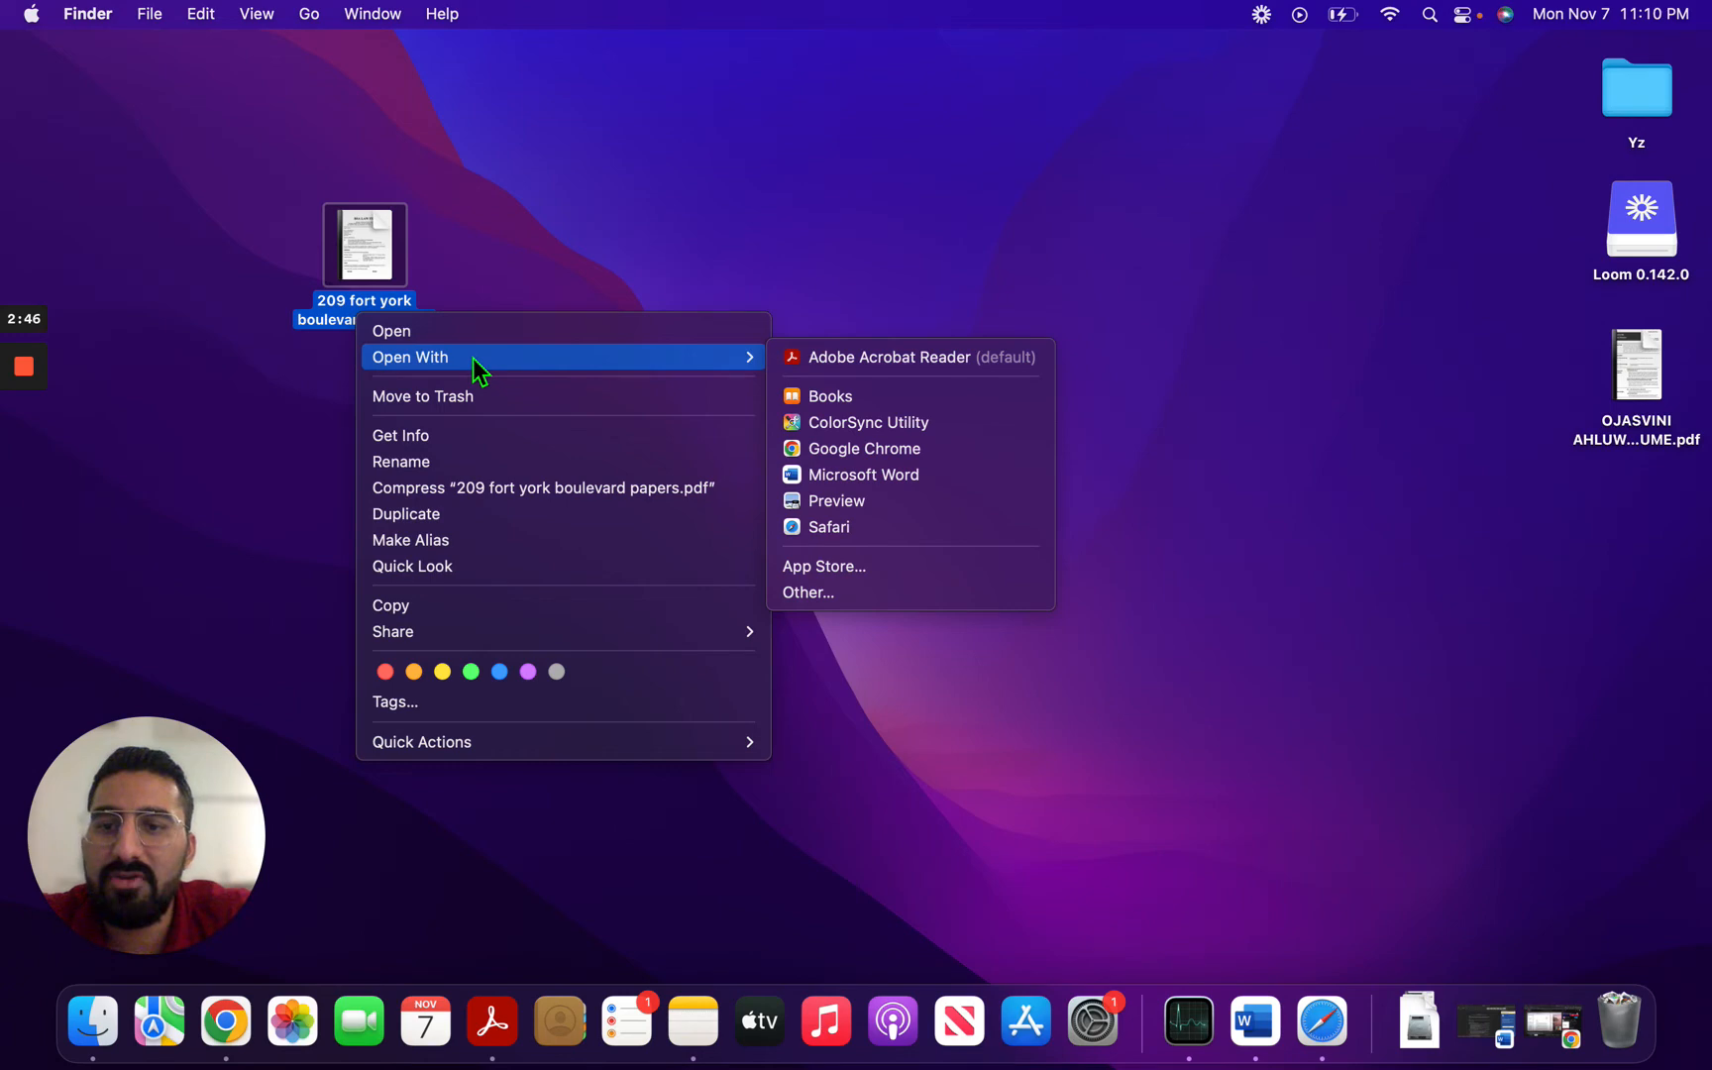
click(498, 448)
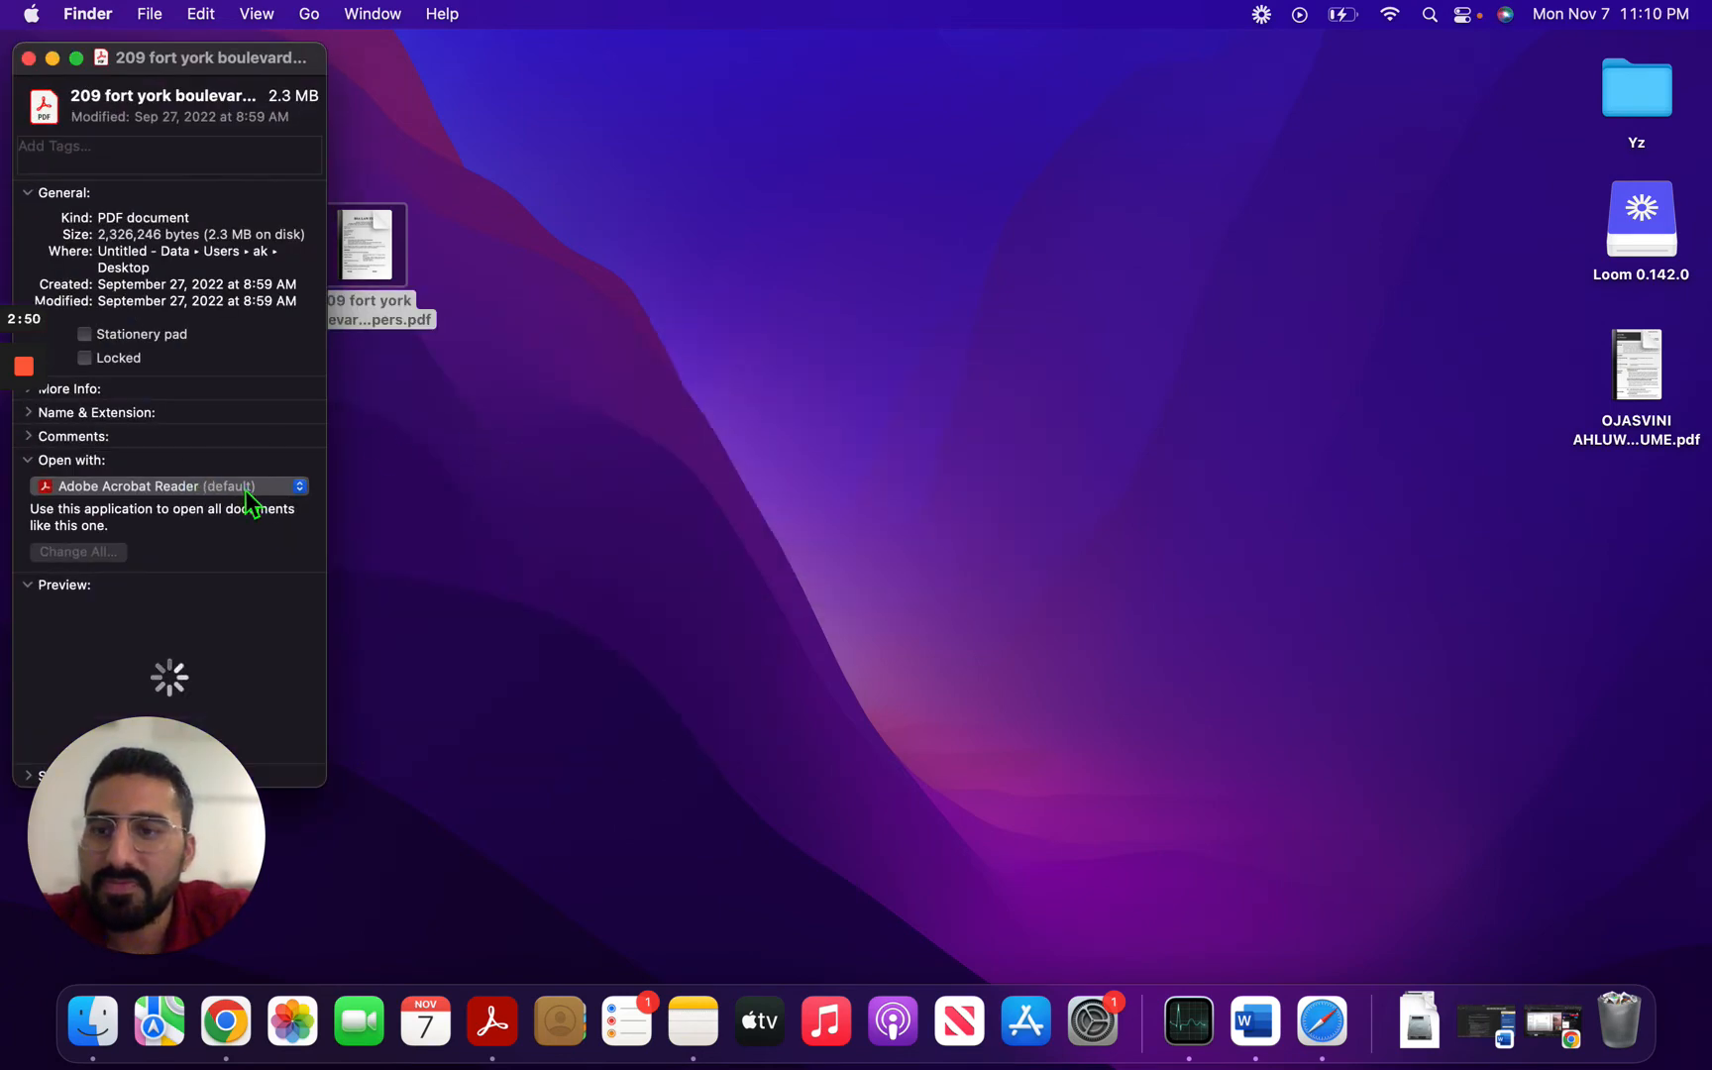
Set Google Chrome as default for all PDFs via Change All, confirm, and close the window
click(165, 486)
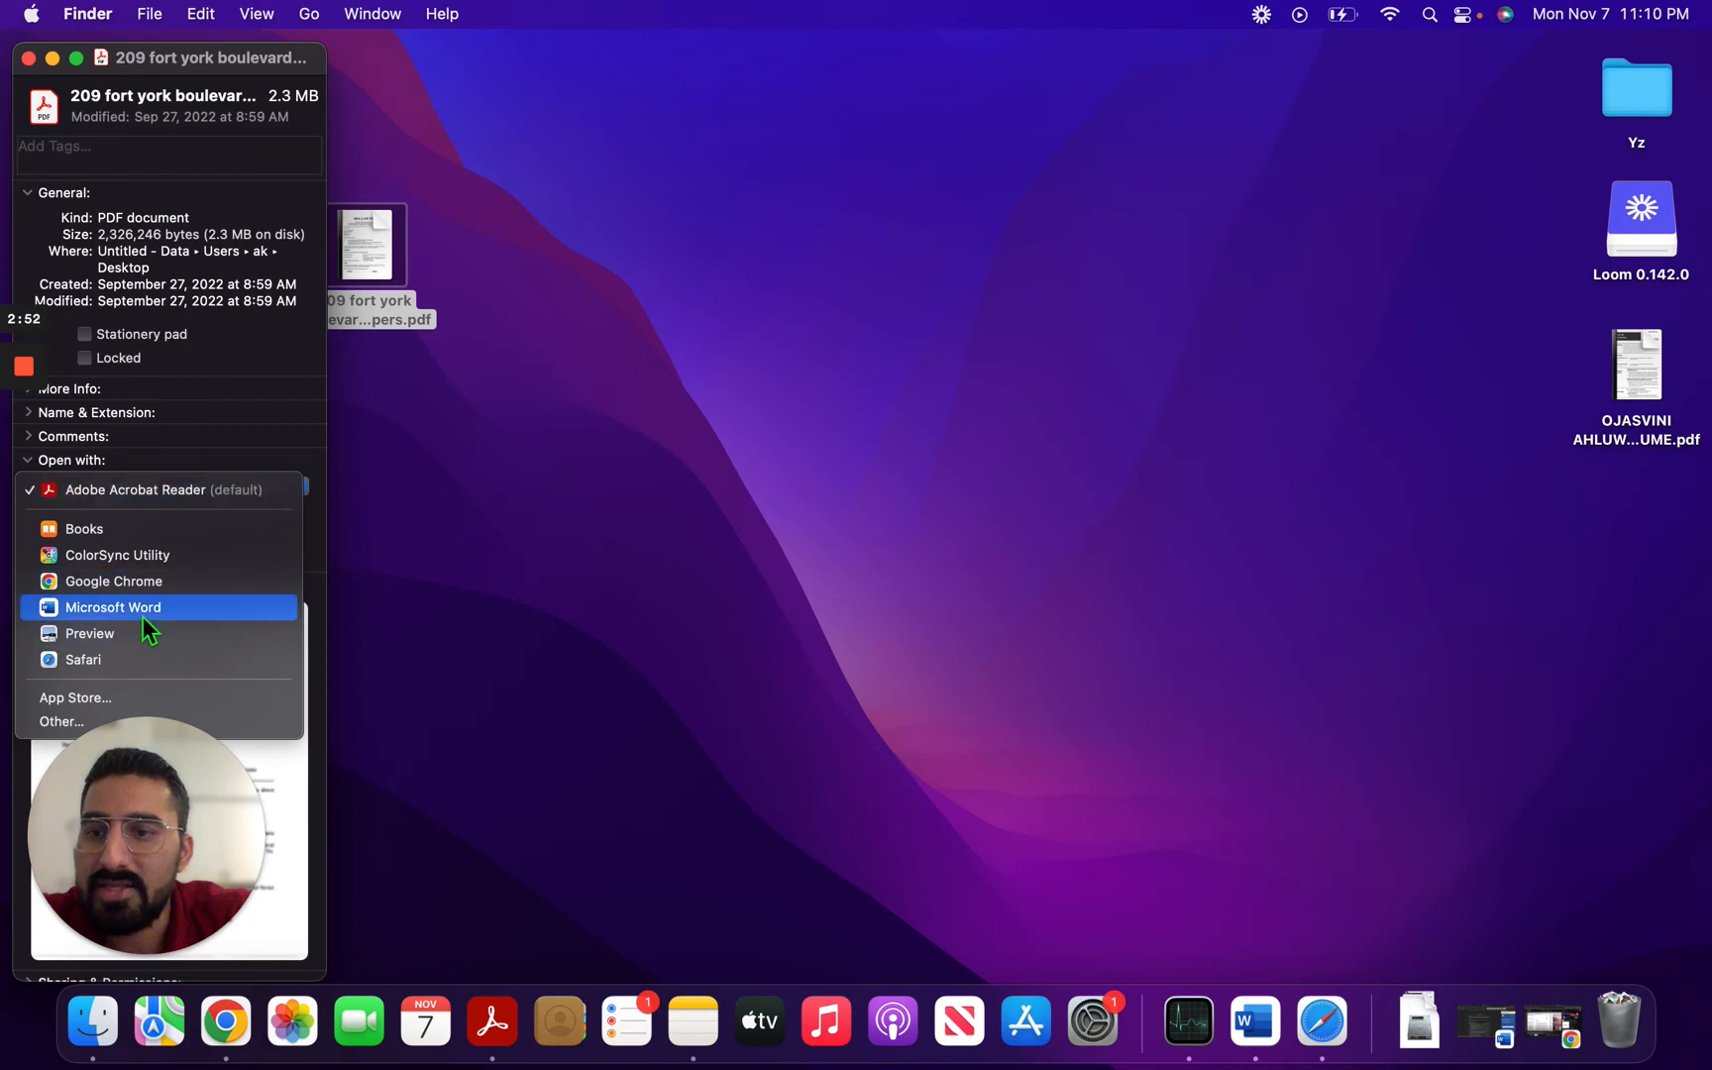
mouse_move(141, 587)
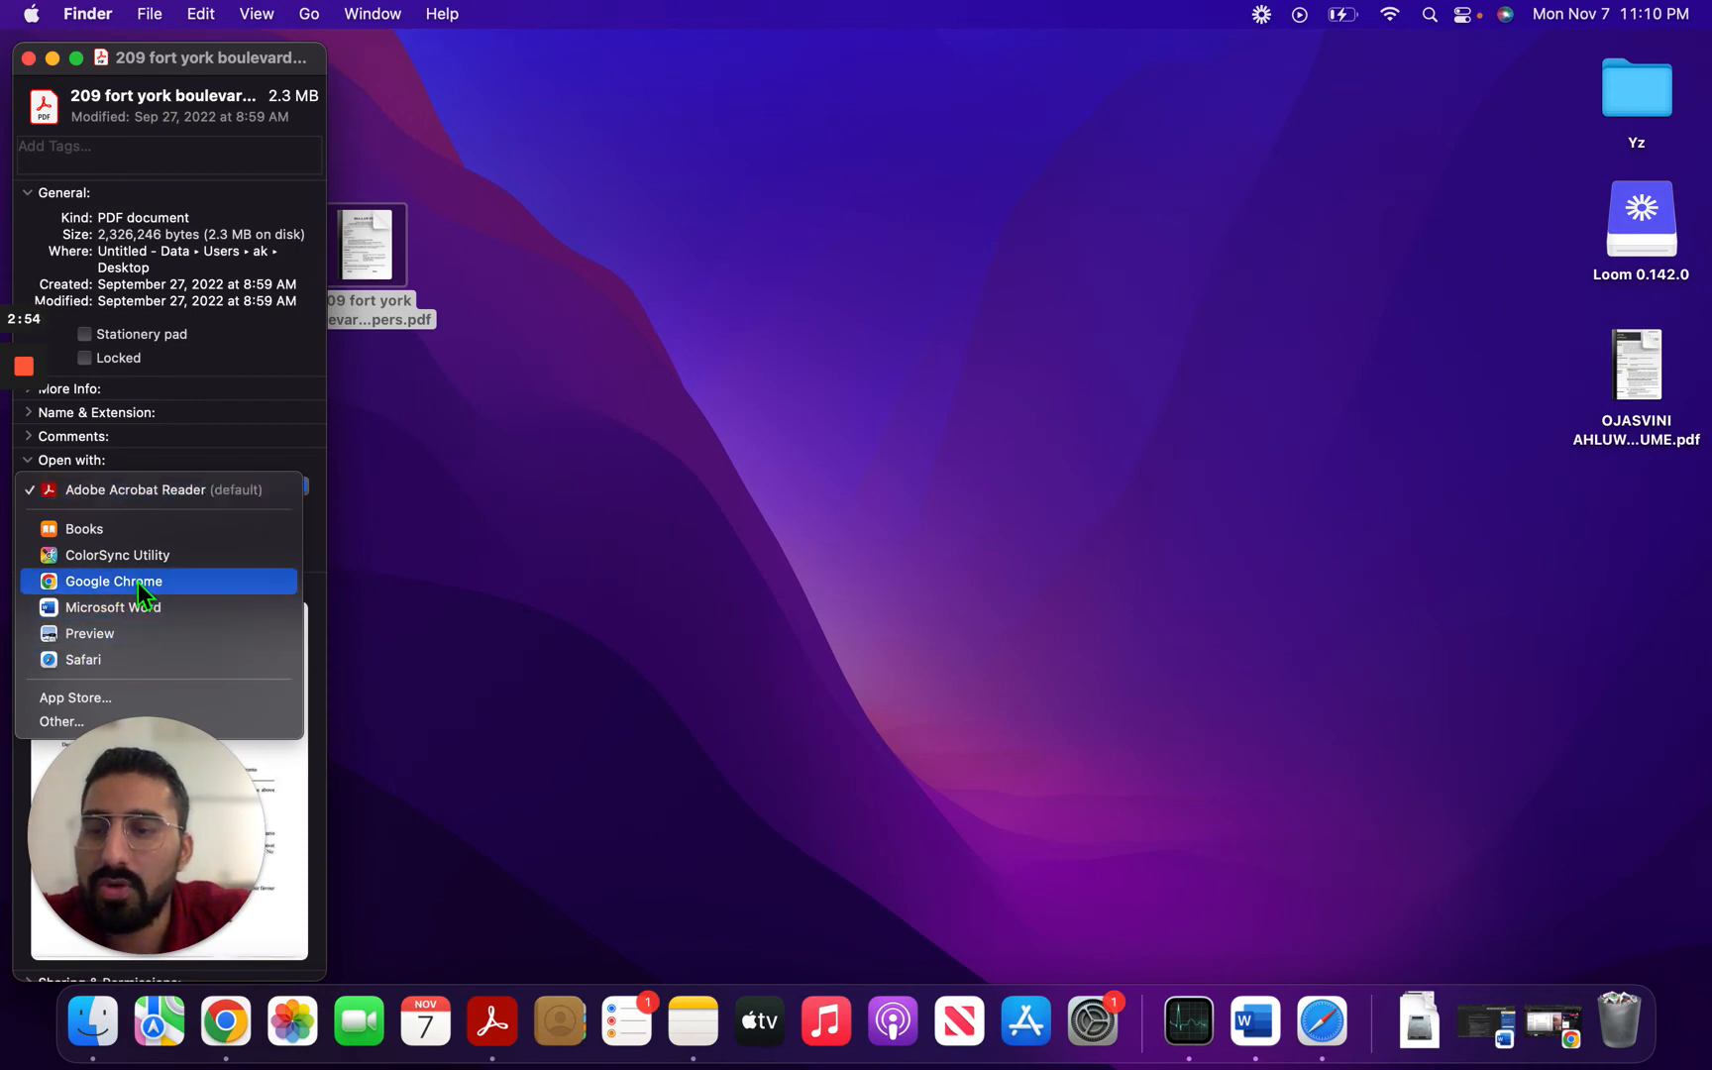
click(113, 581)
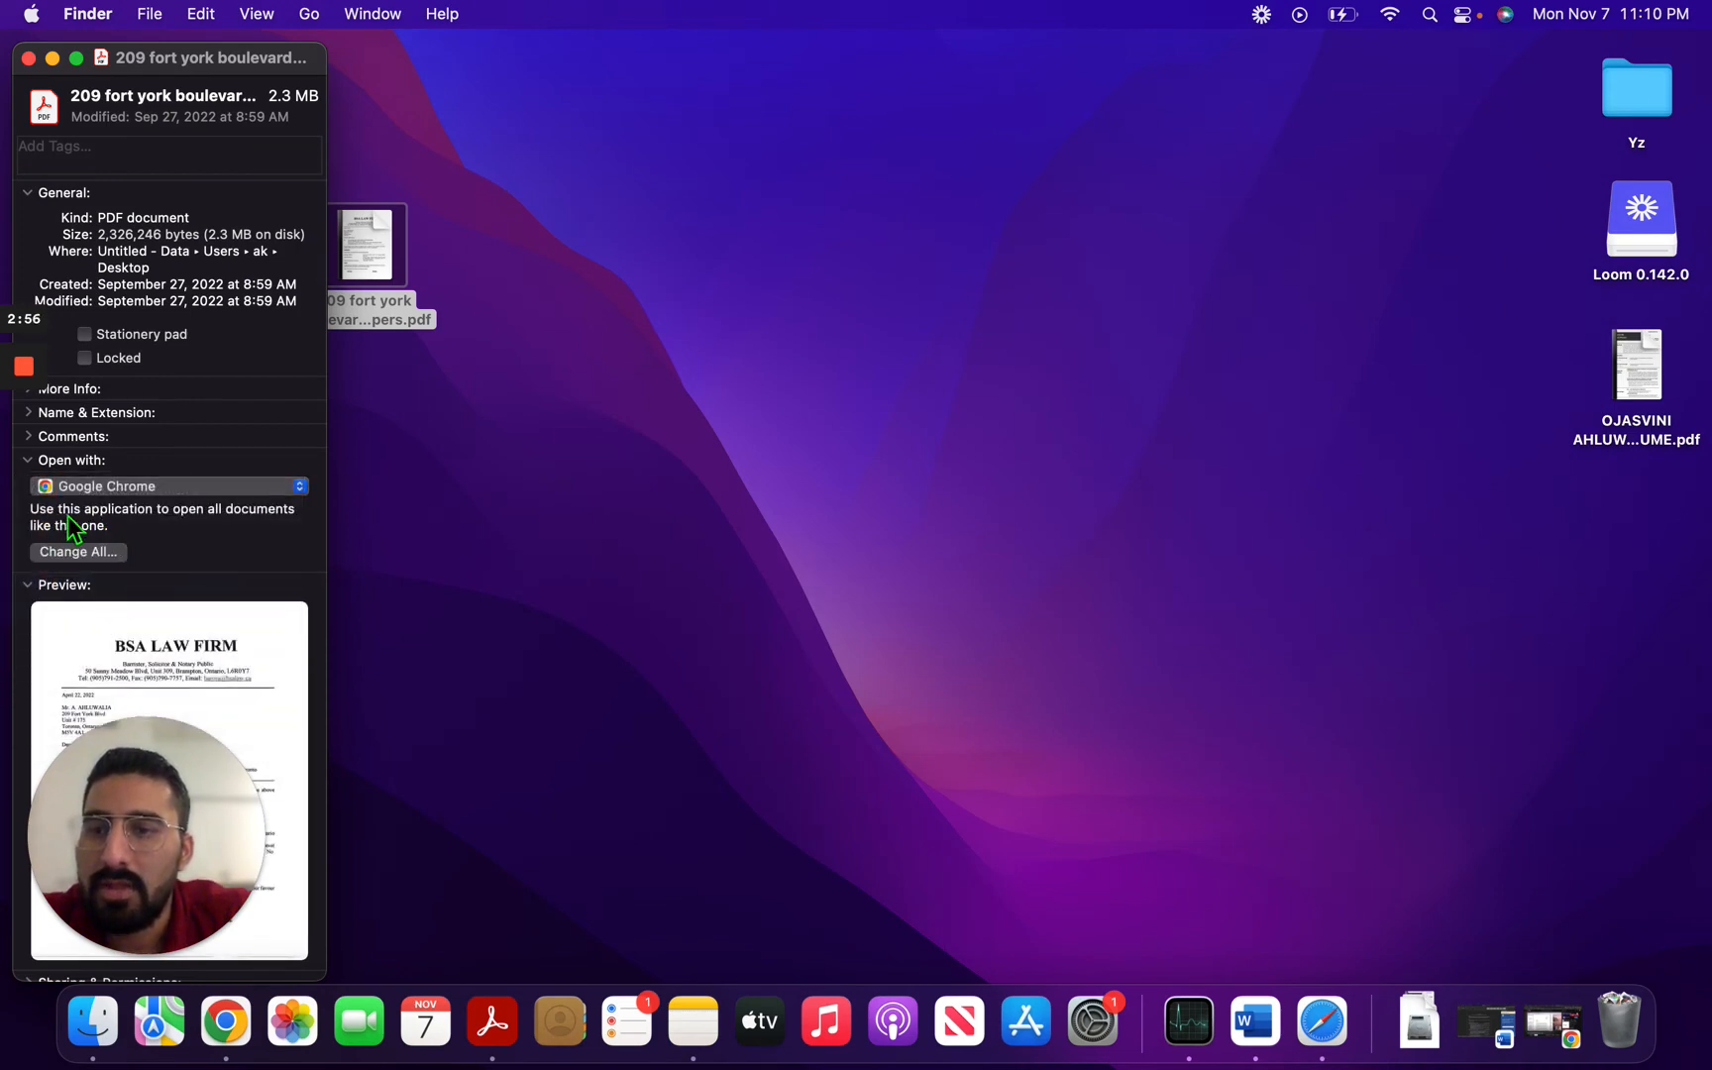
click(77, 551)
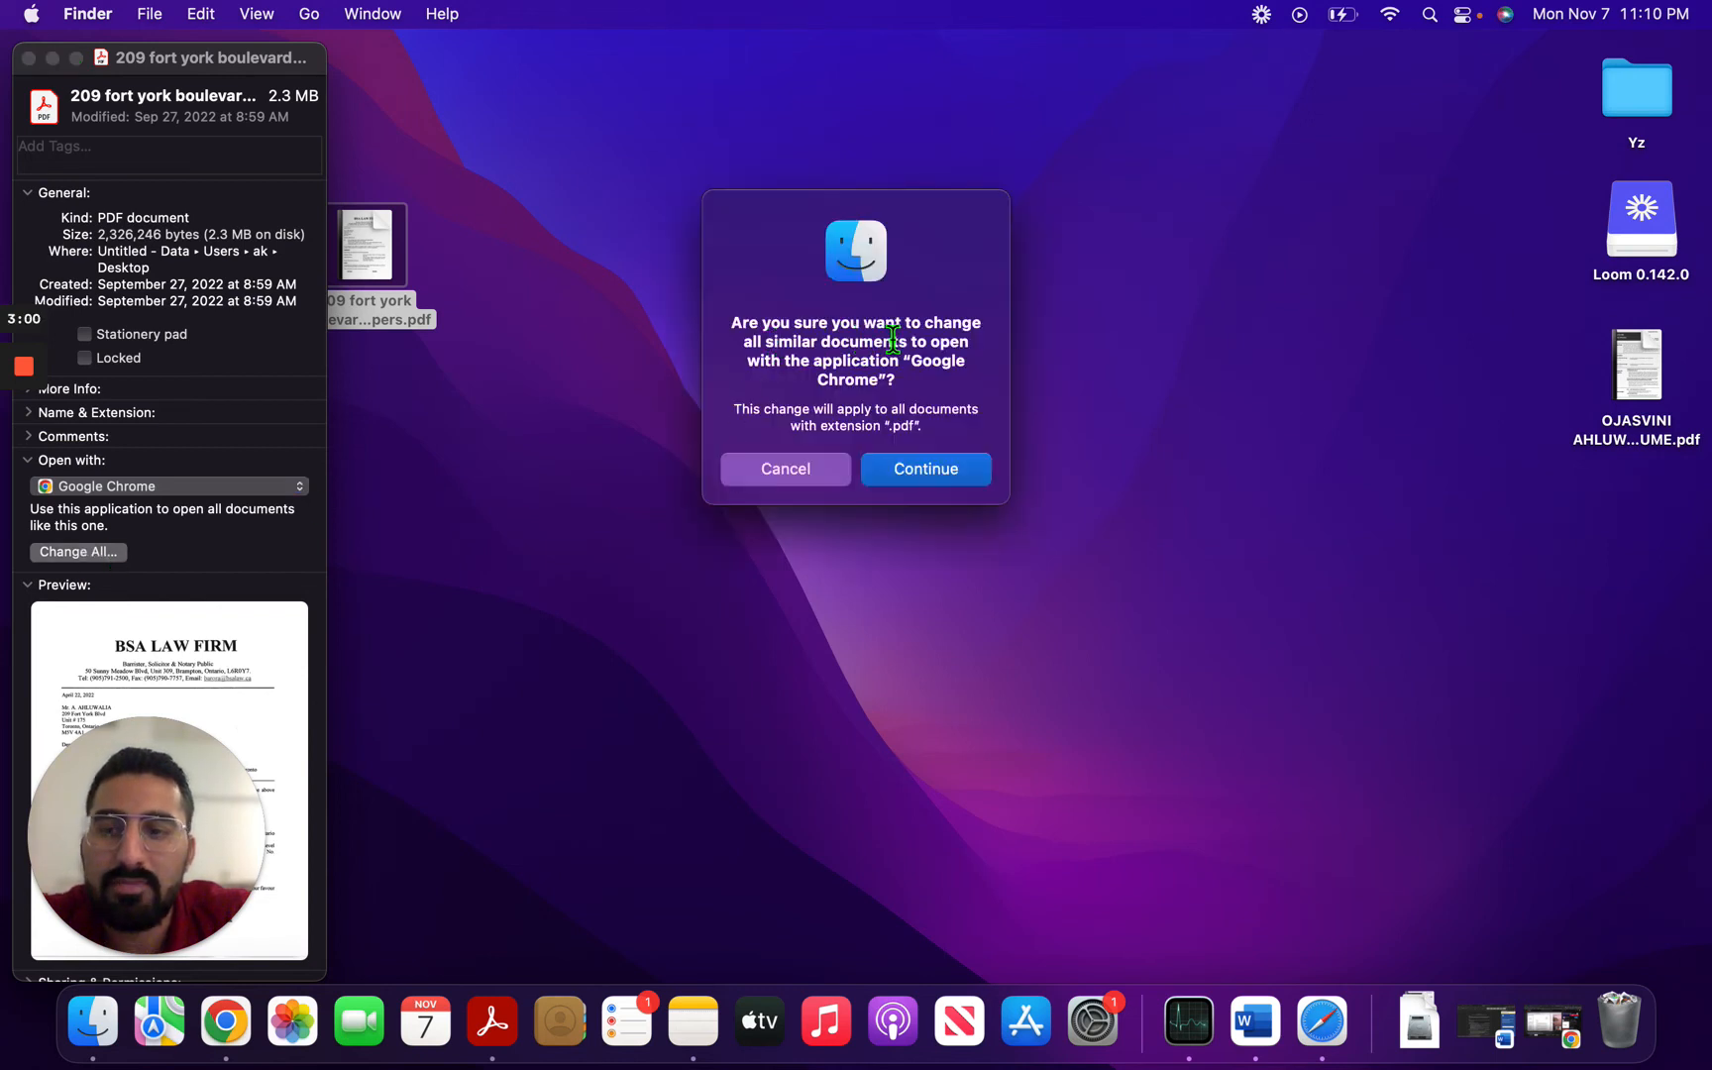
mouse_move(925, 468)
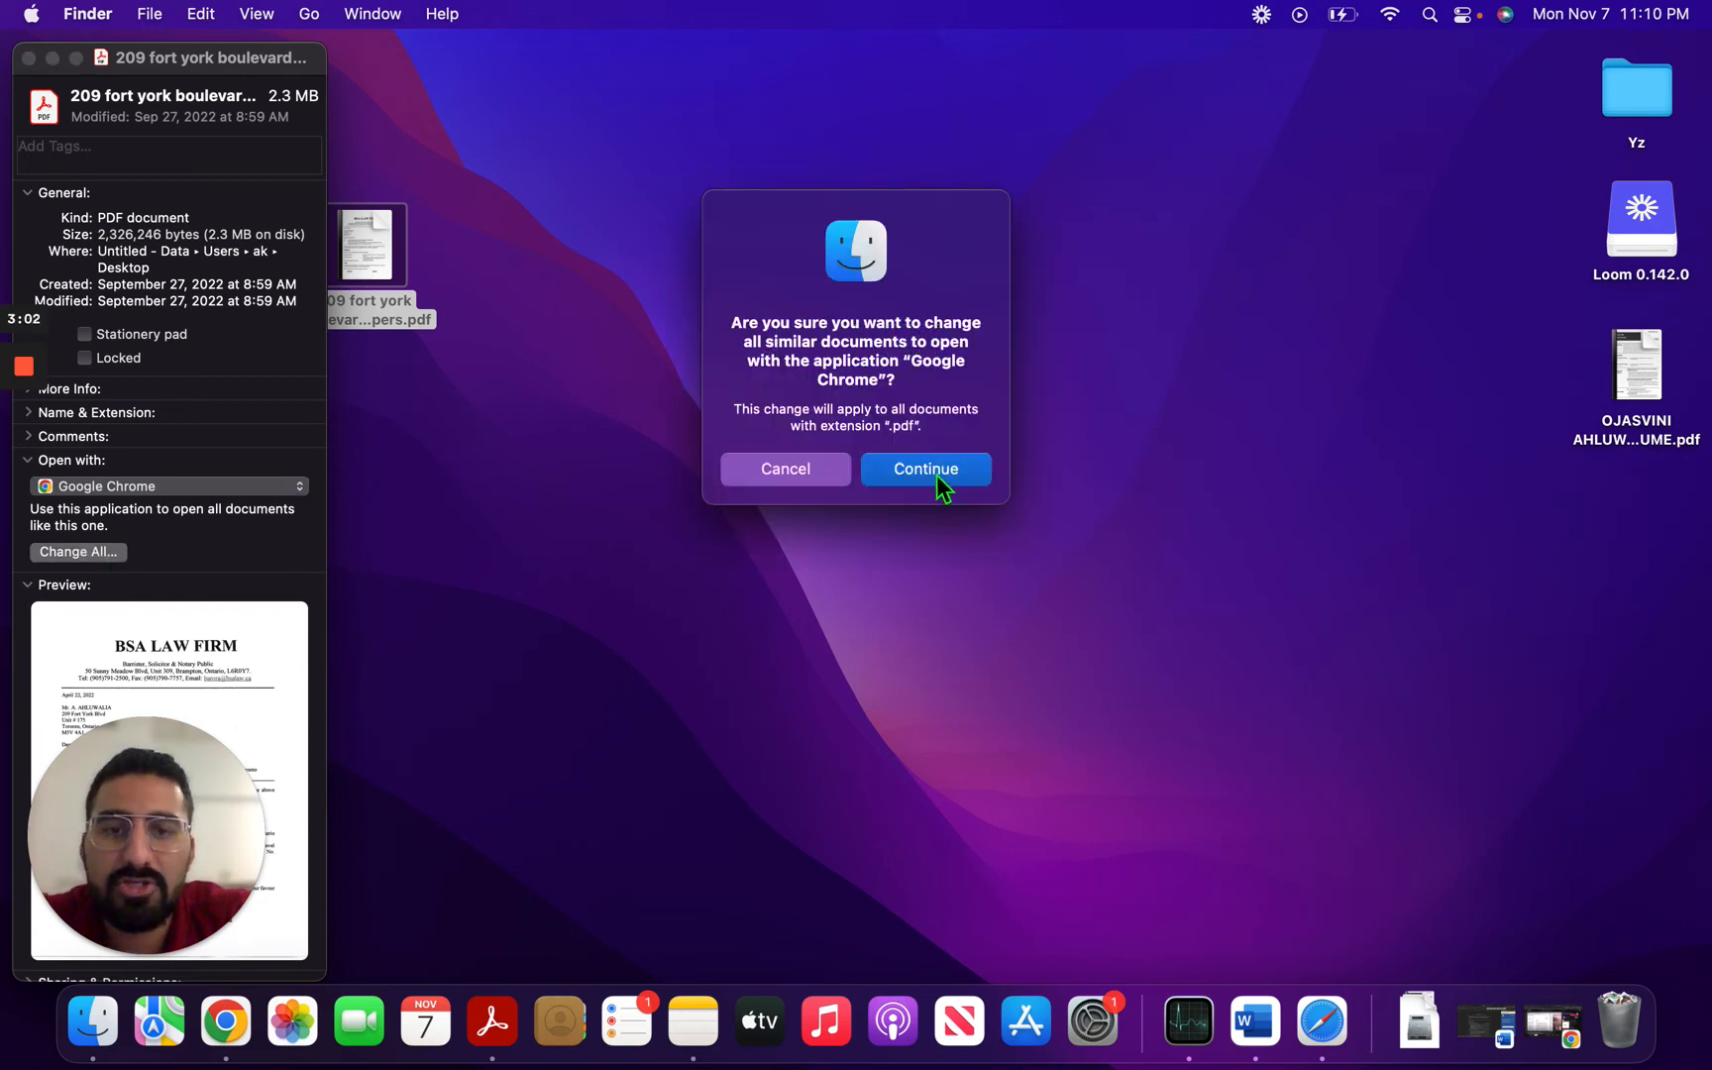
click(923, 468)
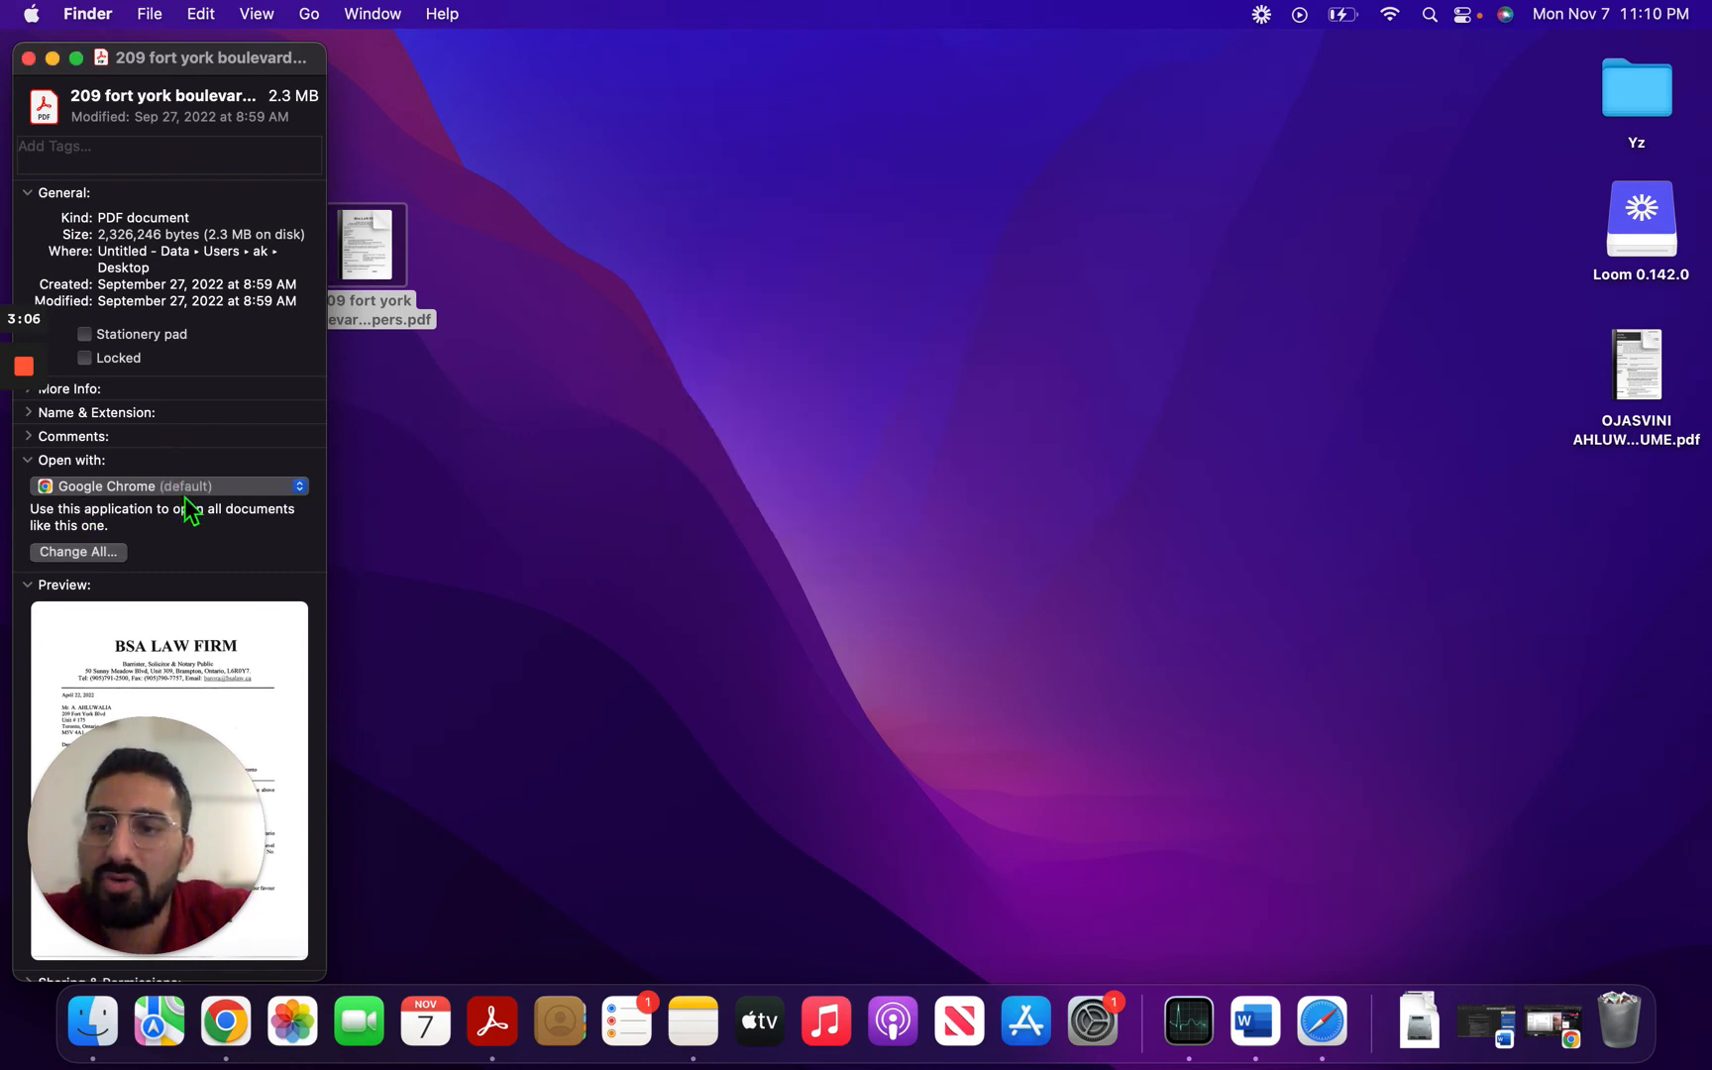
click(28, 57)
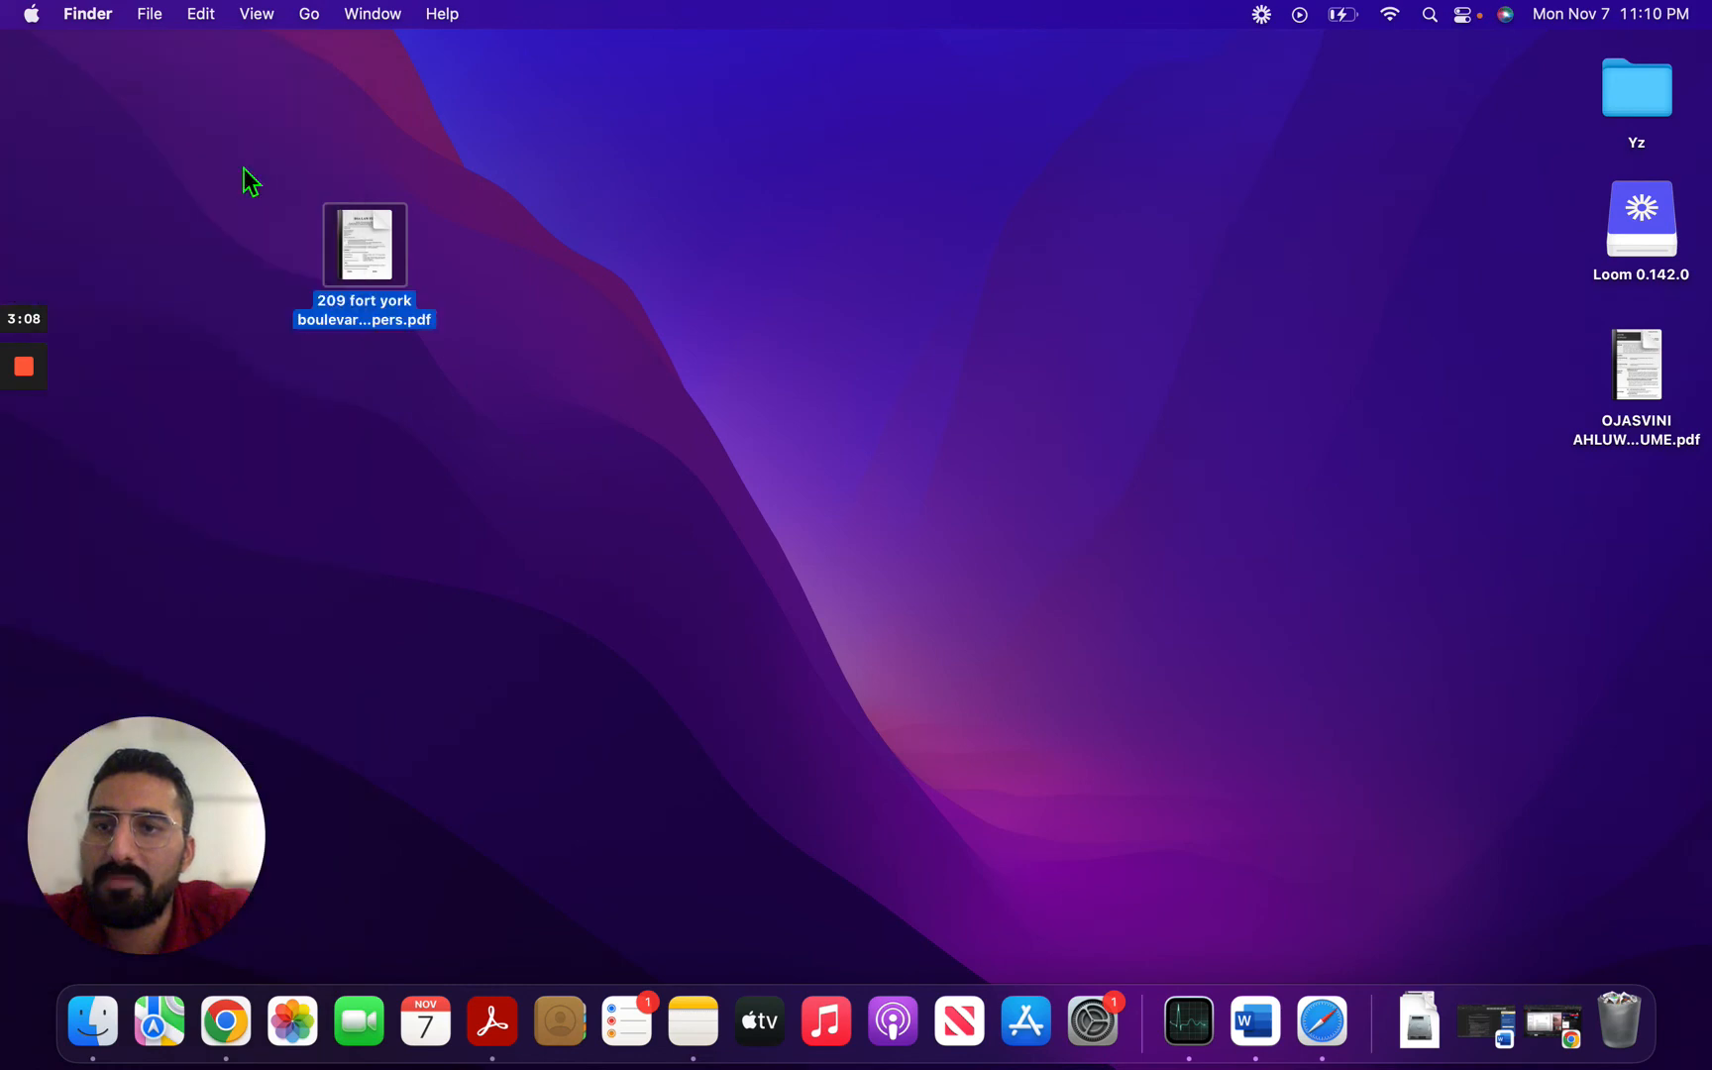
right_click(363, 244)
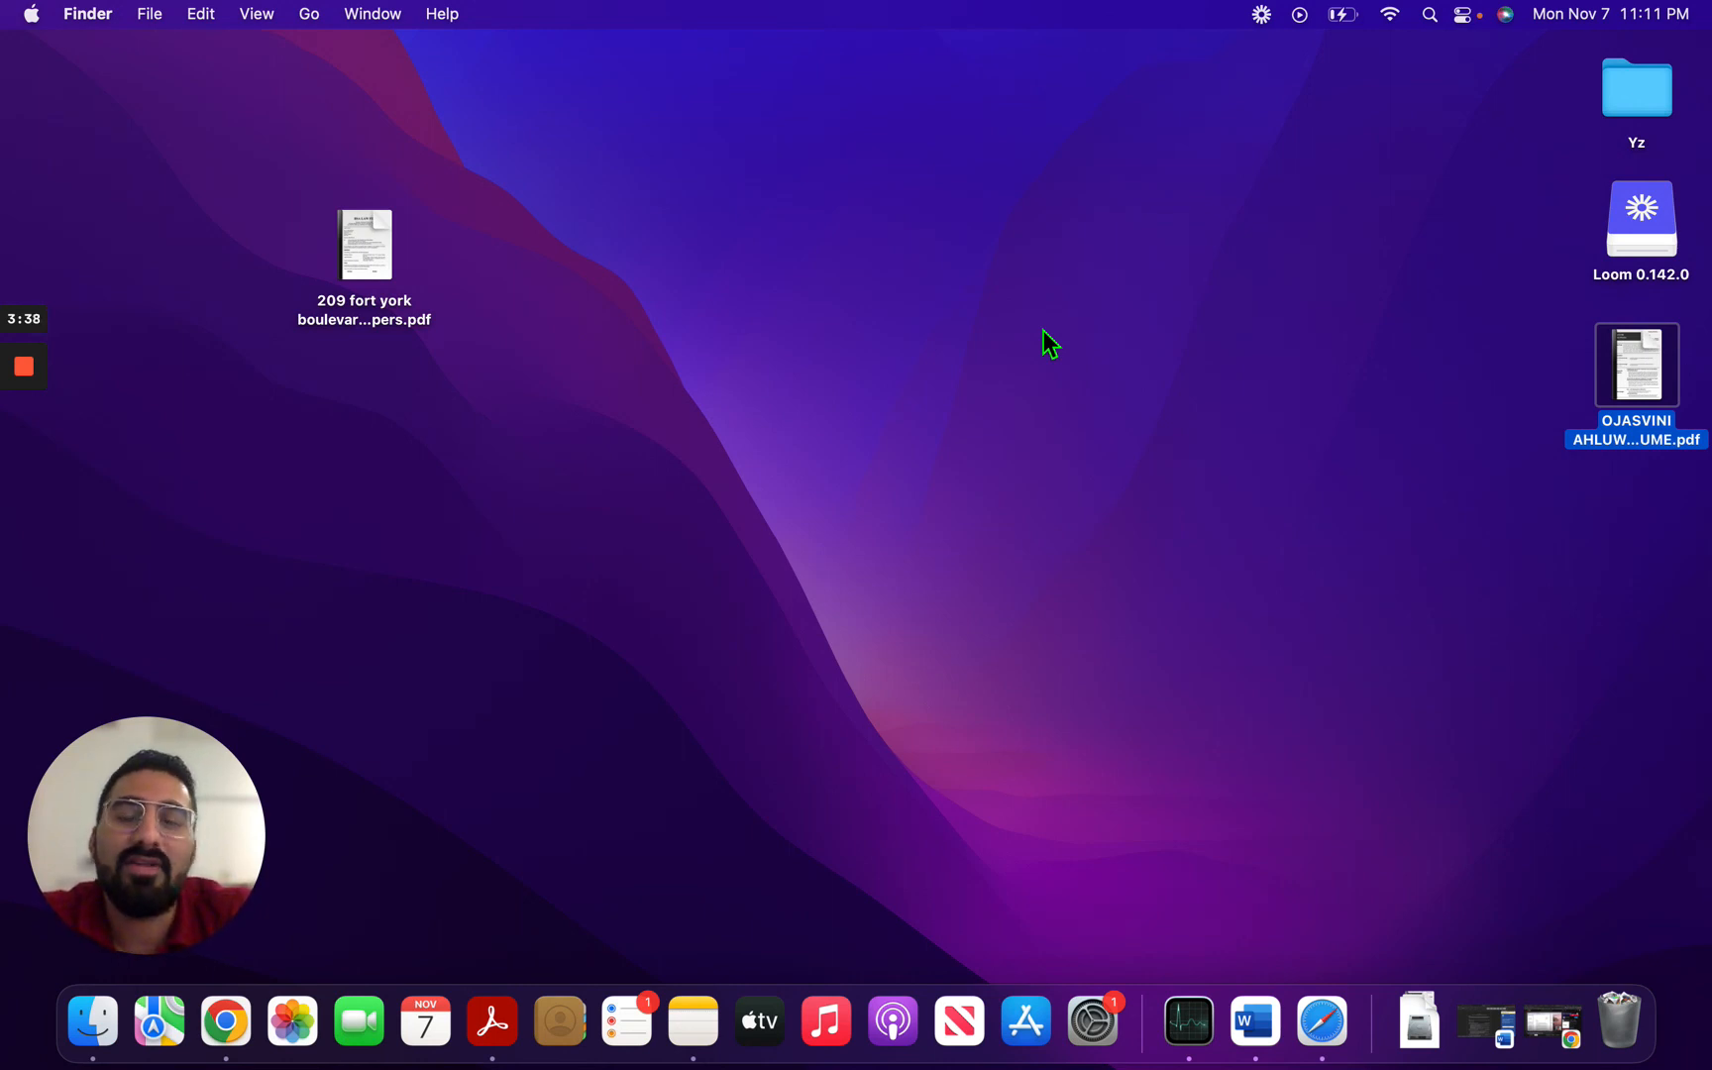
mouse_move(846, 458)
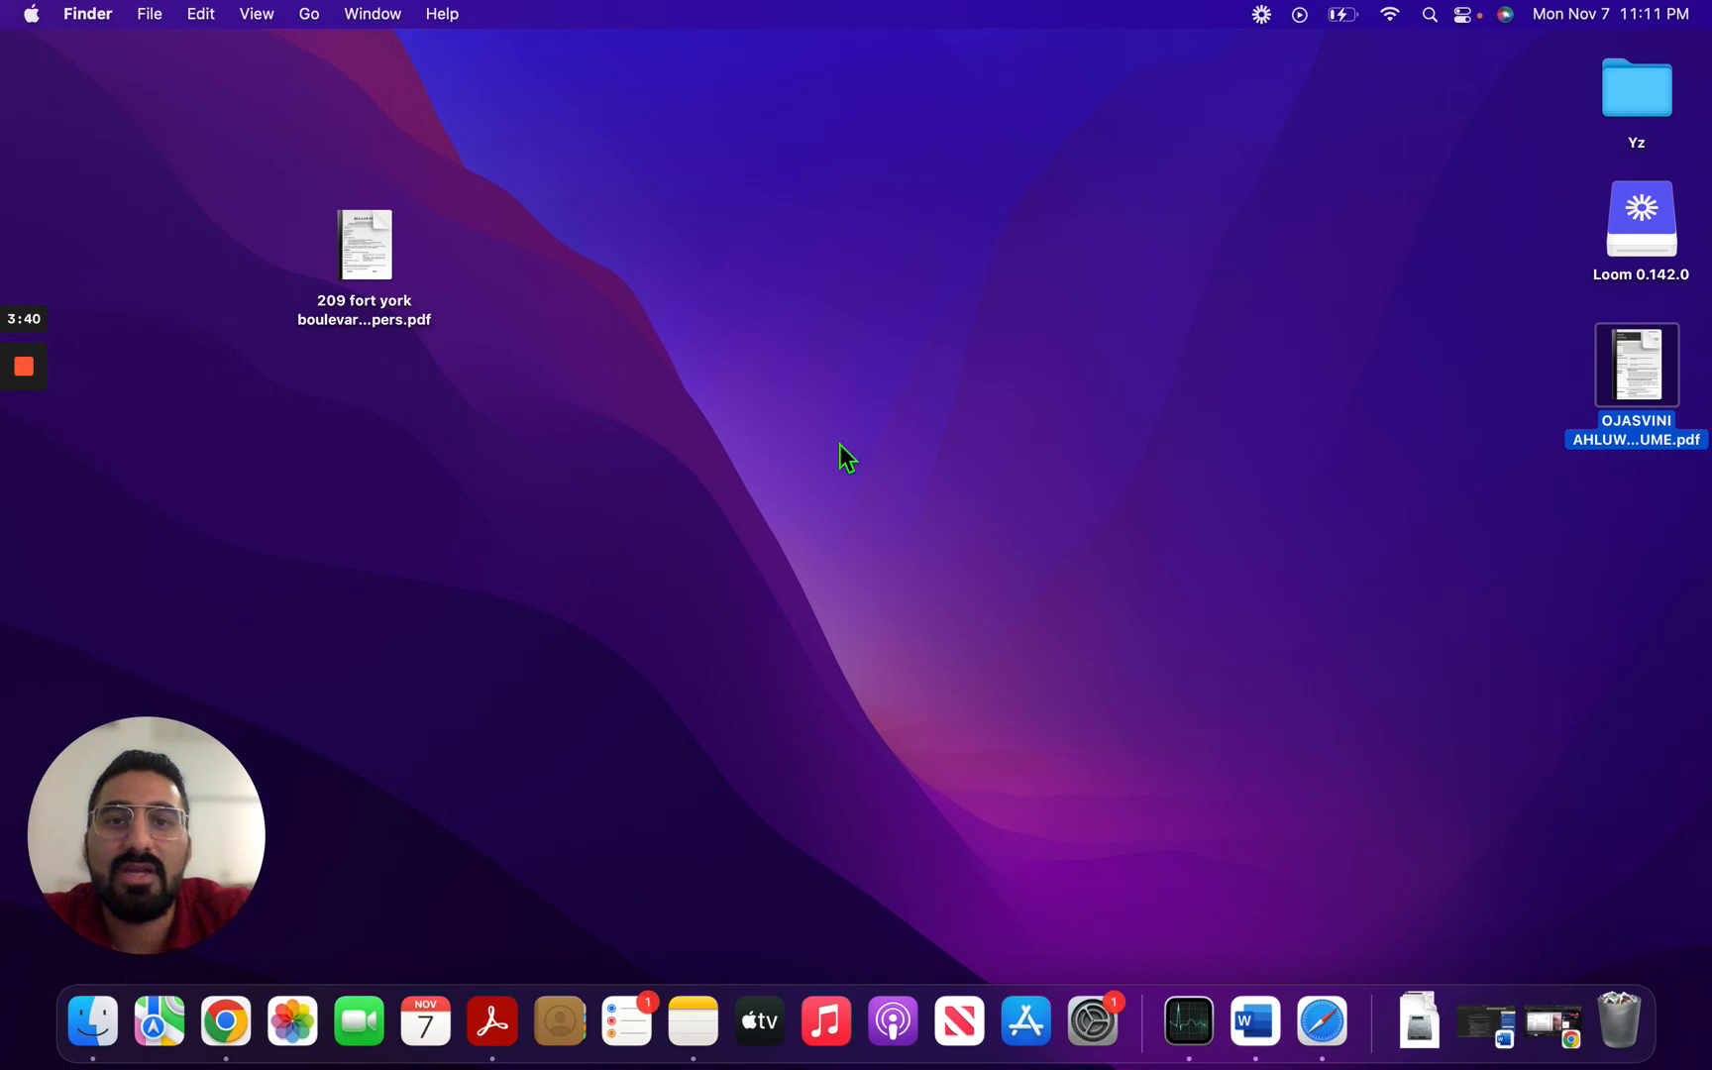